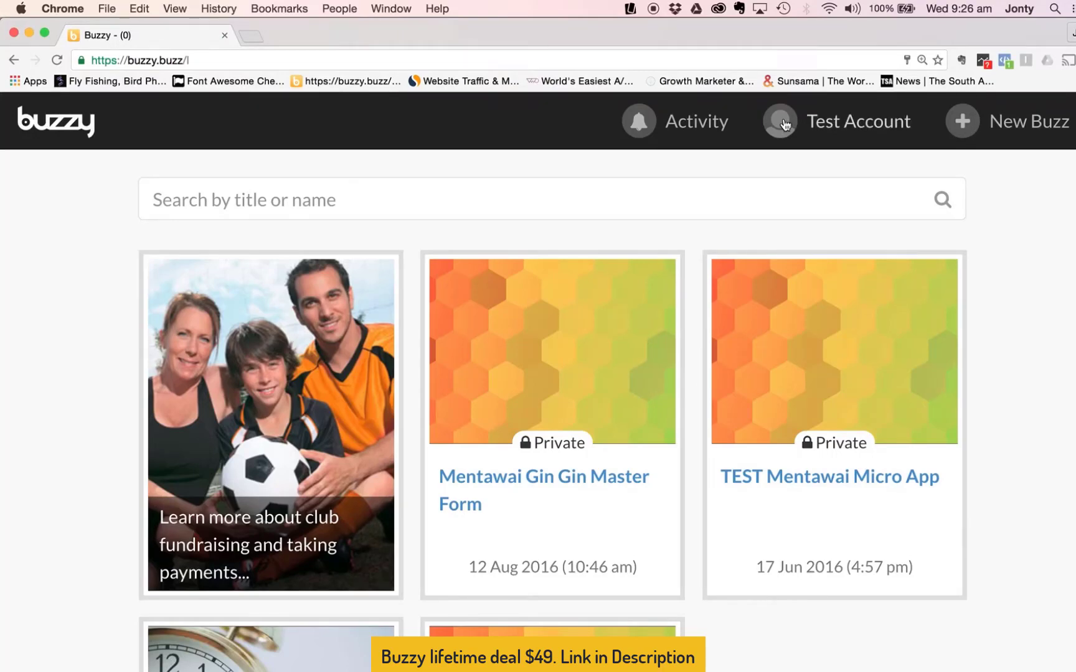
Go to the Test Account's Profile & Settings page and reach the Payments section.
{"action": "left_click", "coordinate": [856, 122]}
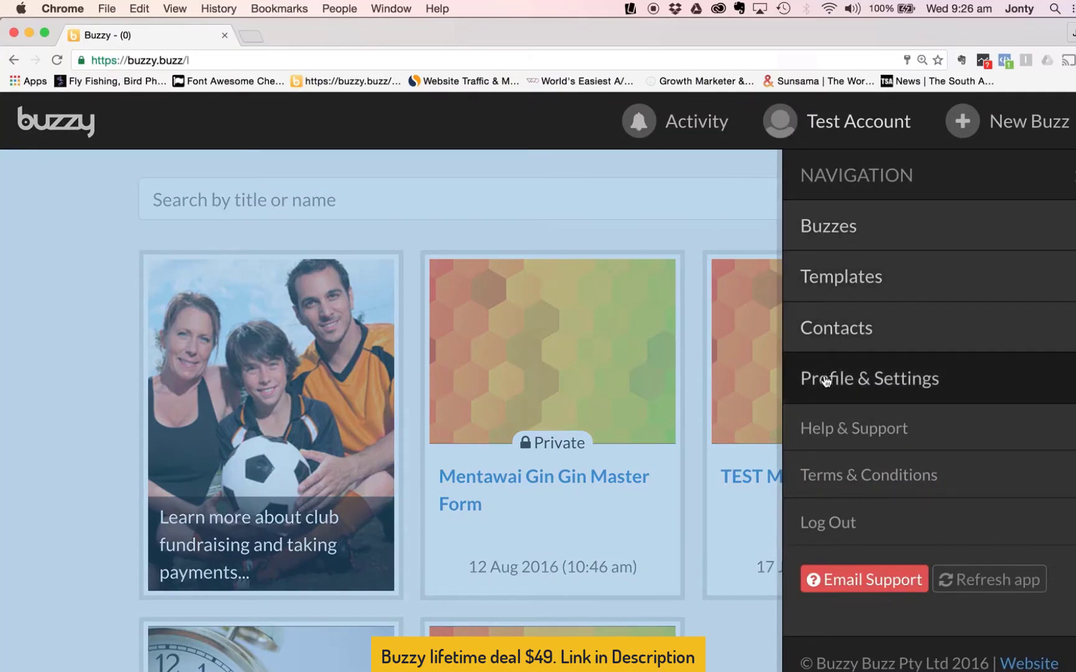
{"action": "left_click", "coordinate": [870, 378]}
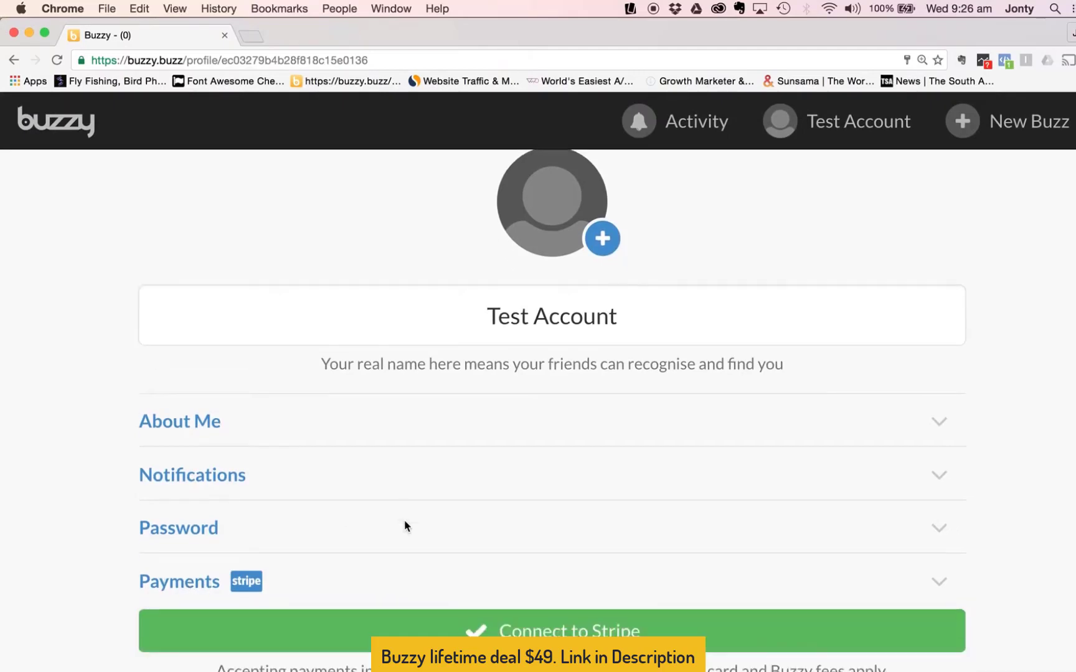
{"action": "scroll", "scroll_direction": "down", "scroll_amount": 3}
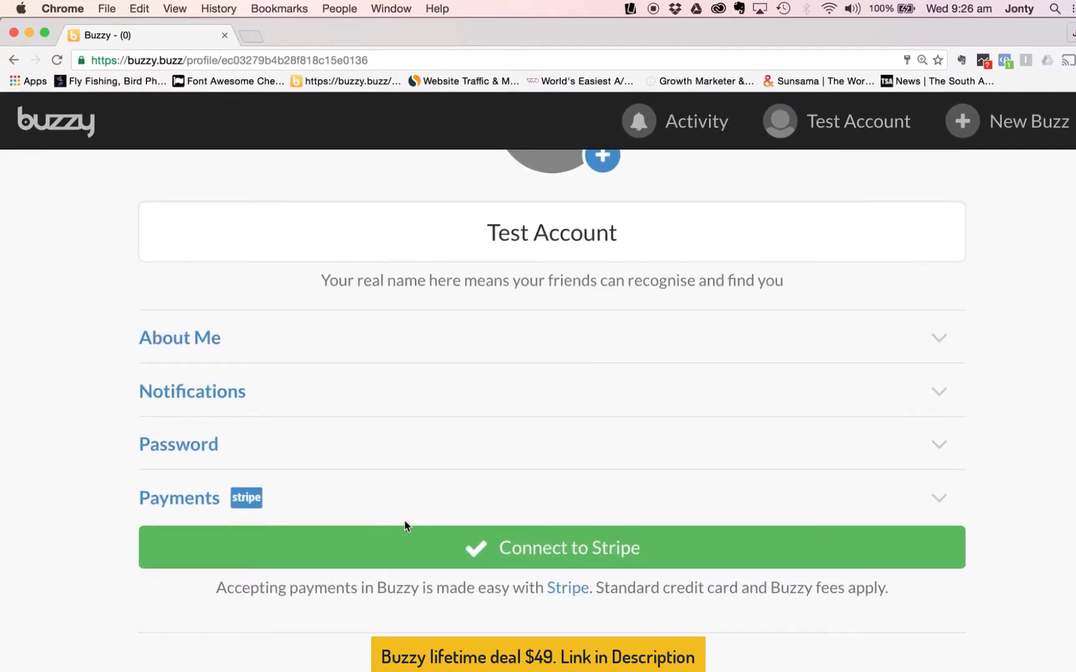
{"action": "mouse_move", "coordinate": [899, 645]}
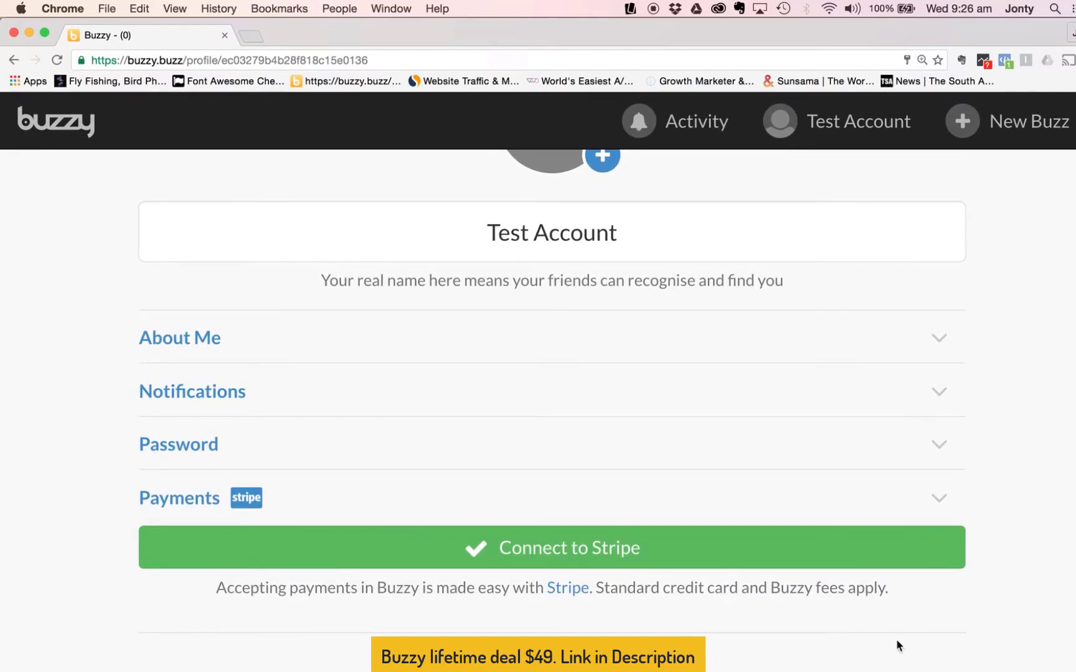
{"action": "mouse_move", "coordinate": [905, 645]}
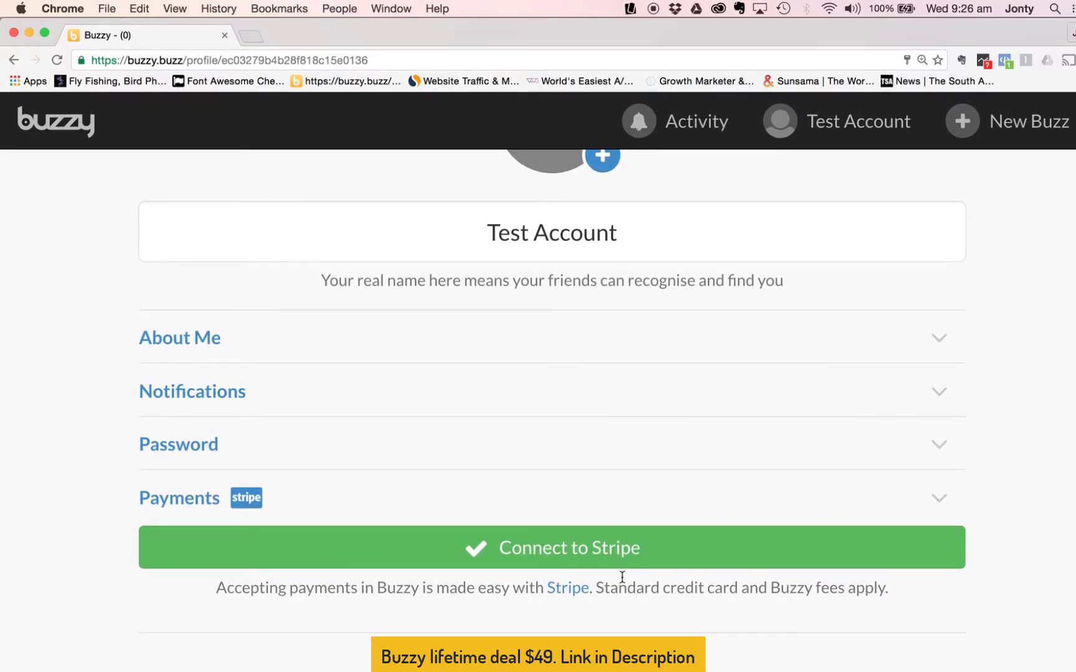
Start Connect to Stripe and reach the 'Where are you based?' onboarding form.
{"action": "left_click", "coordinate": [550, 548]}
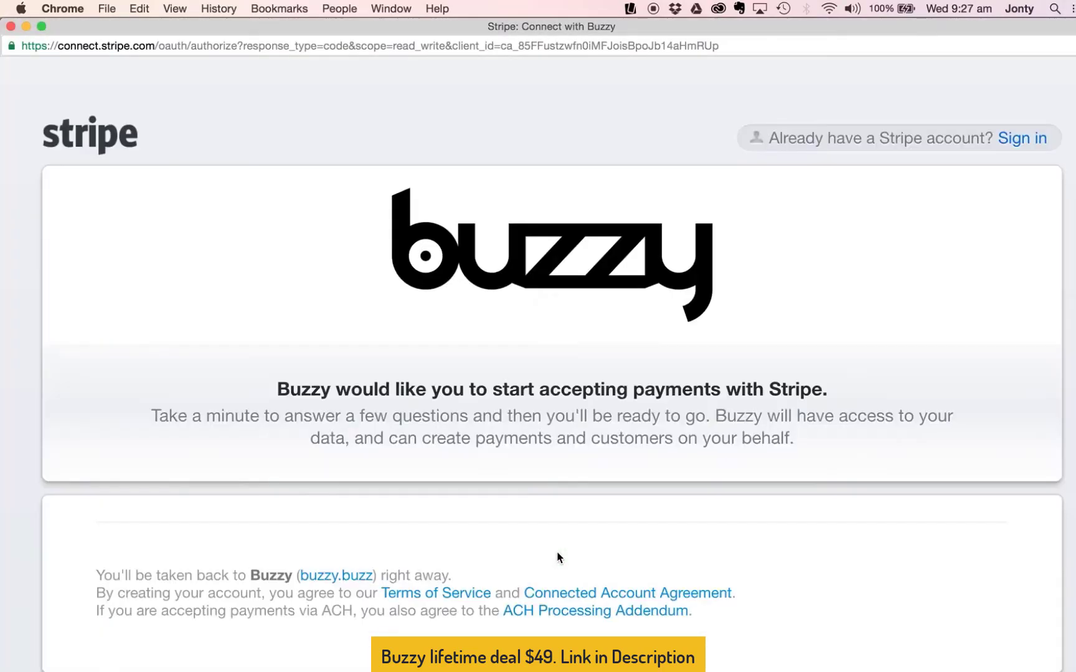
{"action": "scroll", "scroll_direction": "down", "scroll_amount": 3}
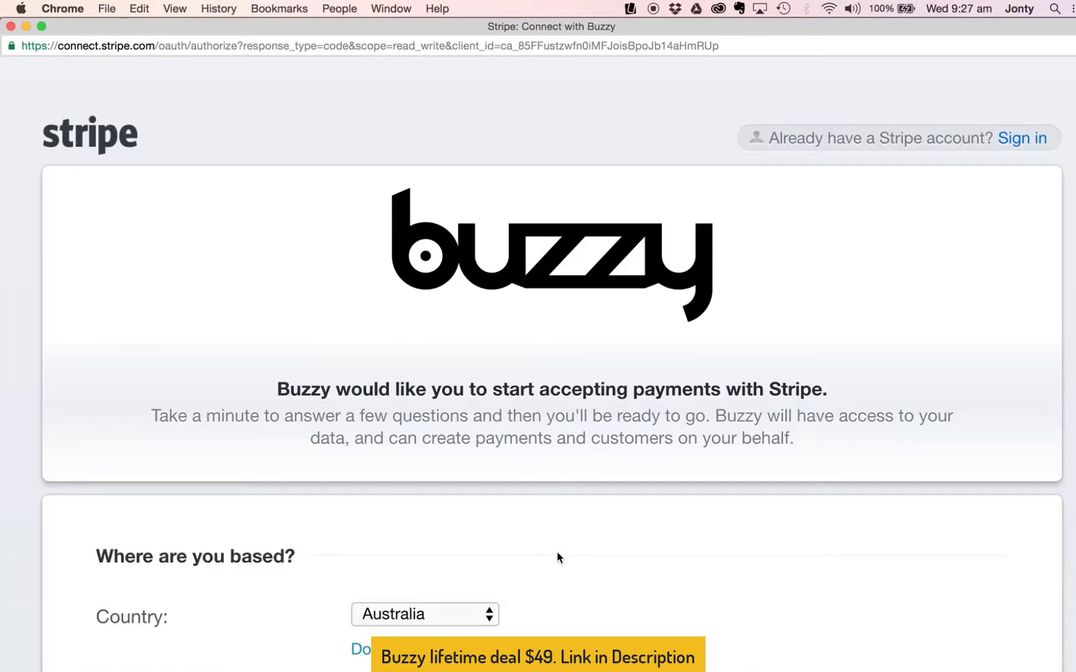
{"action": "mouse_move", "coordinate": [1067, 163]}
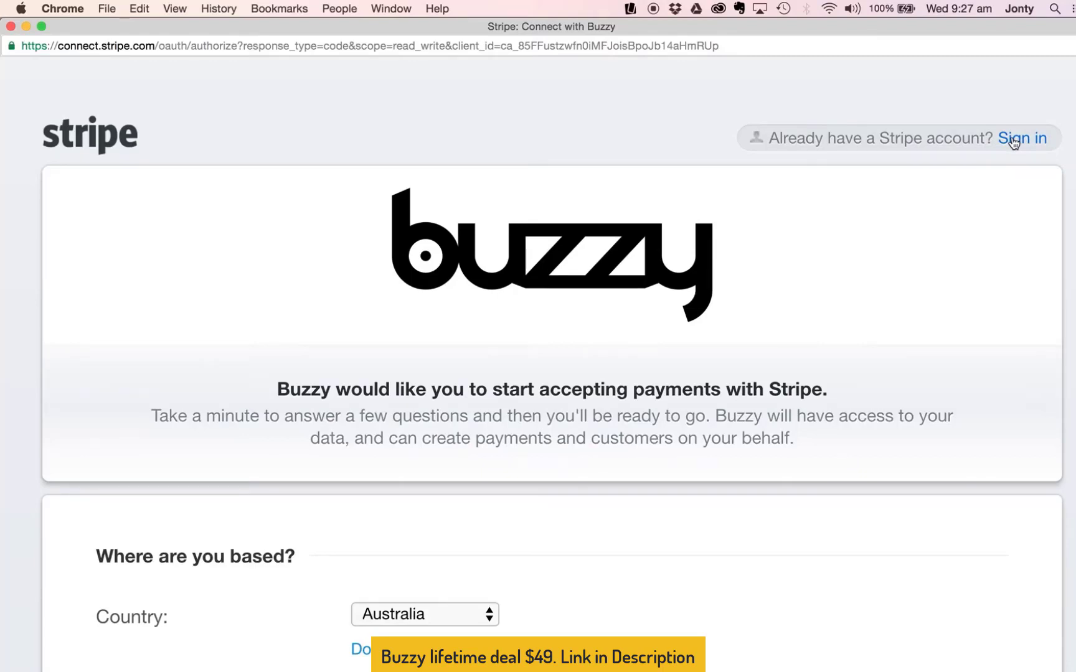
{"action": "mouse_move", "coordinate": [964, 180]}
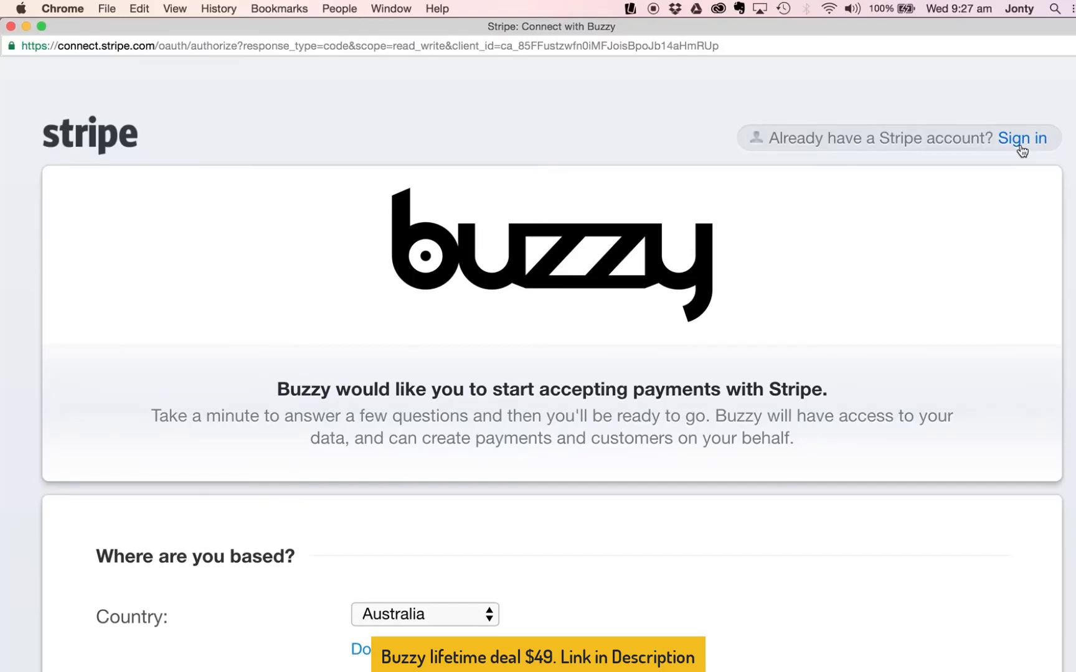
{"action": "mouse_move", "coordinate": [940, 207]}
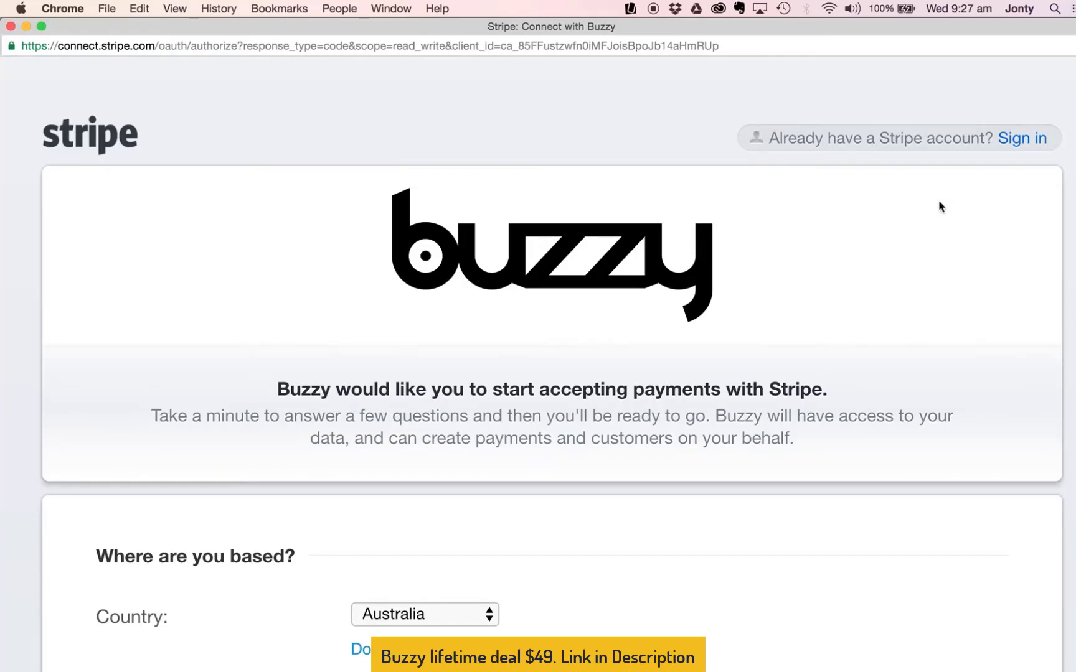
{"action": "scroll", "scroll_direction": "down", "scroll_amount": 3}
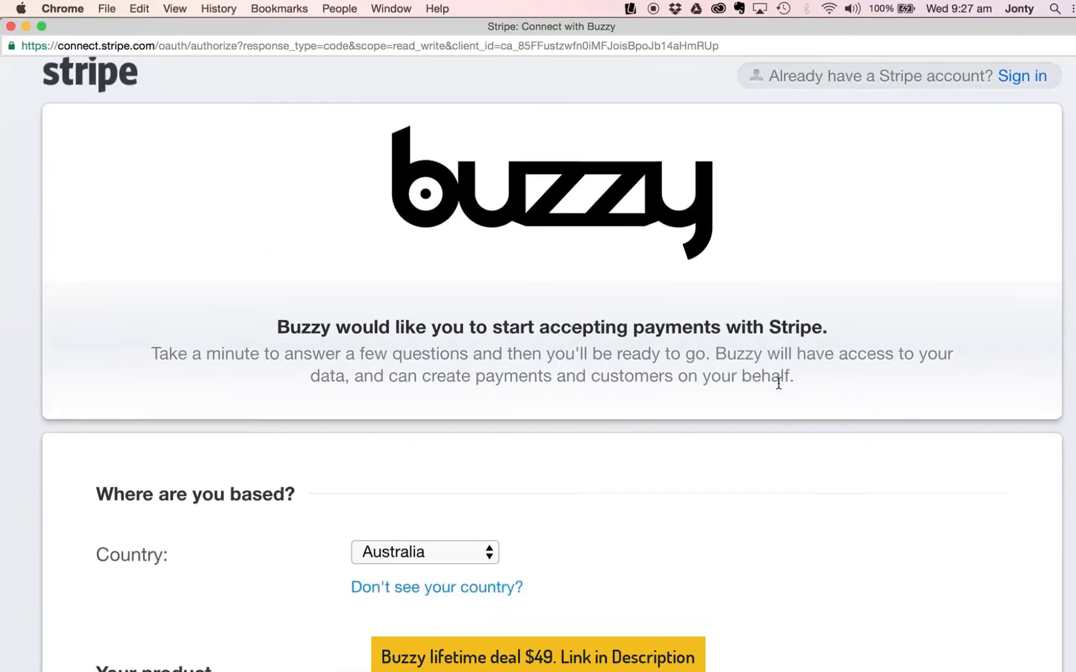
{"action": "scroll", "scroll_direction": "down", "scroll_amount": 3}
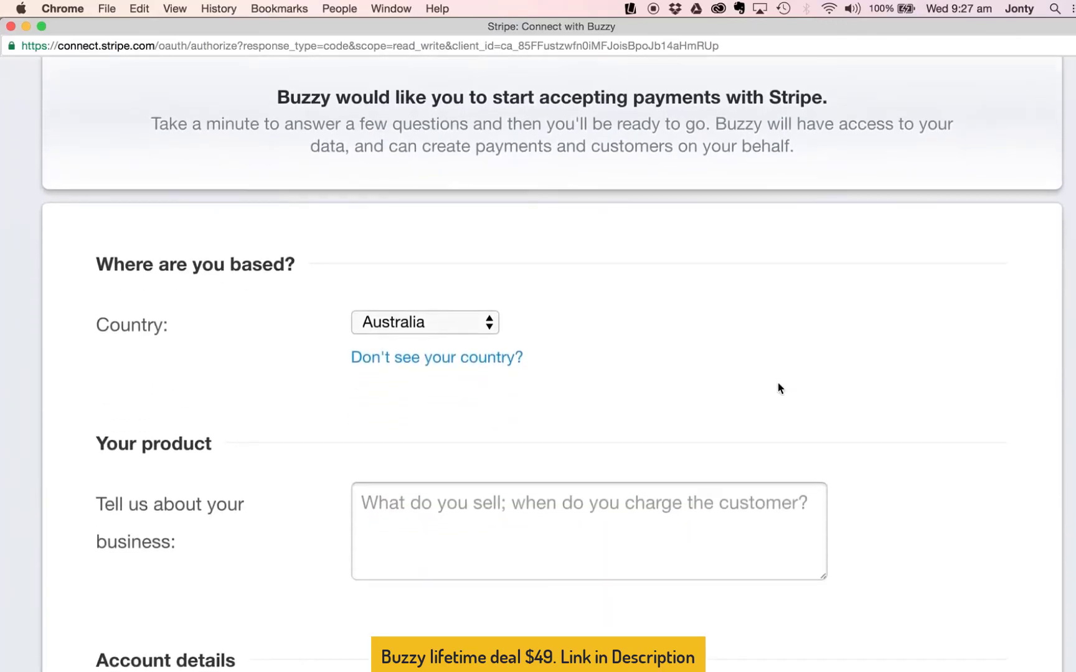
{"action": "scroll", "scroll_direction": "down", "scroll_amount": 3}
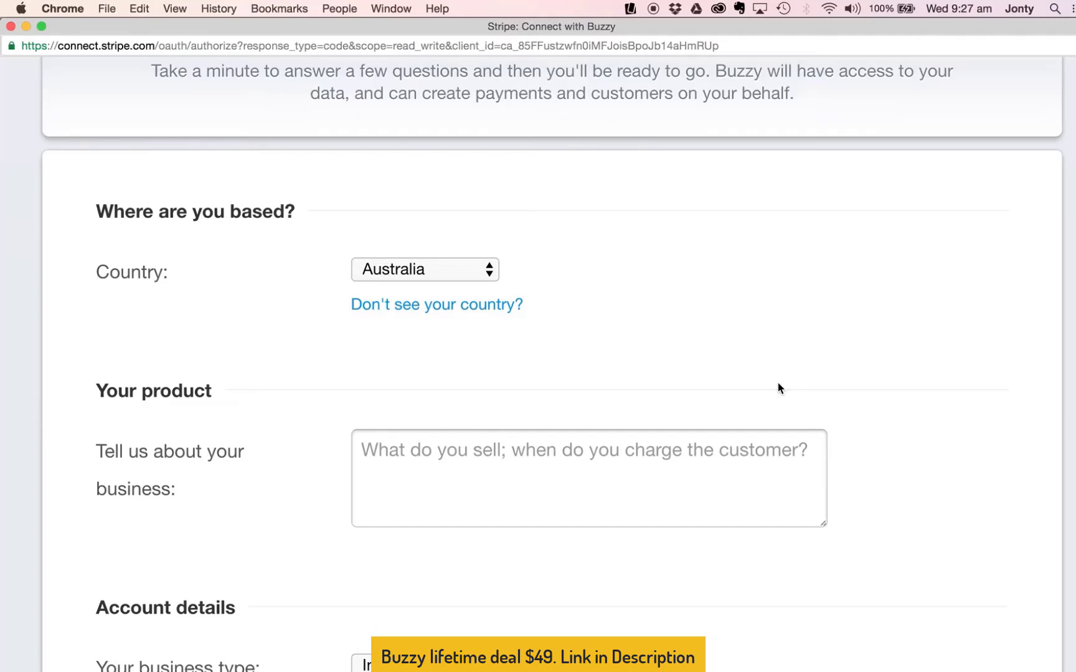
{"action": "scroll", "scroll_direction": "down", "scroll_amount": 3}
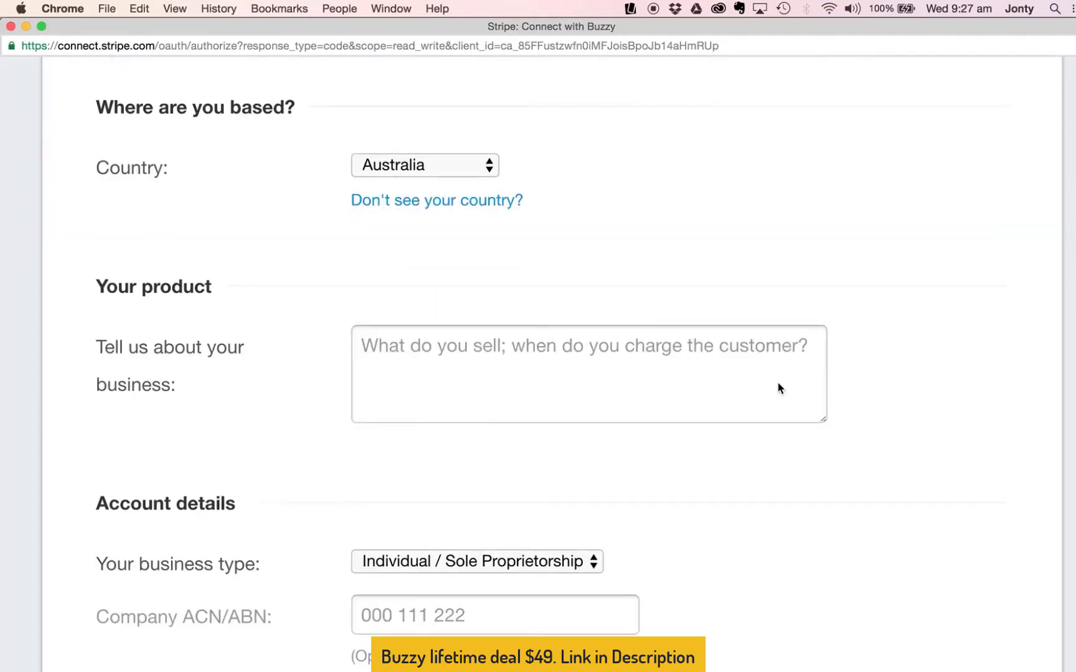
Keep Australia, describe the business as "accept payments." and keep Individual / Sole Proprietorship.
{"action": "left_click", "coordinate": [424, 164]}
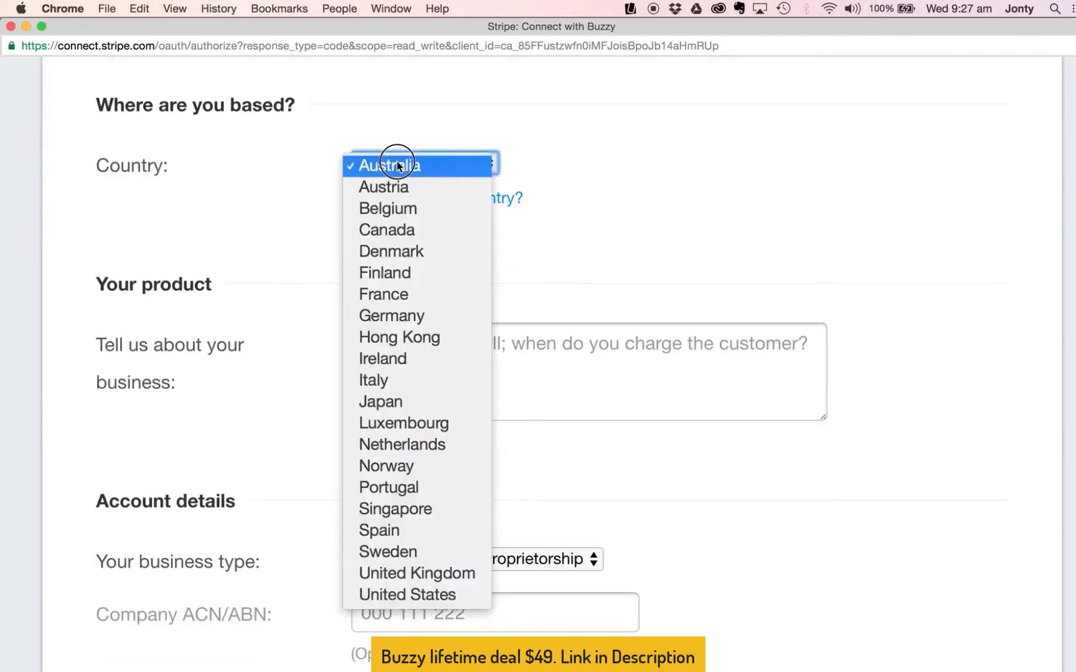
{"action": "left_click", "coordinate": [387, 165]}
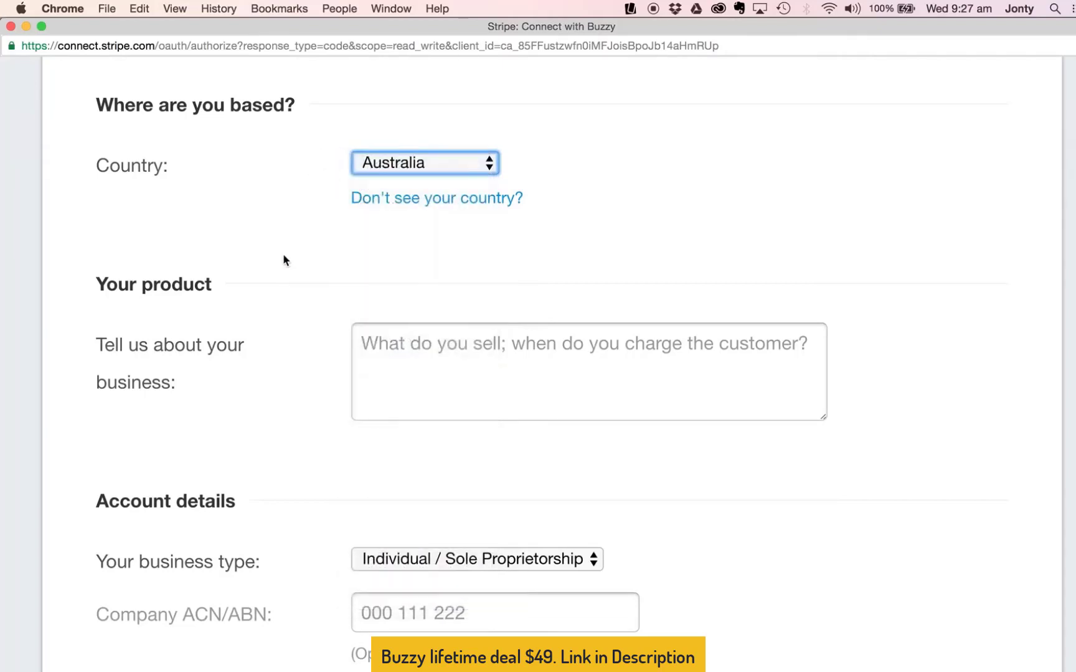
{"action": "scroll", "scroll_direction": "down", "scroll_amount": 3}
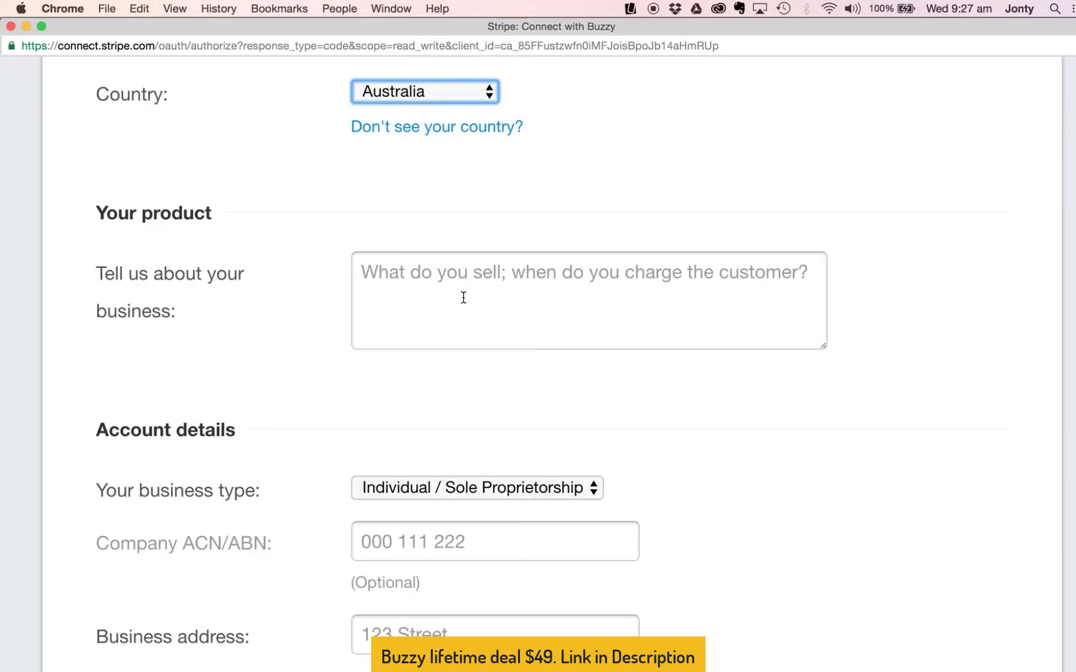
{"action": "type", "text": "a"}
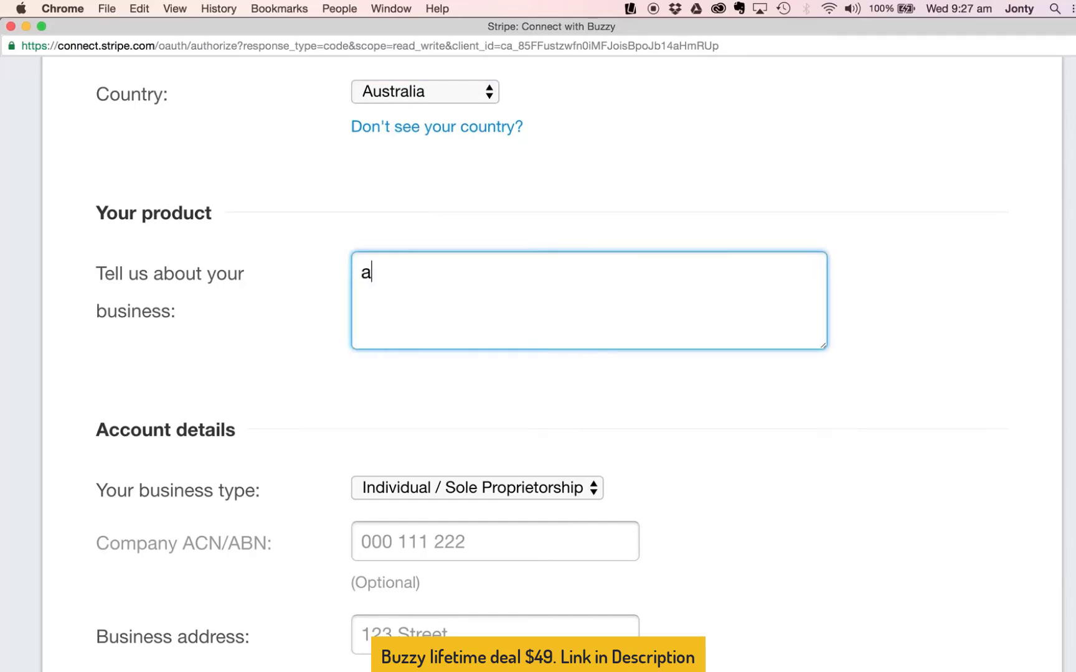
{"action": "type", "text": "ccept pay"}
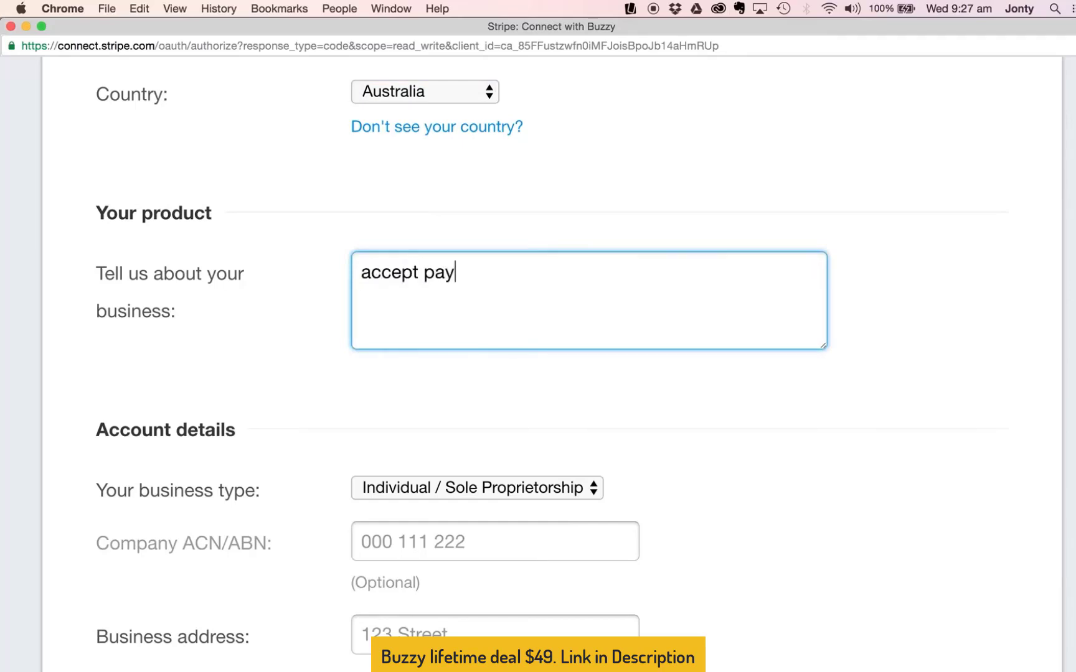
{"action": "type", "text": "ments."}
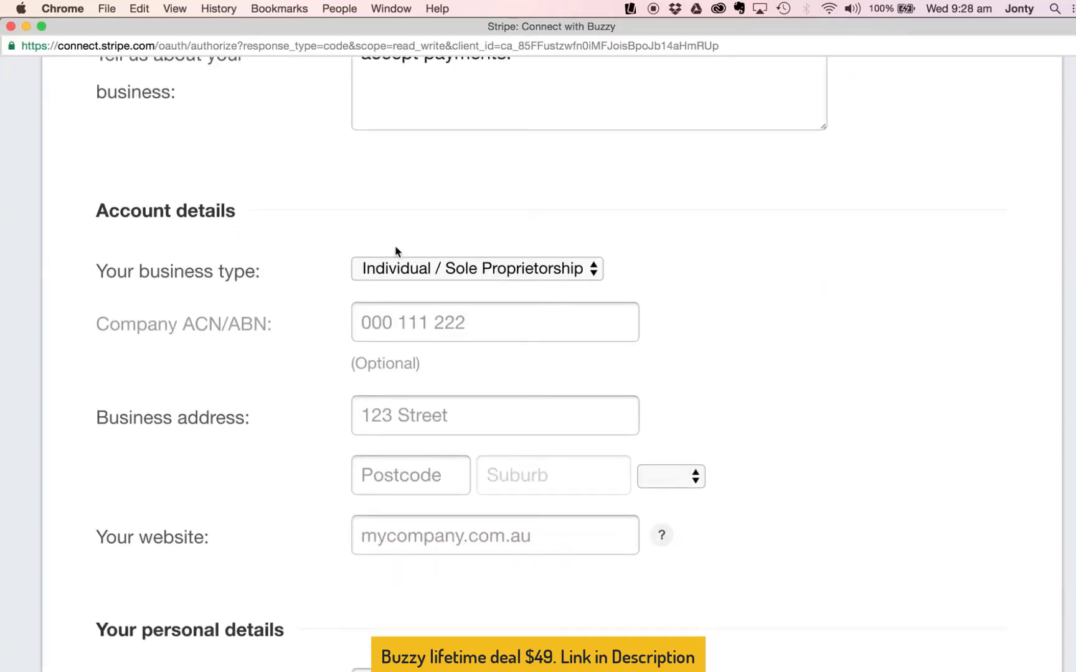
{"action": "left_click", "coordinate": [476, 267]}
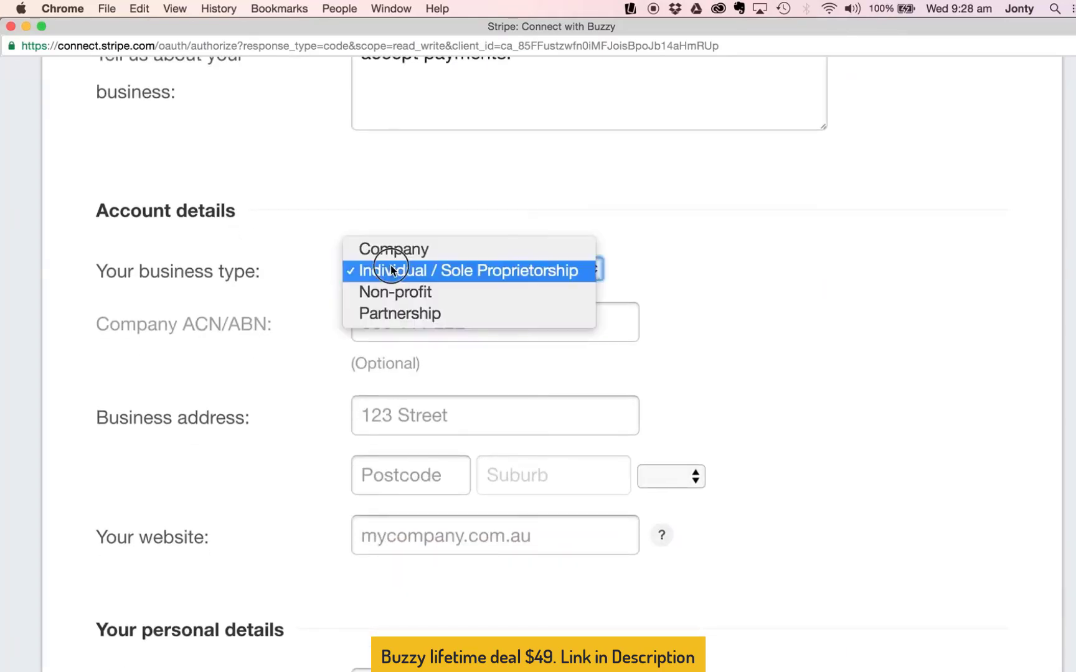
{"action": "mouse_move", "coordinate": [394, 249]}
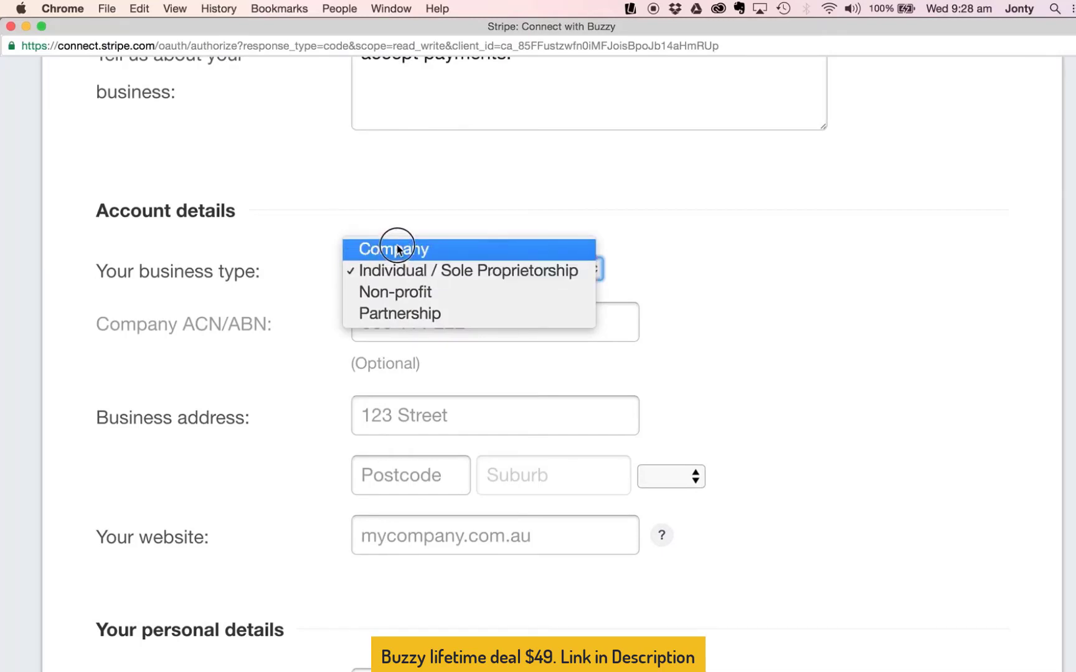
{"action": "mouse_move", "coordinate": [403, 270]}
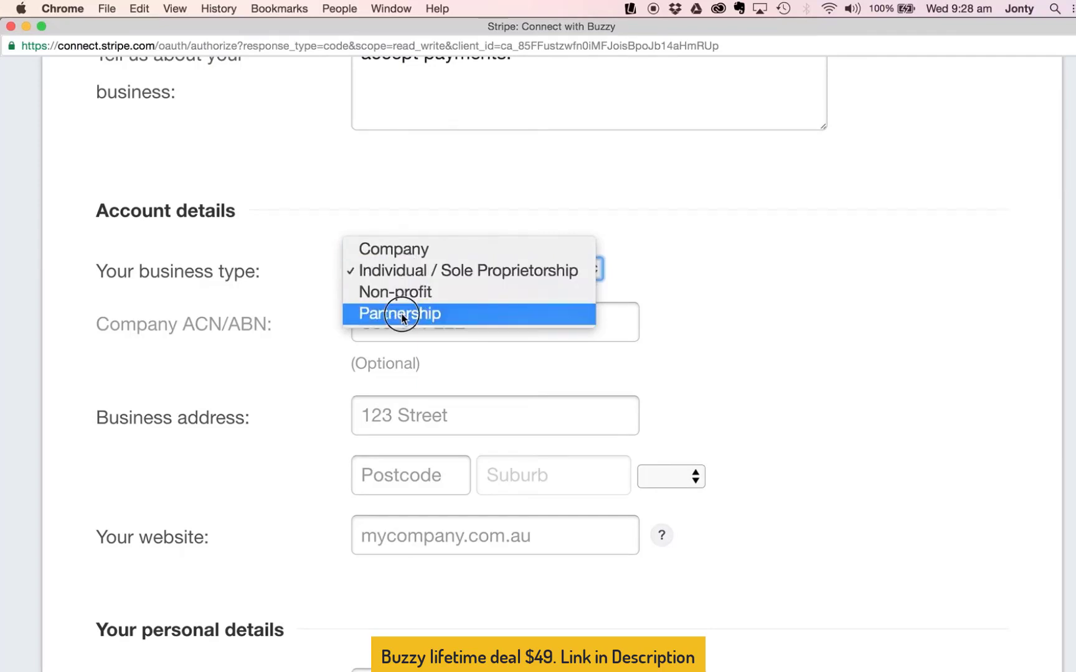
{"action": "mouse_move", "coordinate": [402, 270]}
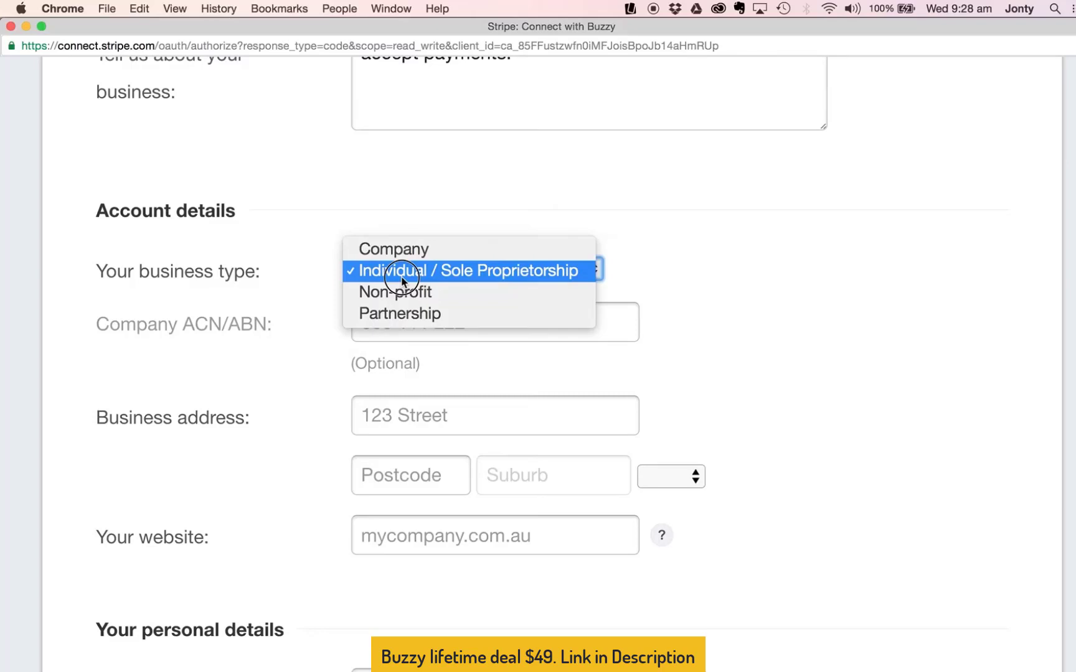
{"action": "left_click", "coordinate": [466, 270]}
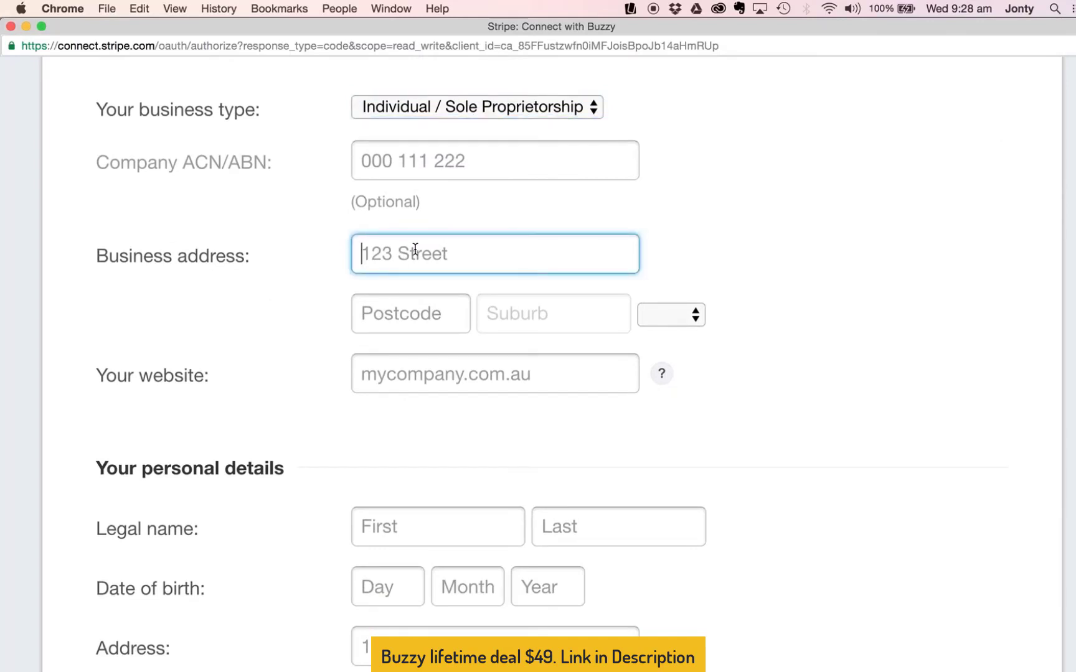
{"action": "type", "text": "6 florence"}
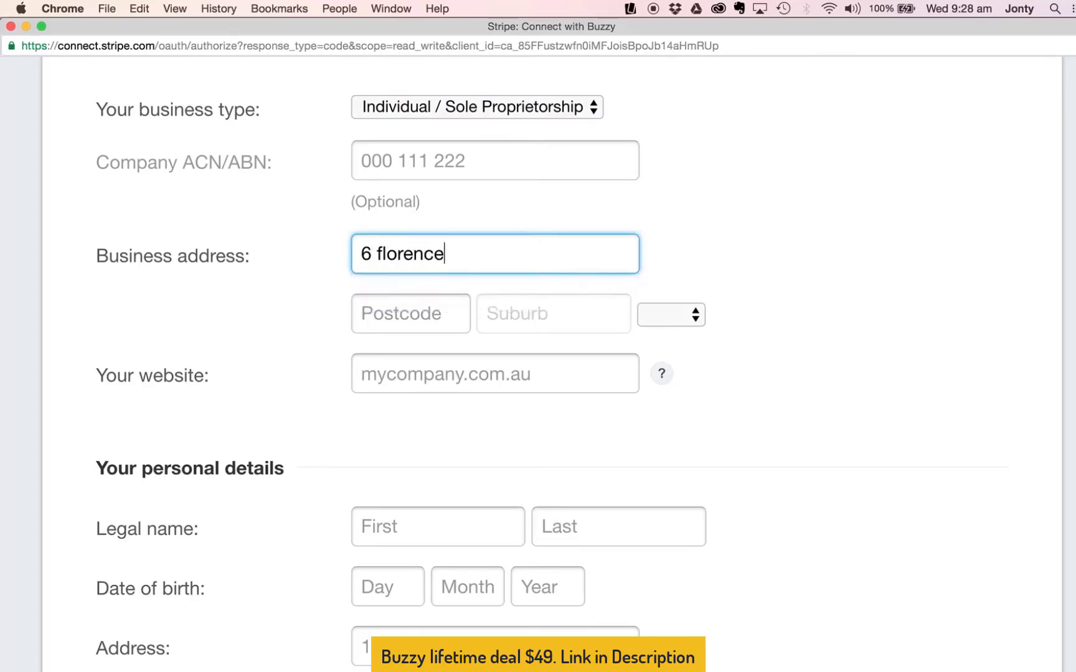
{"action": "type", "text": "terrace"}
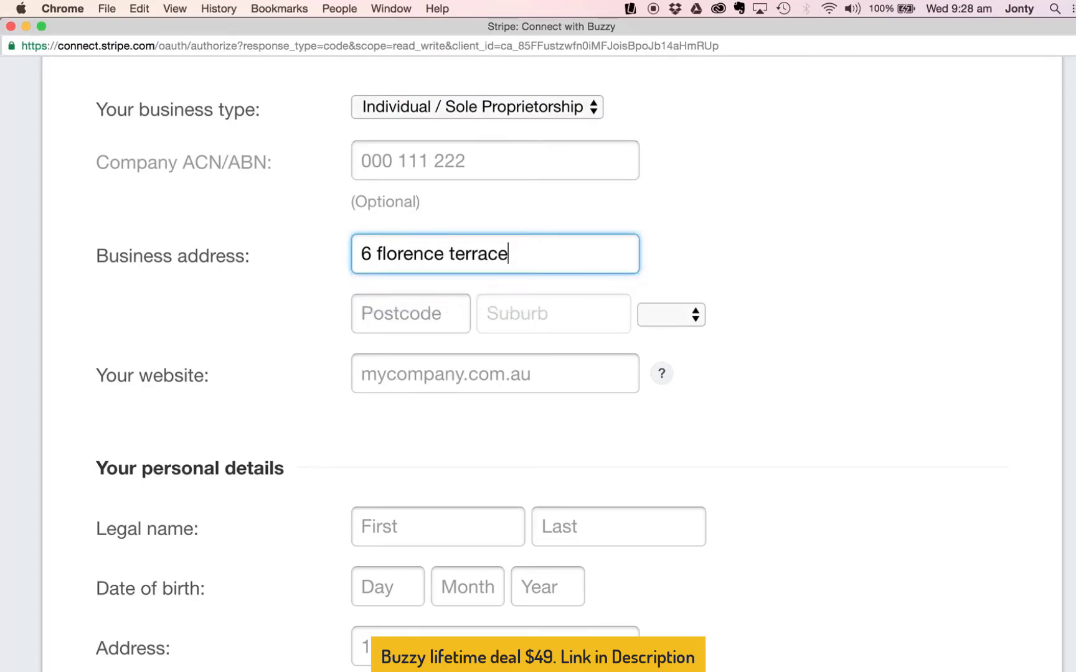
{"action": "type", "text": "2105"}
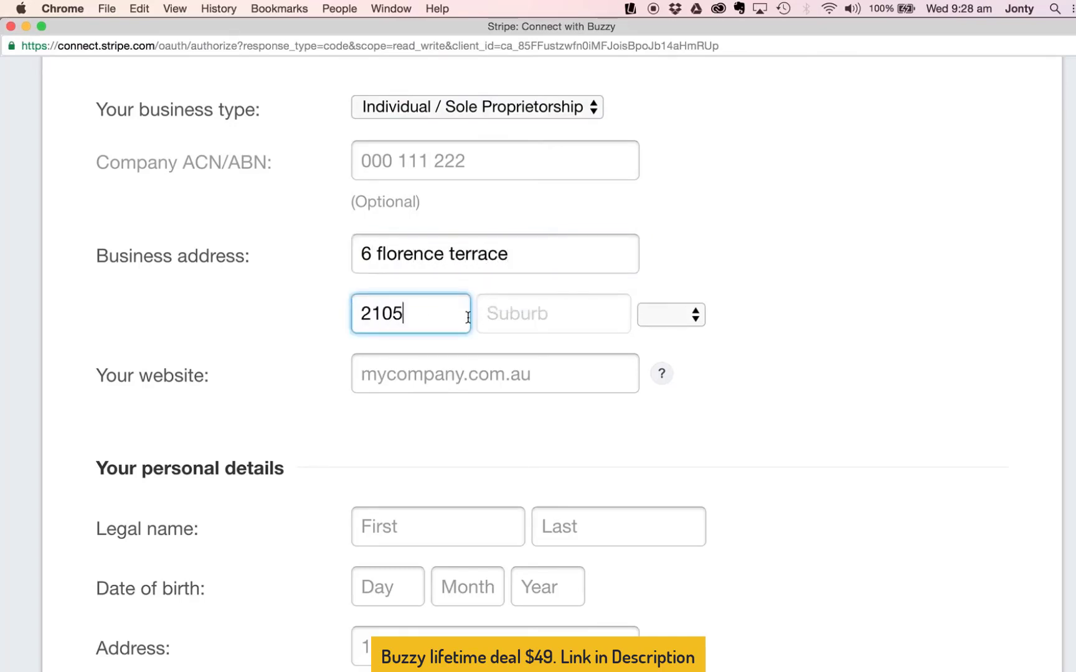
{"action": "type", "text": "2105"}
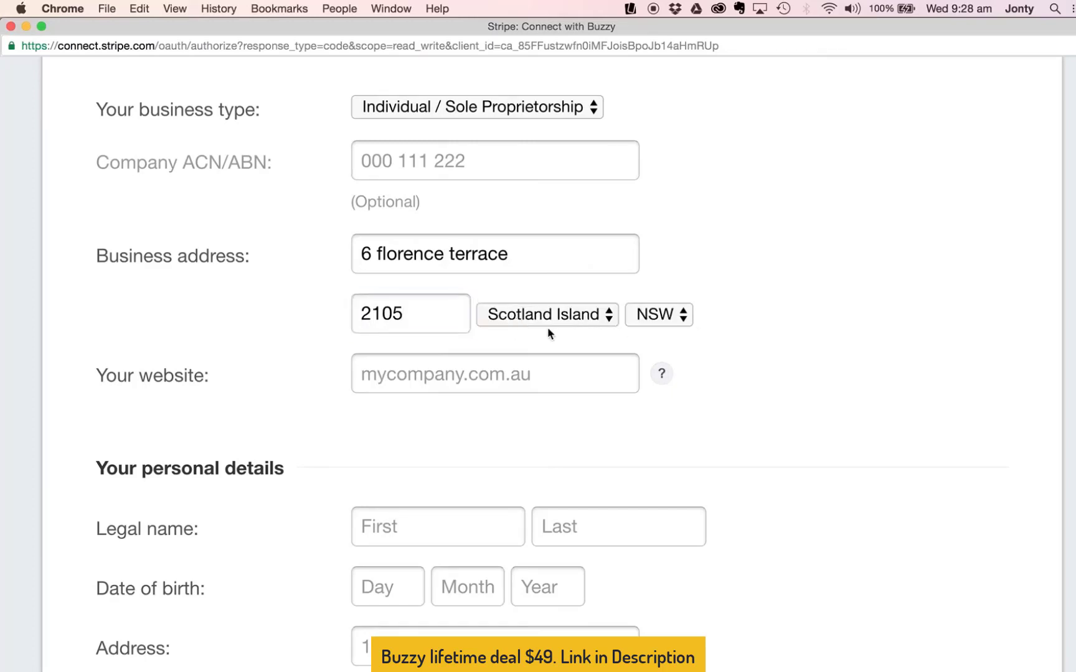
{"action": "mouse_move", "coordinate": [547, 337]}
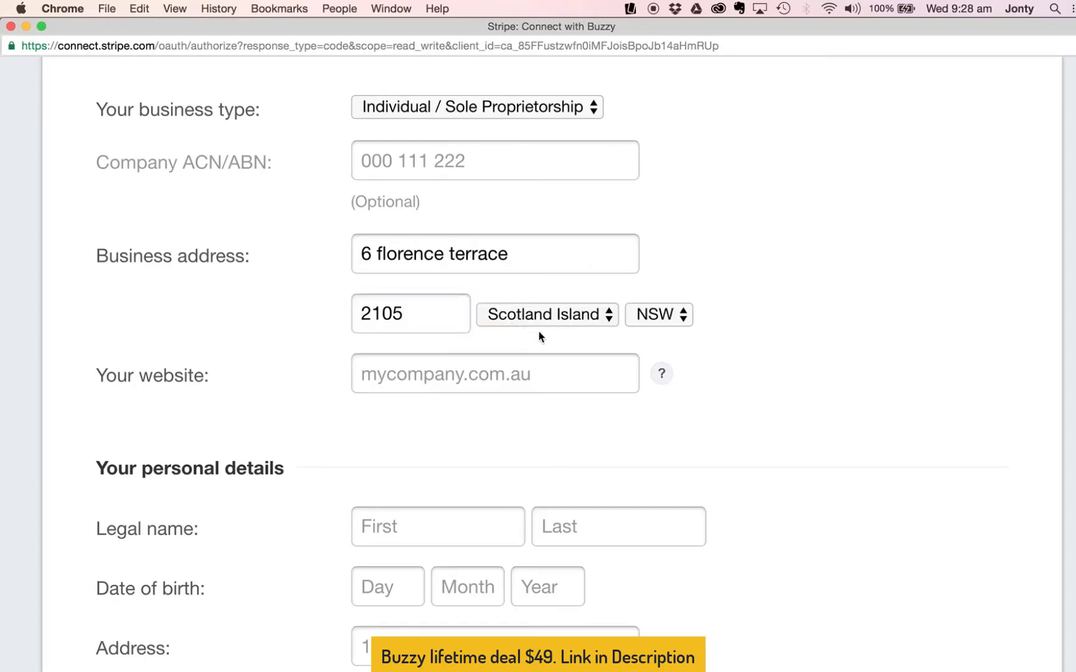
{"action": "scroll", "scroll_direction": "down", "scroll_amount": 3}
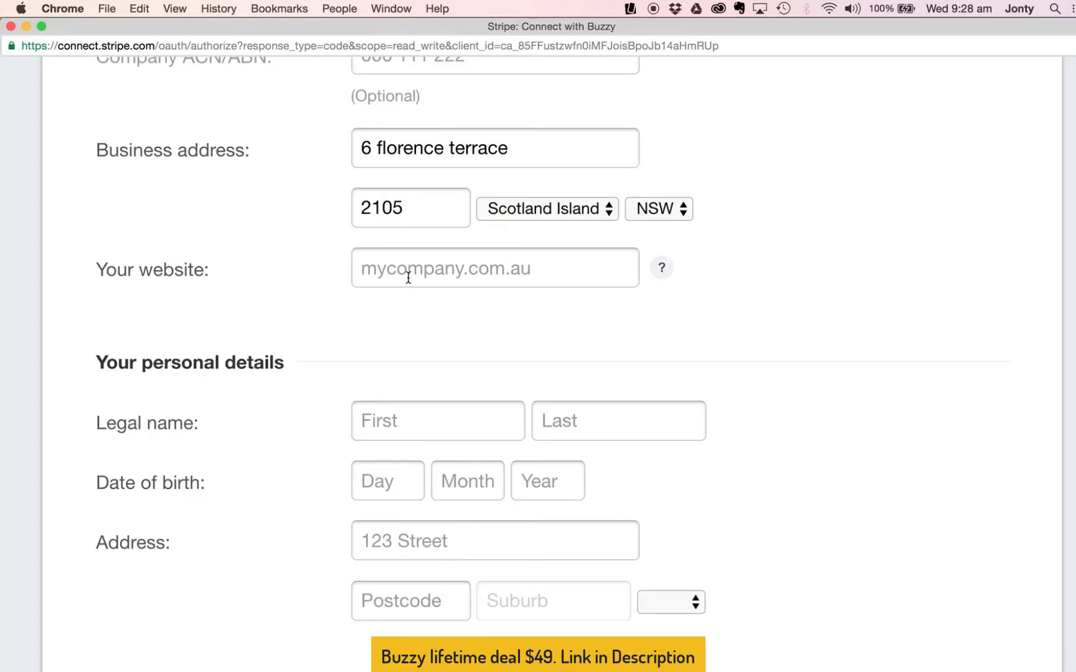
{"action": "left_click", "coordinate": [494, 267]}
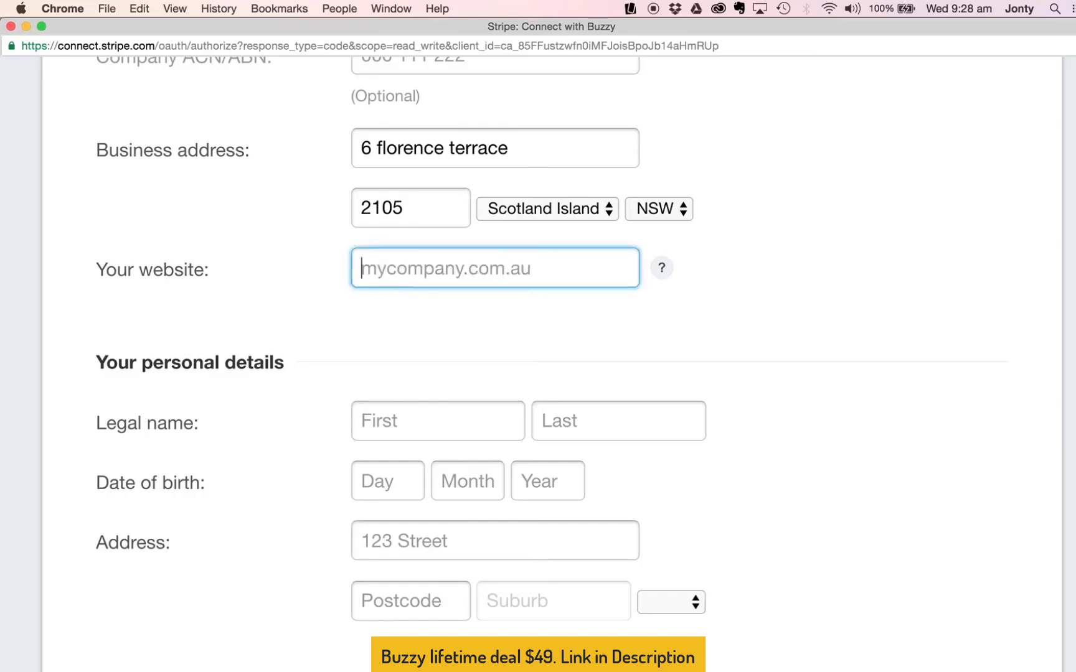
{"action": "type", "text": "www.bu"}
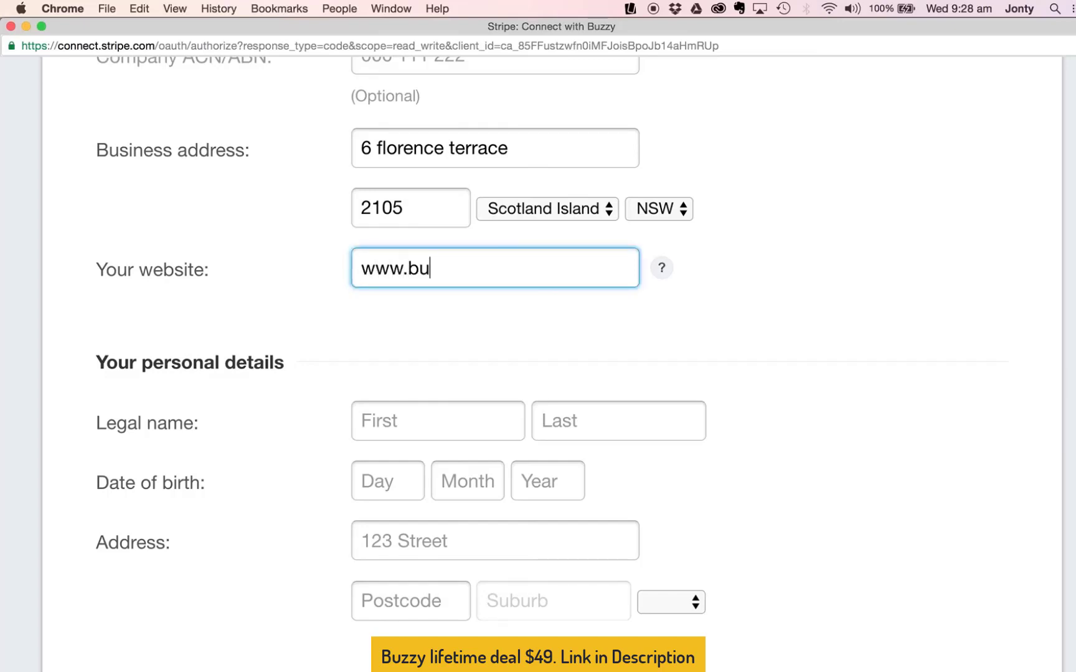
{"action": "type", "text": "zzy"}
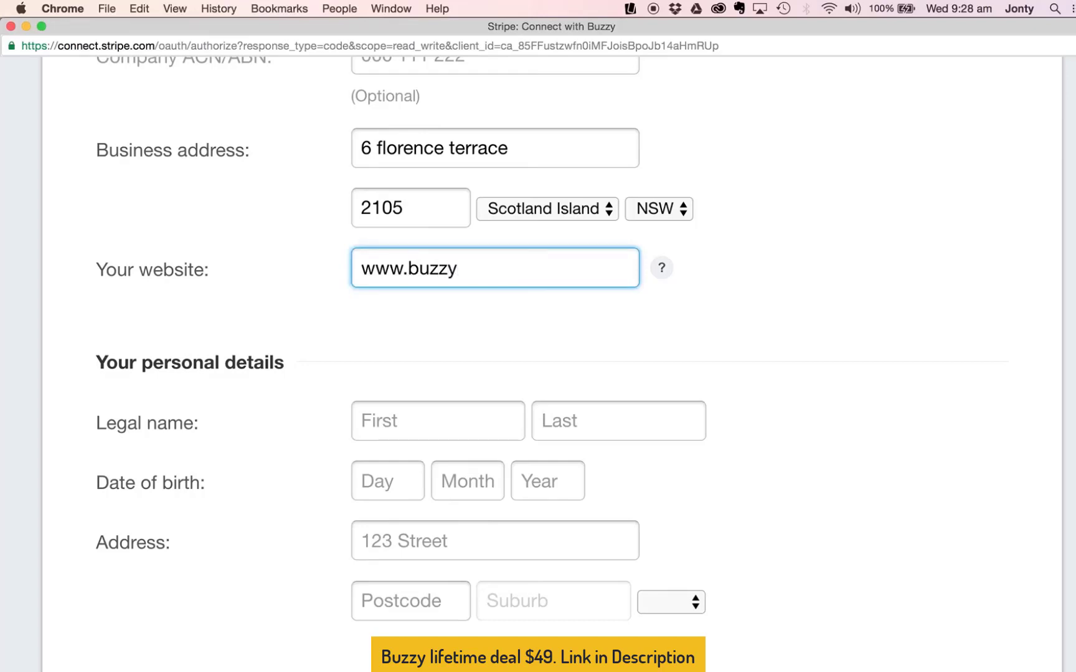
{"action": "type", "text": ".buzz"}
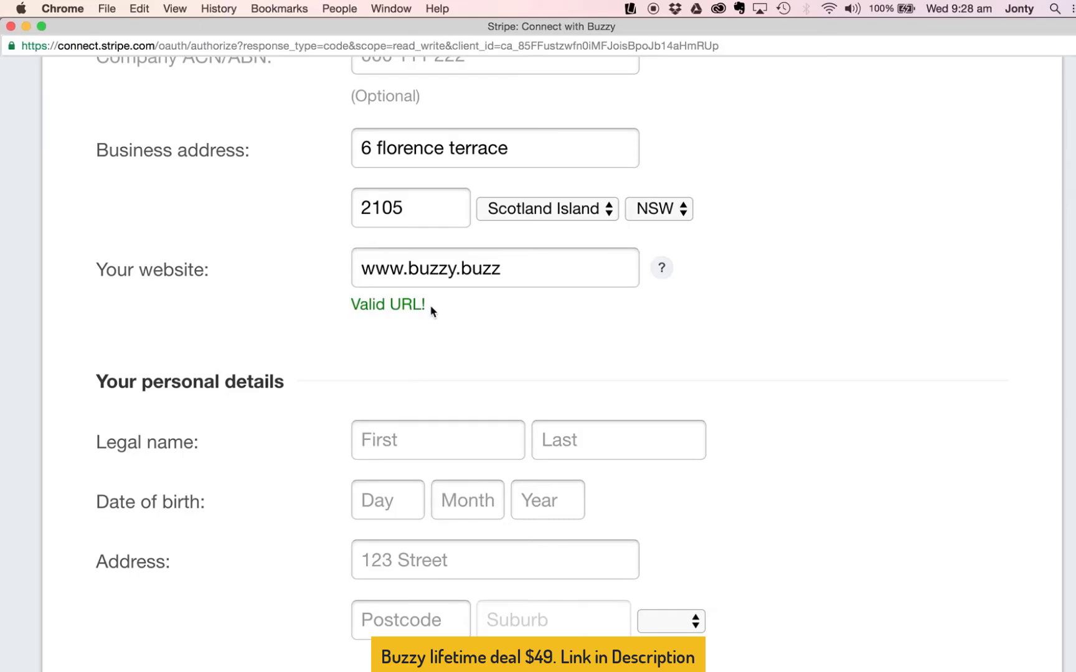
{"action": "scroll", "scroll_direction": "down", "scroll_amount": 3}
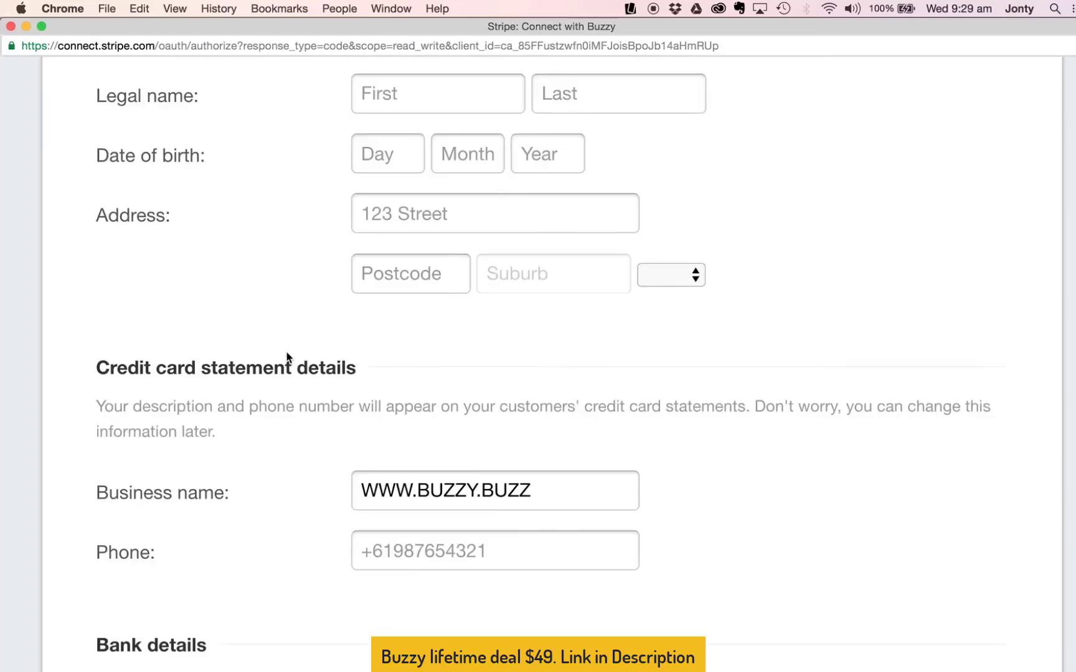
{"action": "scroll", "scroll_direction": "up", "scroll_amount": 3}
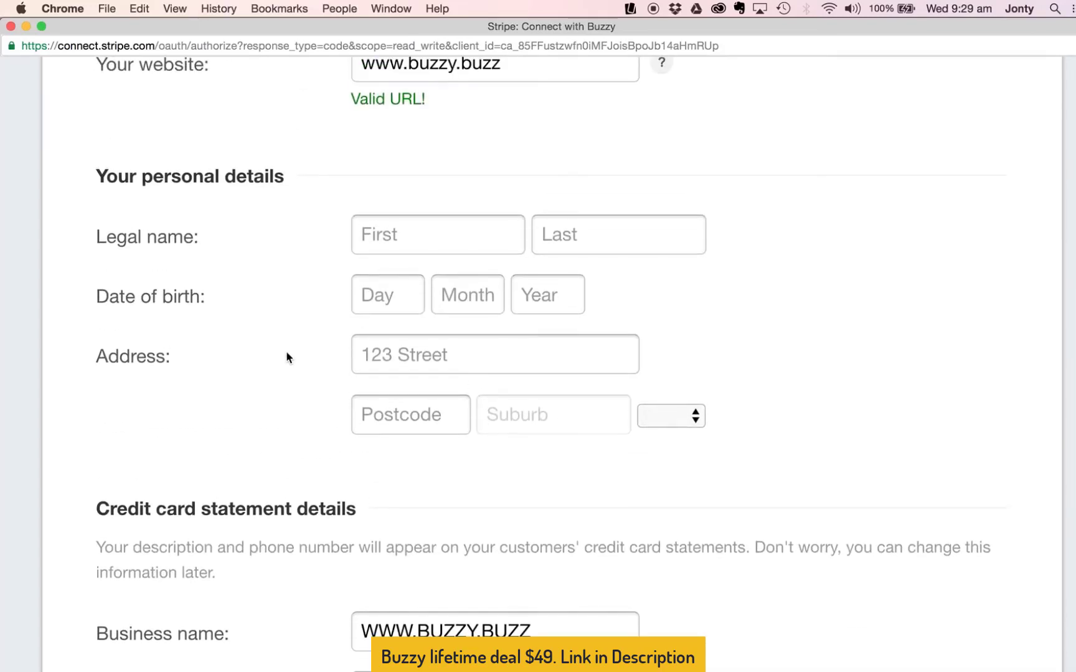
{"action": "type", "text": "Jonh"}
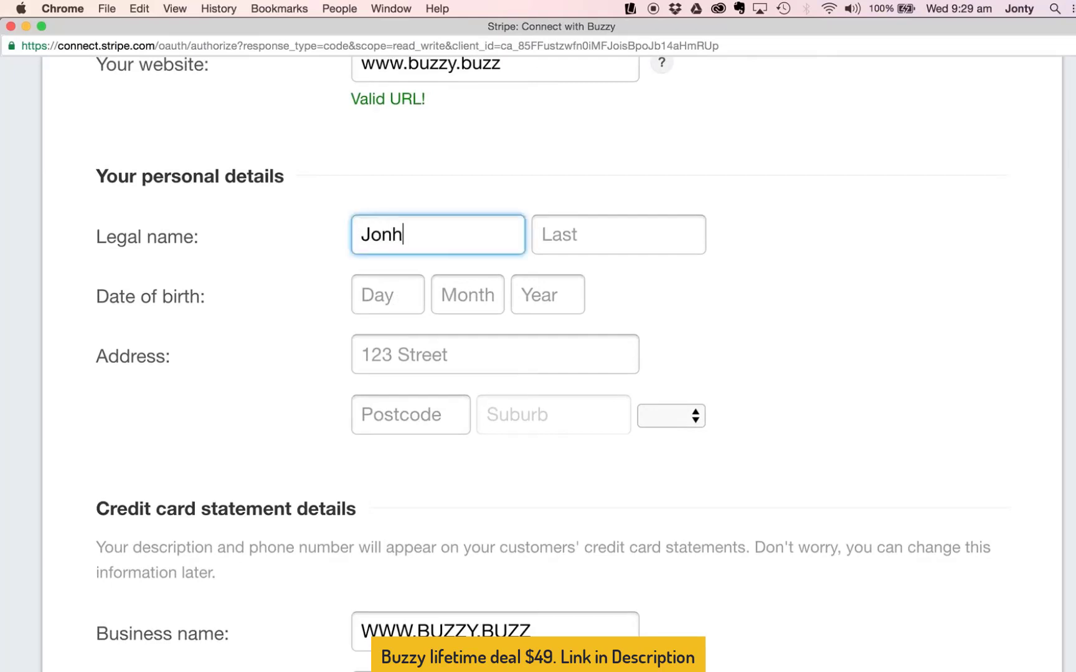
{"action": "type", "text": "John"}
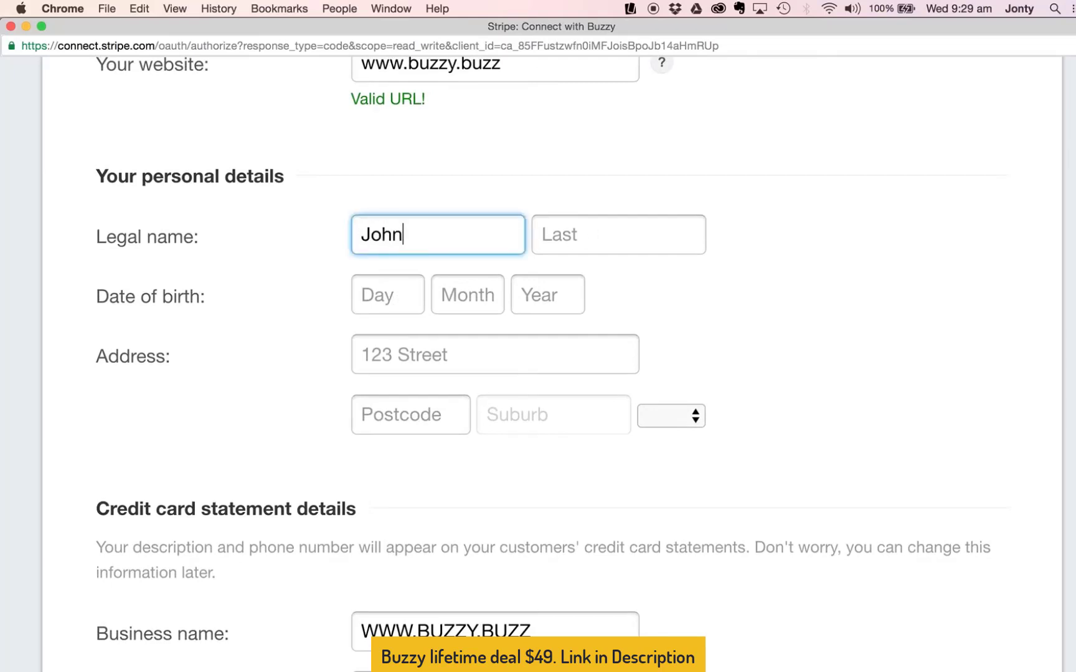
{"action": "type", "text": "Rumbo"}
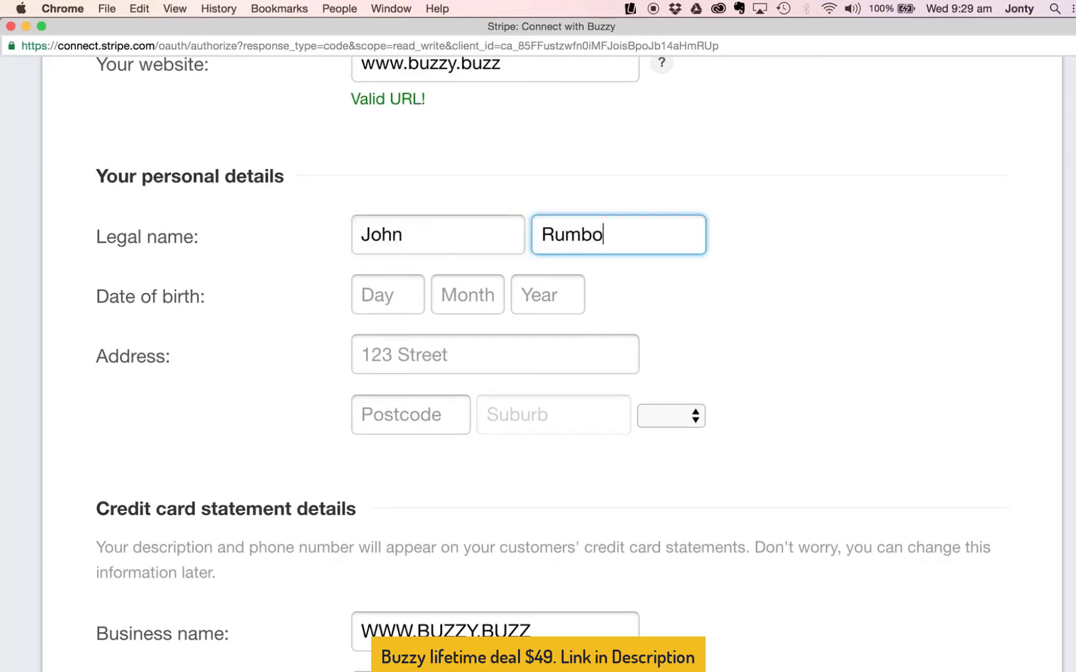
{"action": "type", "text": "2"}
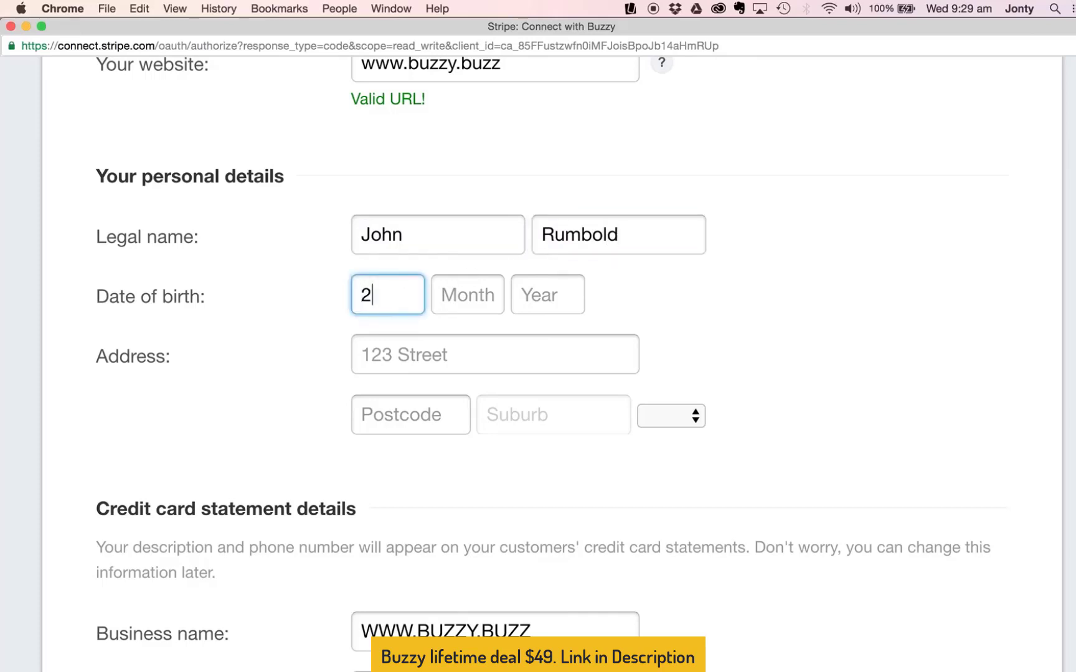
{"action": "type", "text": "01"}
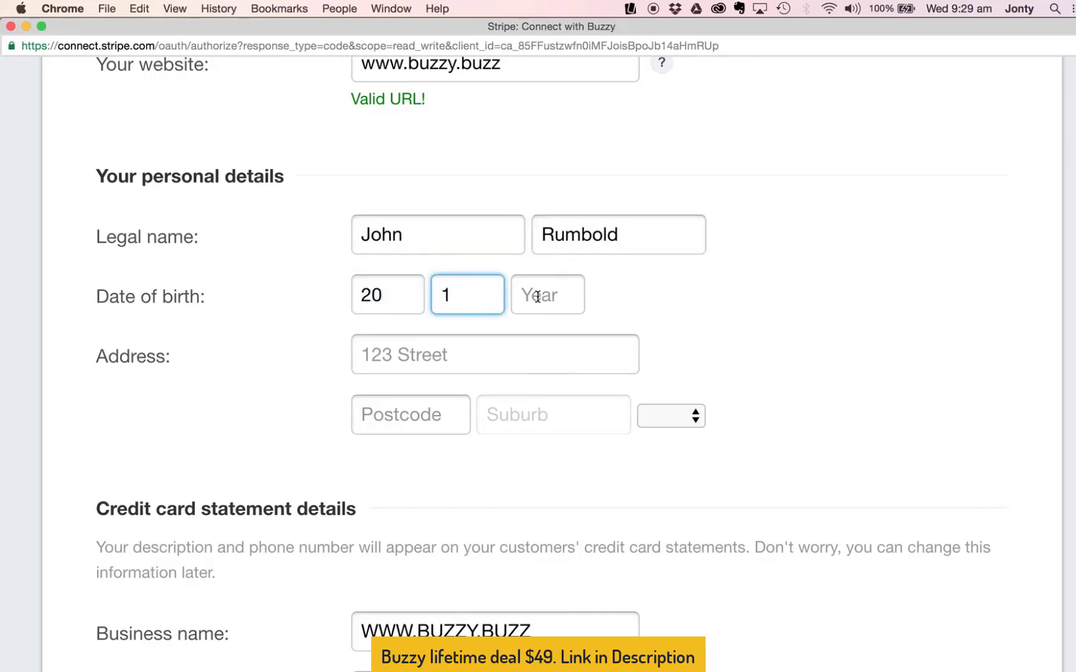
{"action": "type", "text": "1974"}
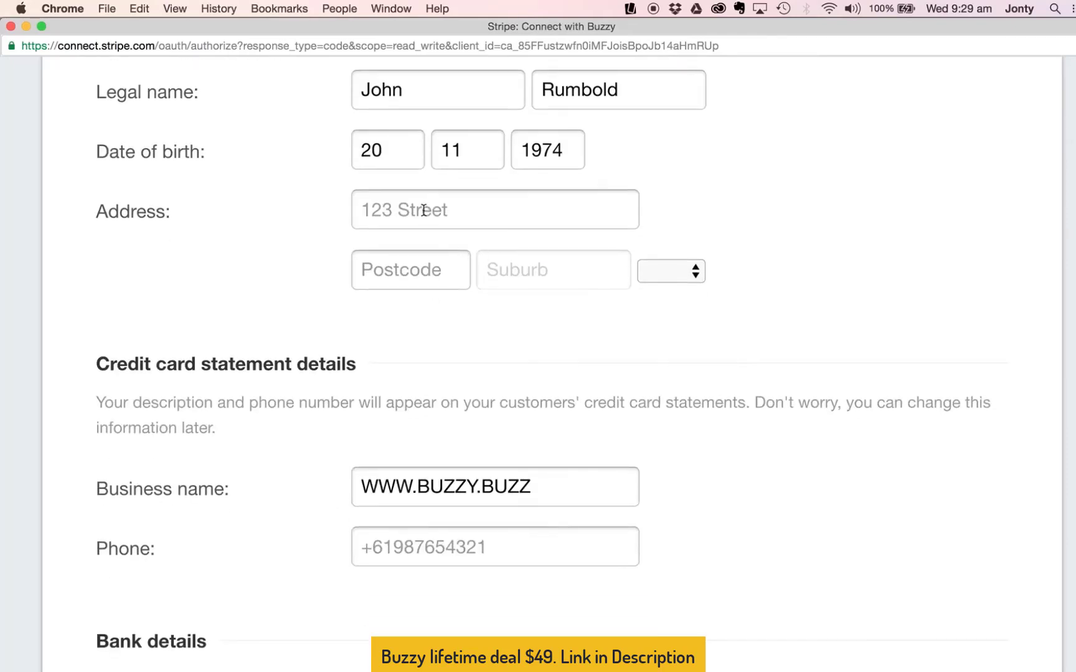
{"action": "left_click", "coordinate": [494, 209]}
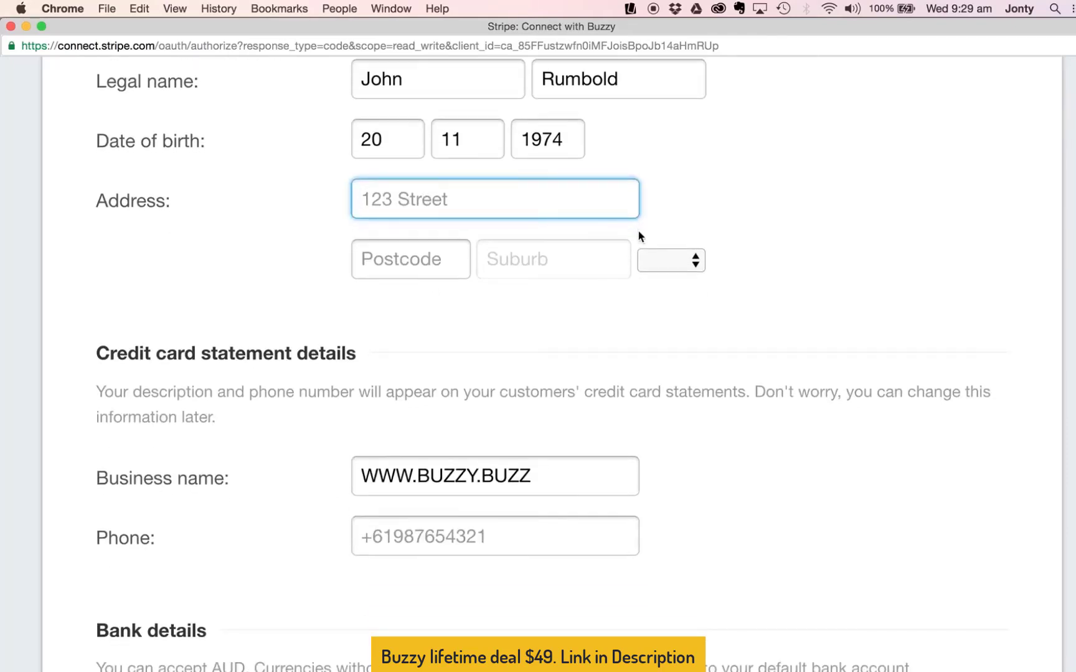
{"action": "type", "text": "6 florence terrace"}
{"action": "left_click", "coordinate": [410, 259]}
{"action": "type", "text": "21"}
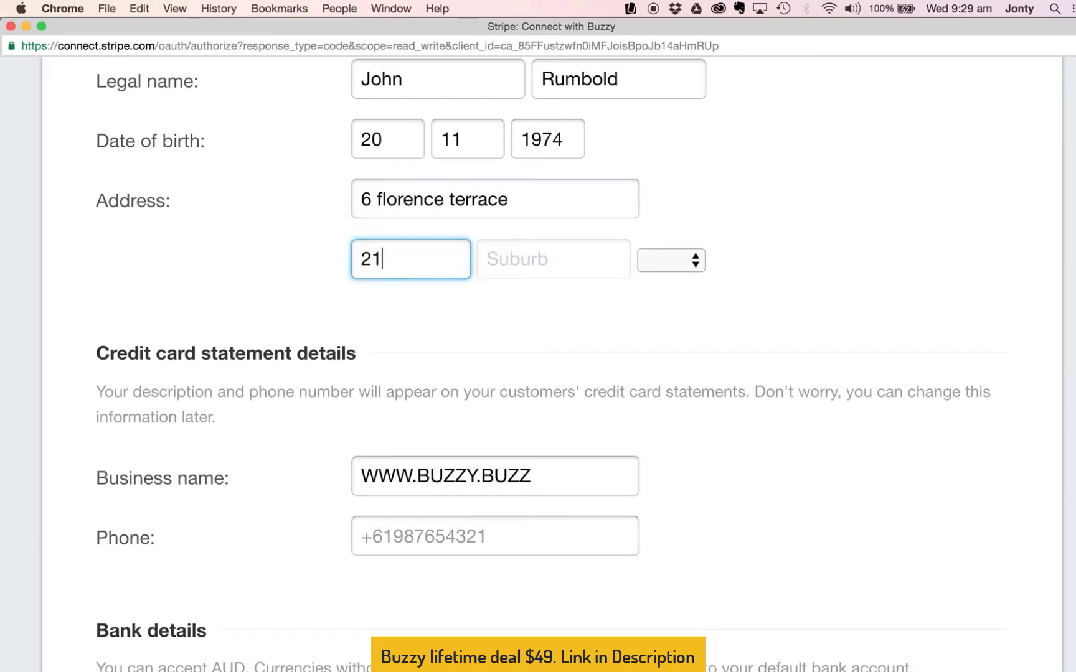
{"action": "left_click", "coordinate": [553, 259]}
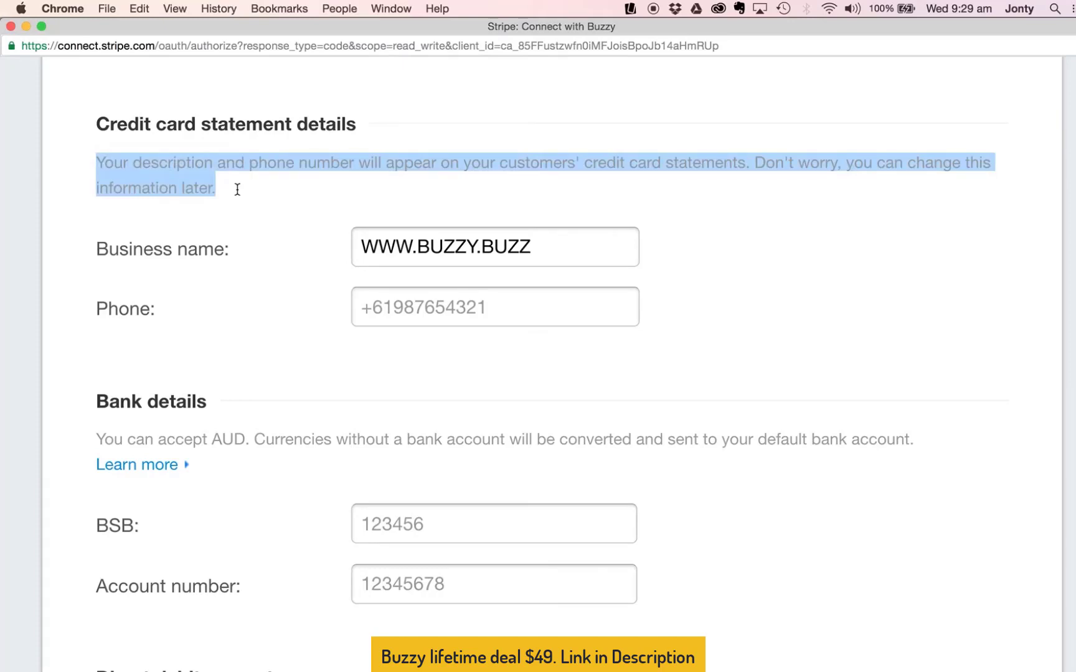
Clear the statement business name and move down to the bank details and account-saving sections.
{"action": "left_click", "coordinate": [493, 247]}
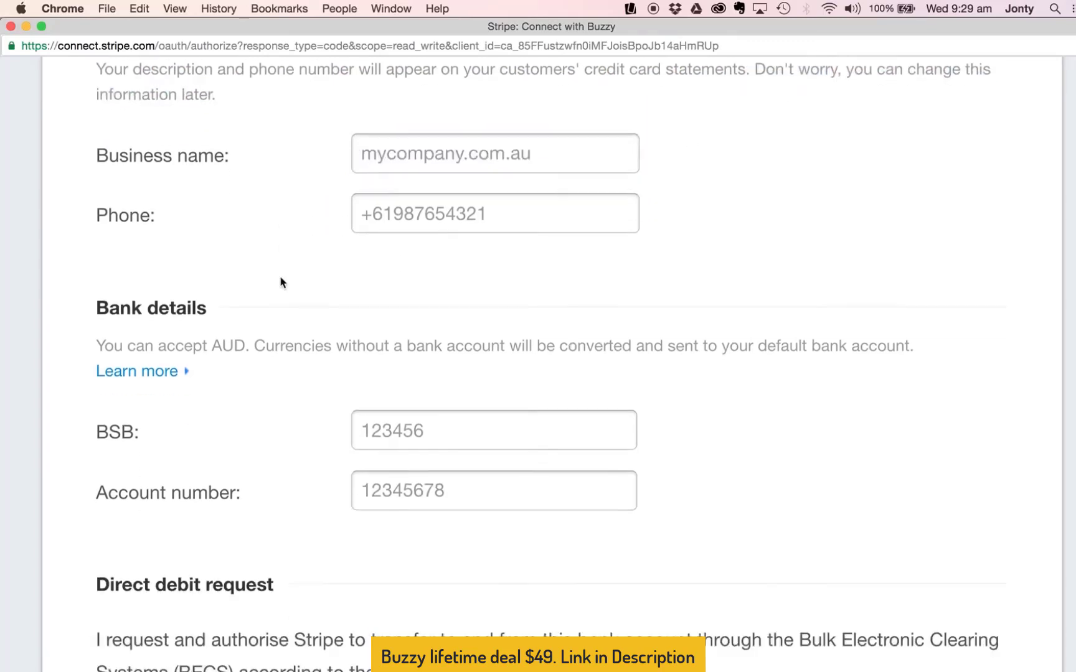
{"action": "scroll", "scroll_direction": "down", "scroll_amount": 3}
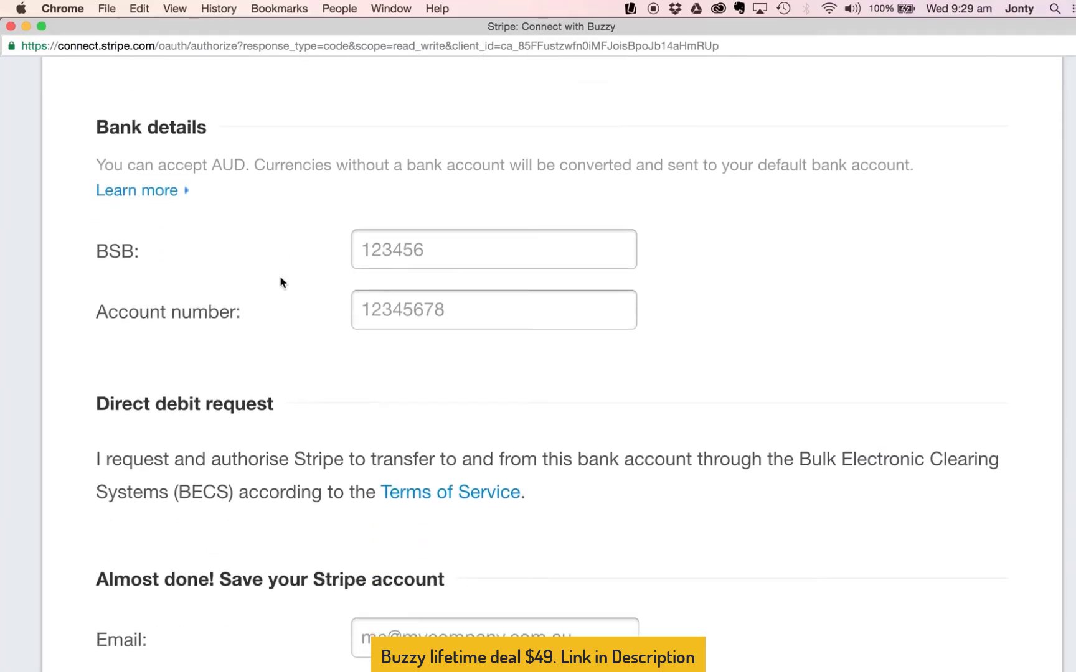
{"action": "scroll", "scroll_direction": "down", "scroll_amount": 3}
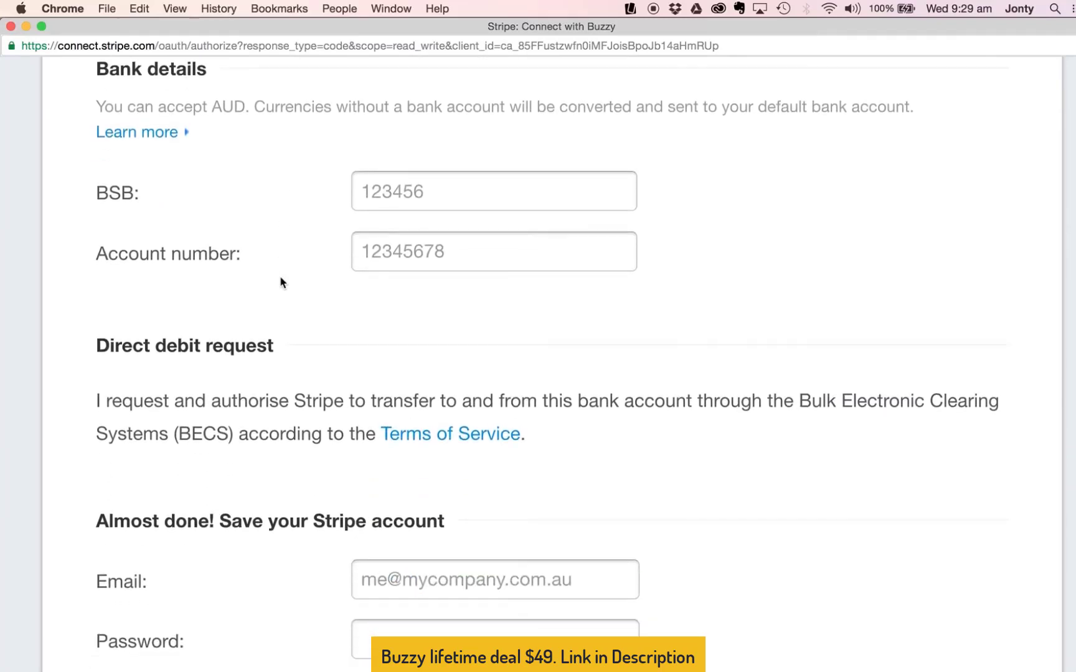
{"action": "scroll", "scroll_direction": "down", "scroll_amount": 3}
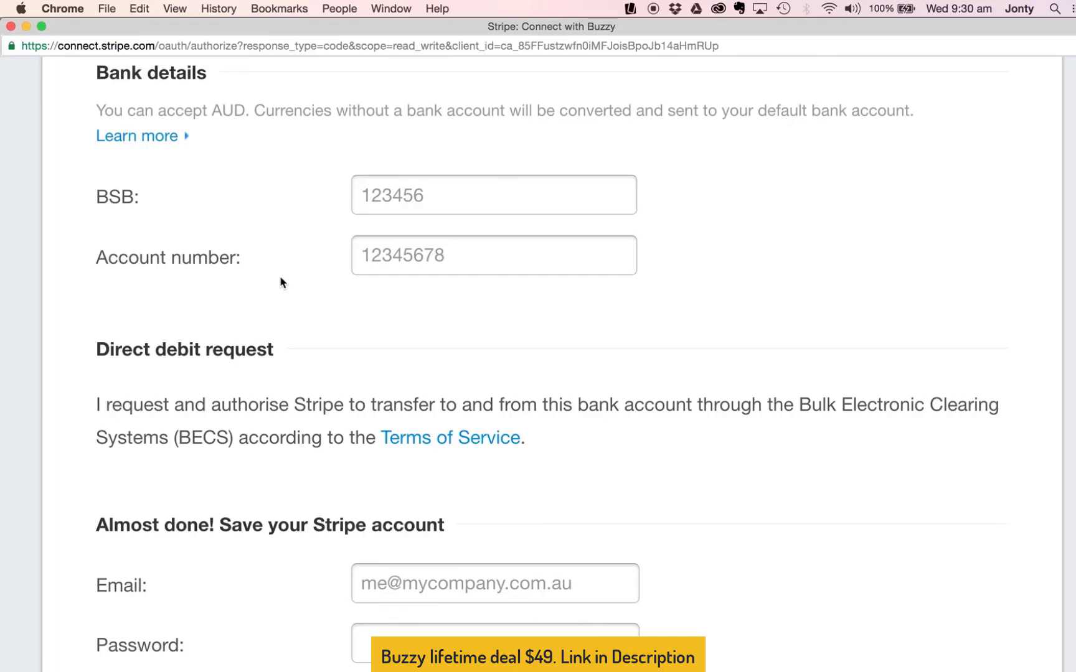
{"action": "mouse_move", "coordinate": [525, 145]}
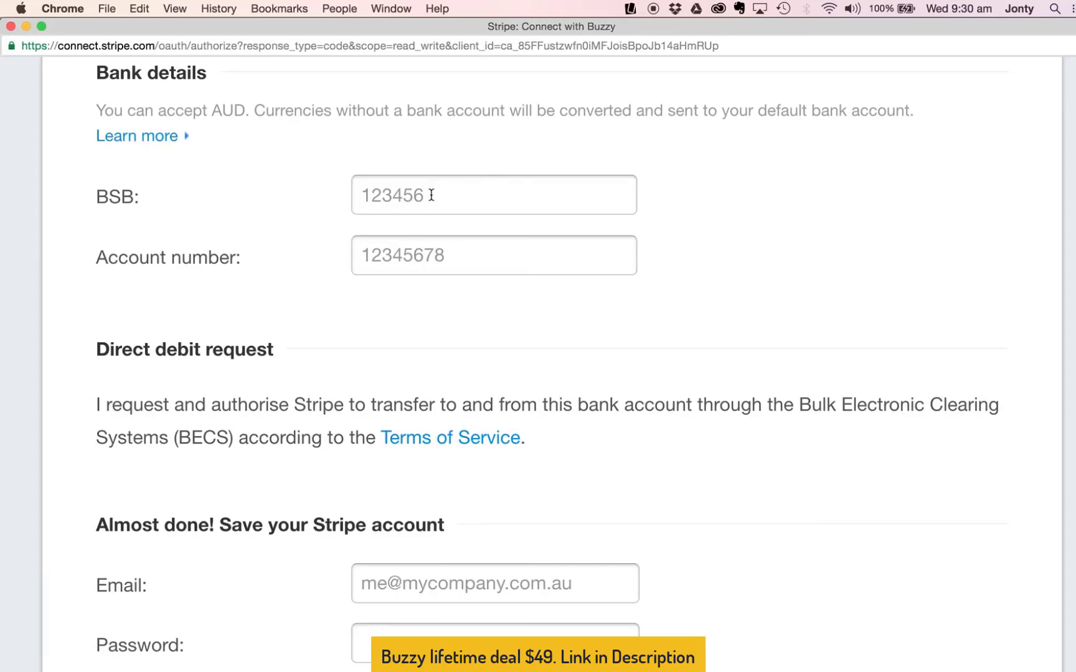
Fill in bank details and the Stripe account email and password, then authorize Buzzy's access.
{"action": "left_click", "coordinate": [493, 194]}
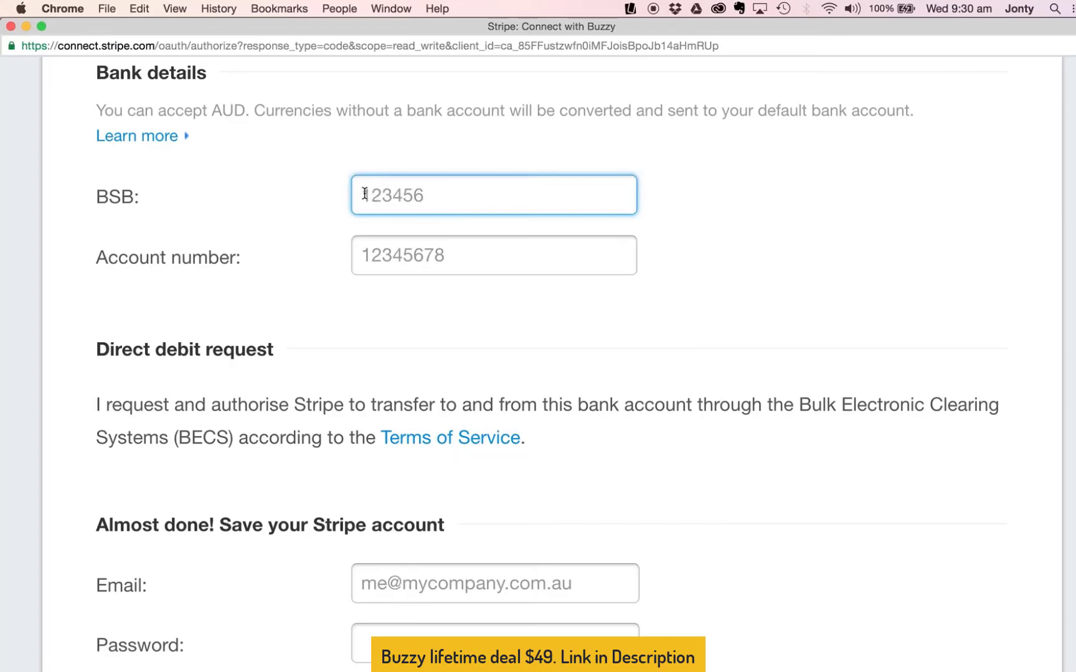
{"action": "left_click", "coordinate": [493, 256]}
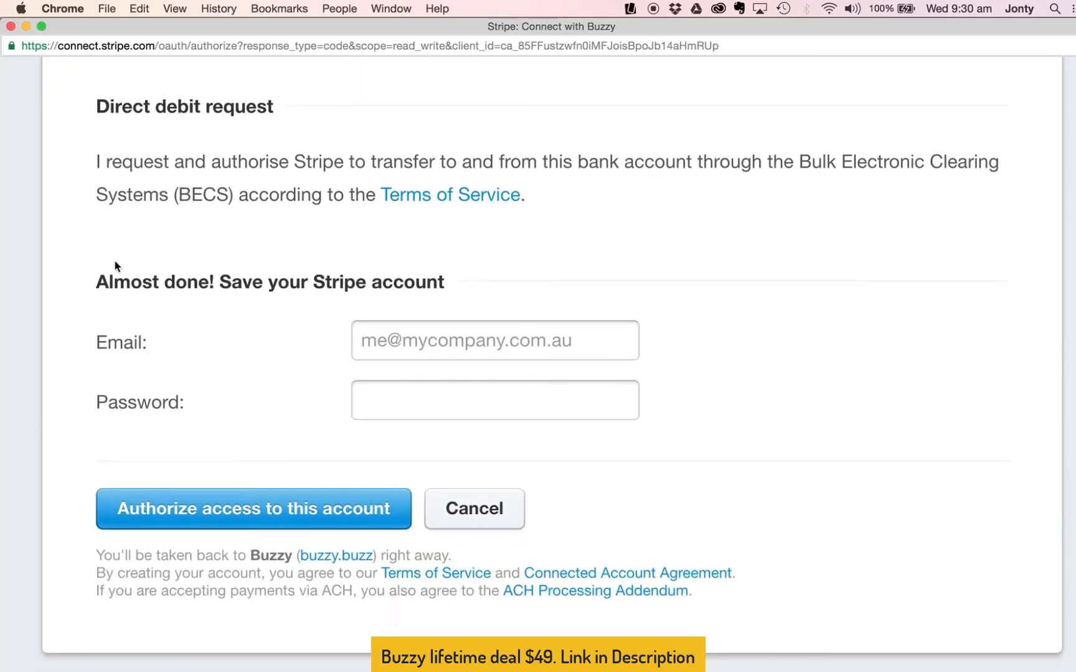
{"action": "mouse_move", "coordinate": [282, 270]}
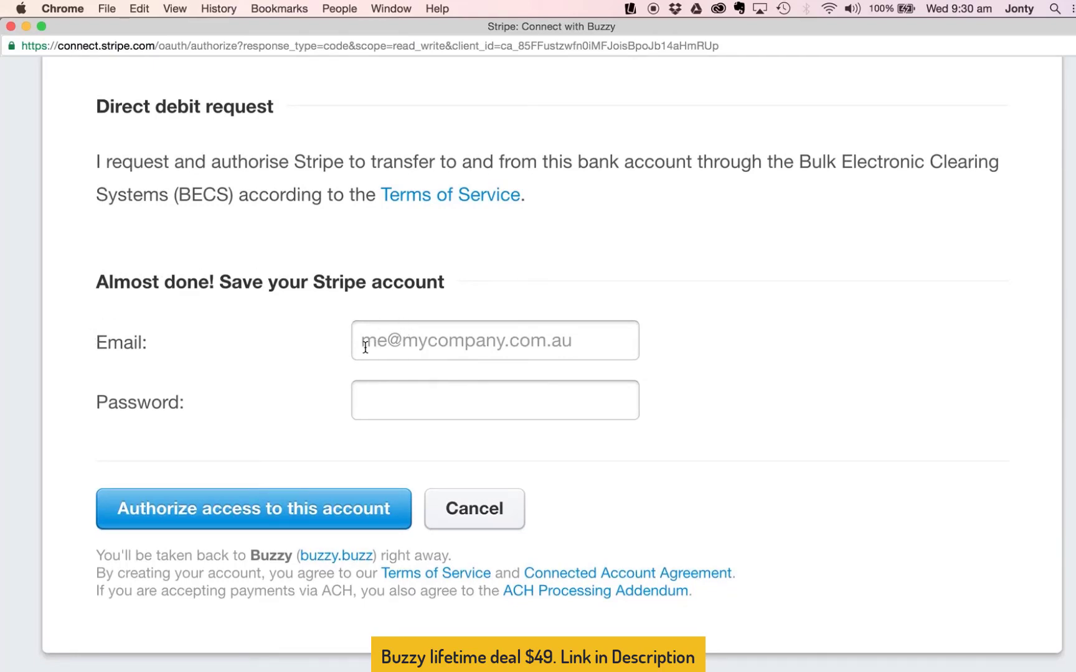
{"action": "left_click", "coordinate": [494, 340]}
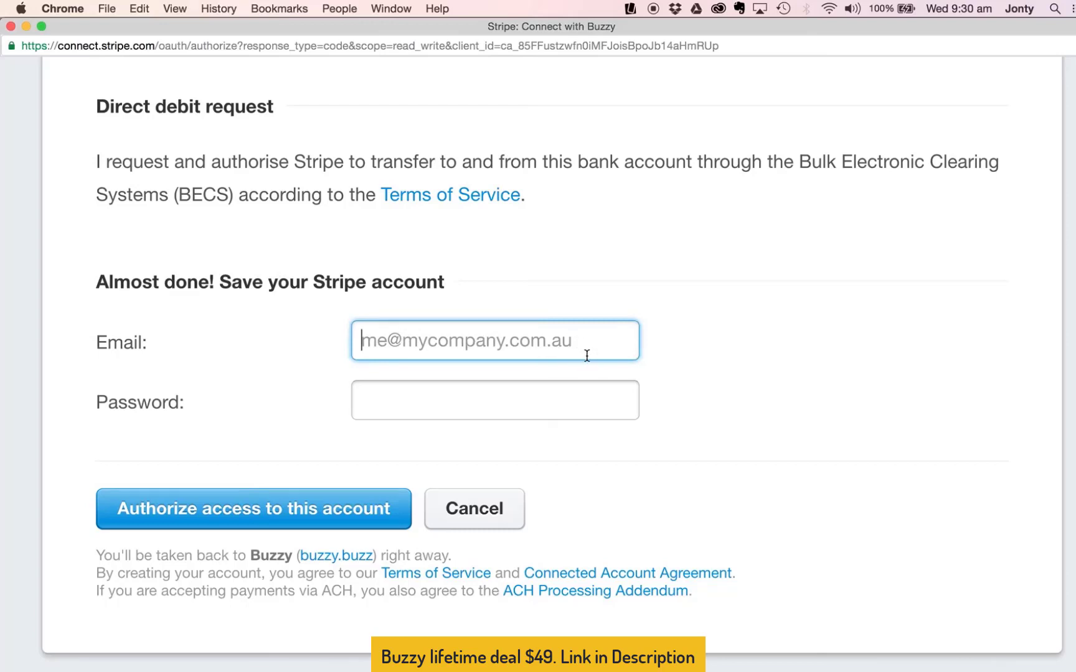
{"action": "left_click", "coordinate": [495, 400]}
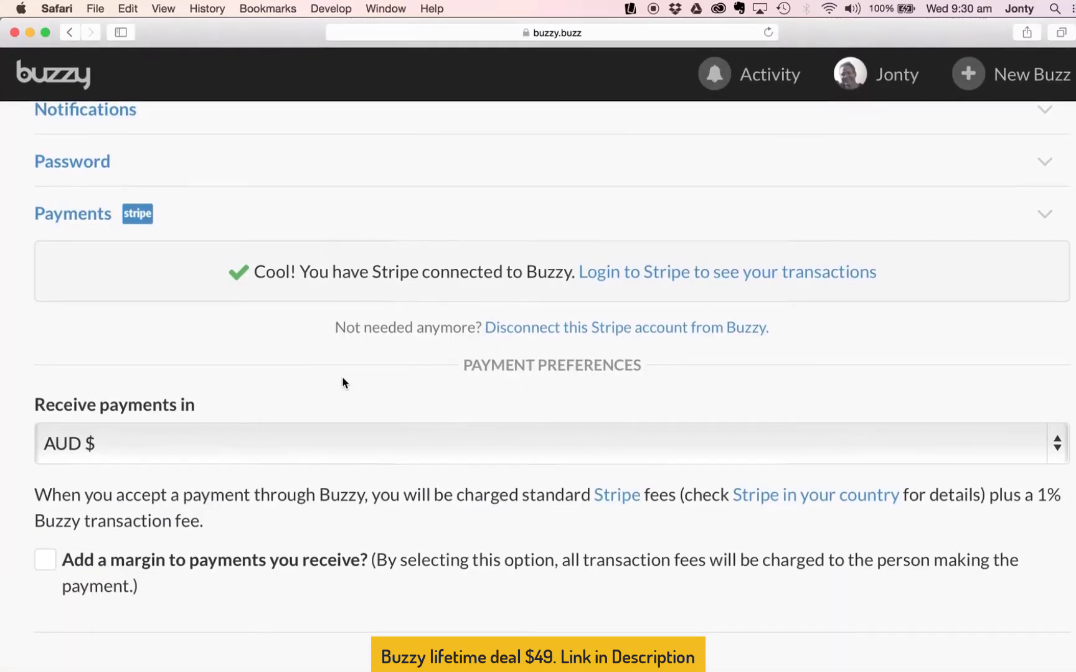
Highlight the 'Stripe connected' confirmation in Buzzy's payment settings.
{"action": "left_click_drag", "start_coordinate": [254, 272], "coordinate": [508, 273]}
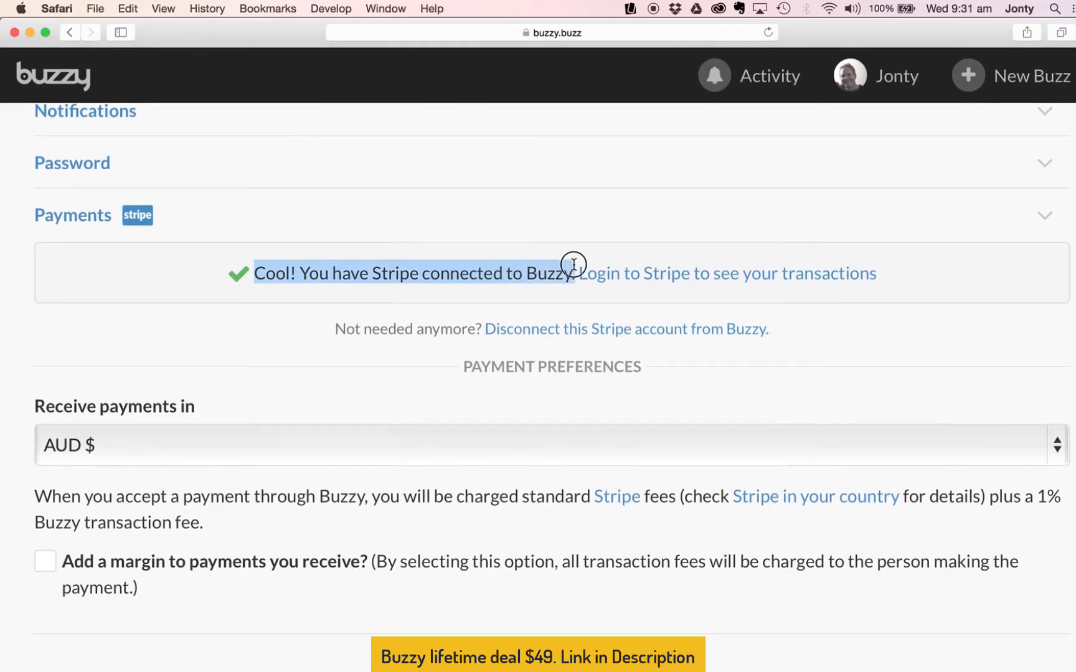
{"action": "mouse_move", "coordinate": [684, 284]}
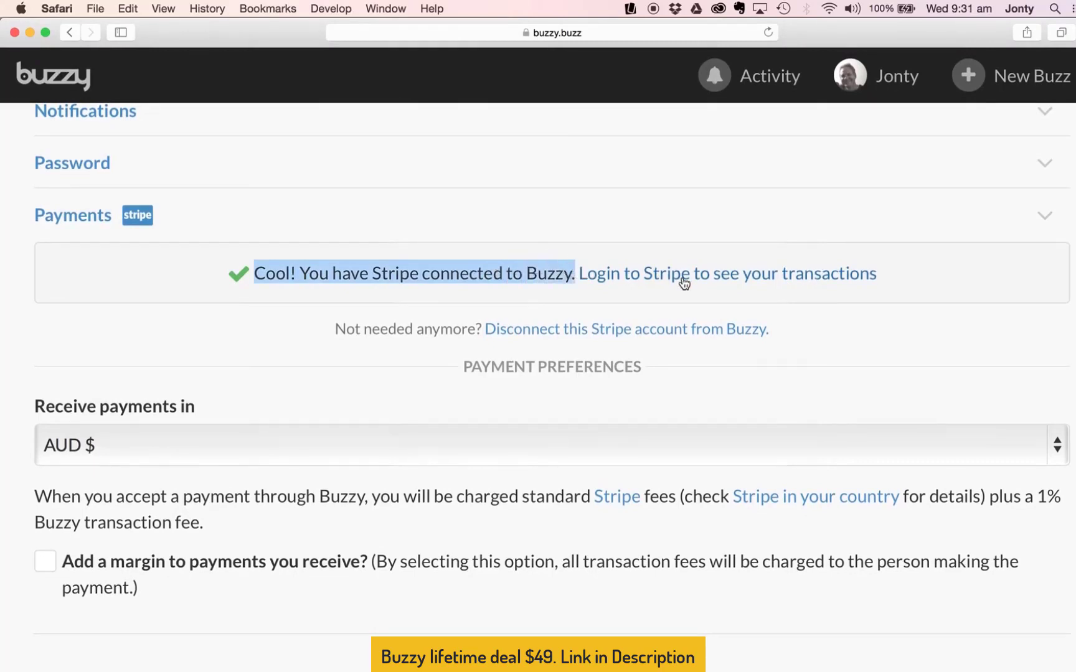
{"action": "mouse_move", "coordinate": [555, 329]}
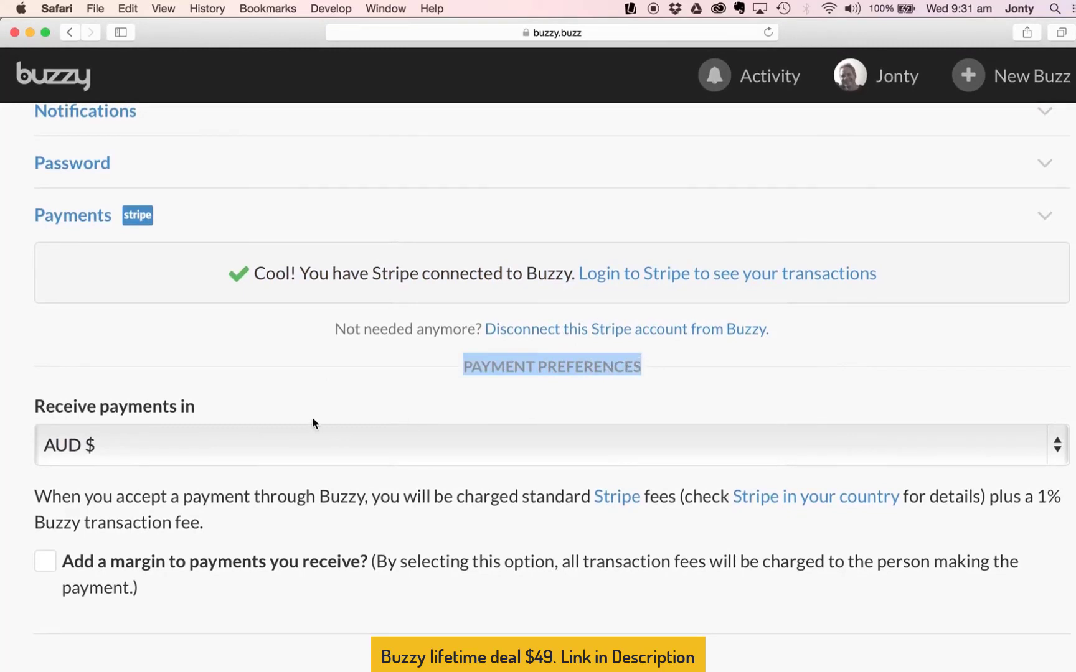
{"action": "mouse_move", "coordinate": [209, 446]}
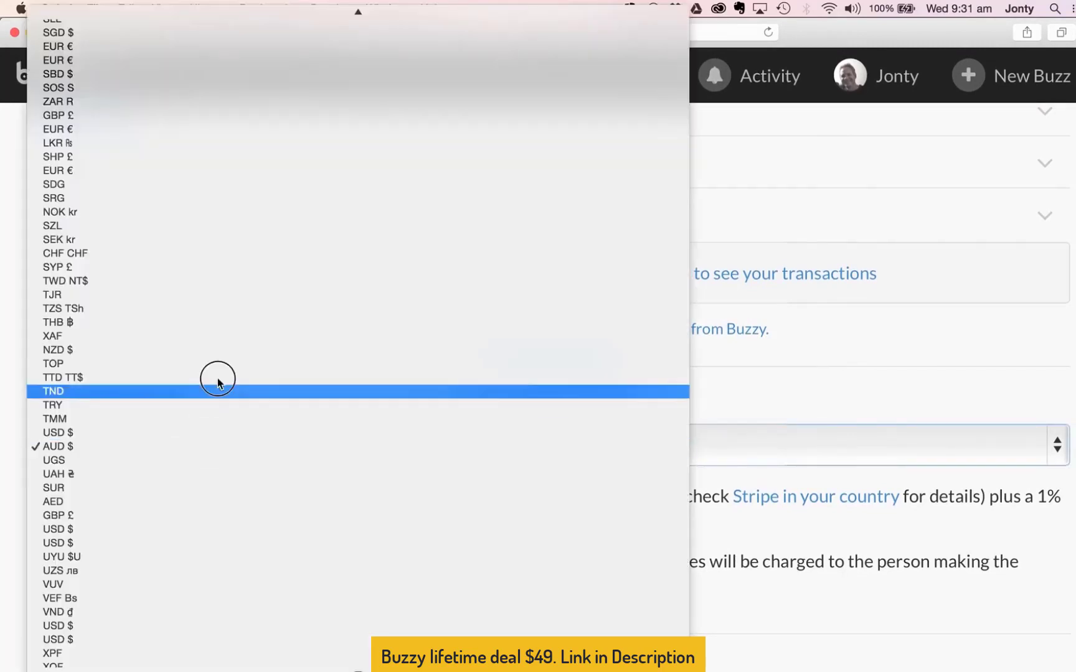
{"action": "mouse_move", "coordinate": [206, 447]}
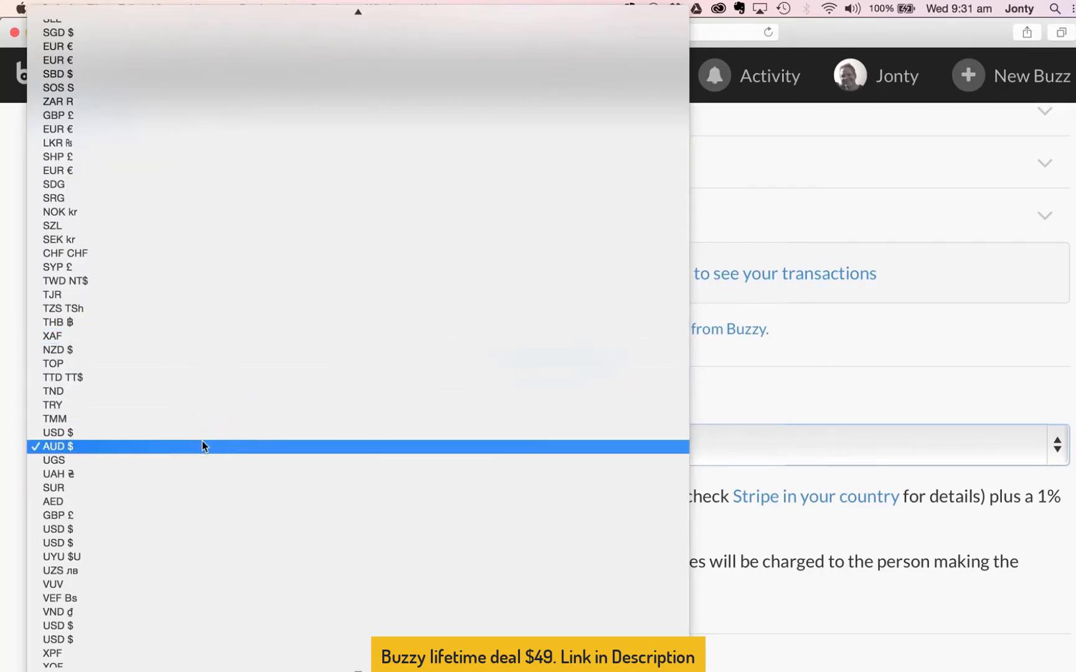
Keep AUD as the currency and add a 2.75% plus 0.30 aud margin to received payments.
{"action": "left_click", "coordinate": [55, 447]}
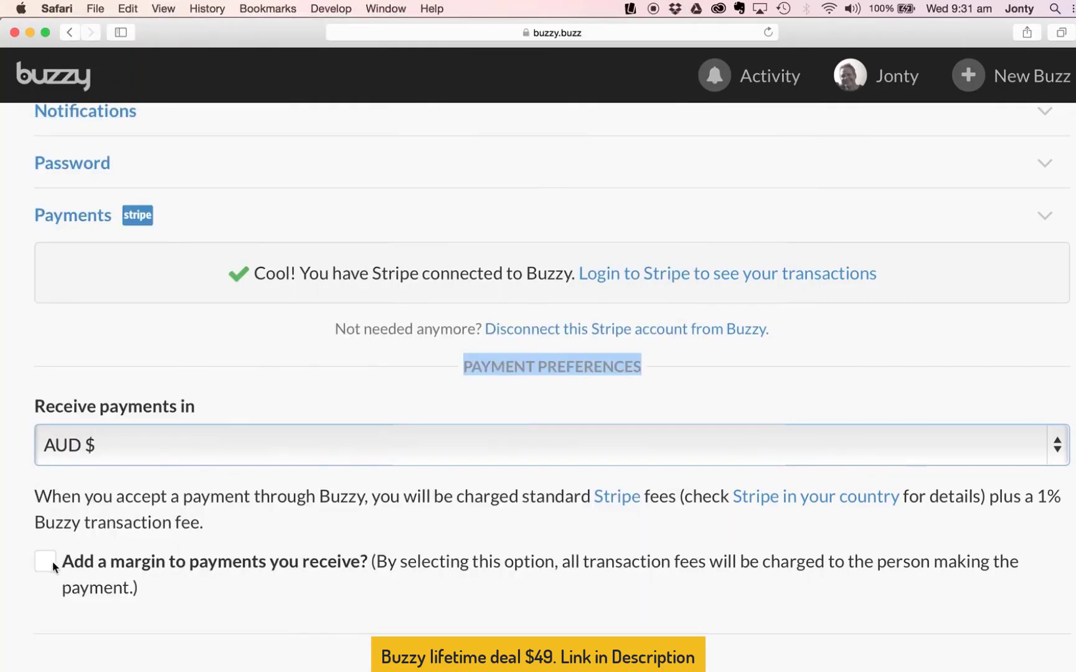
{"action": "left_click", "coordinate": [45, 562]}
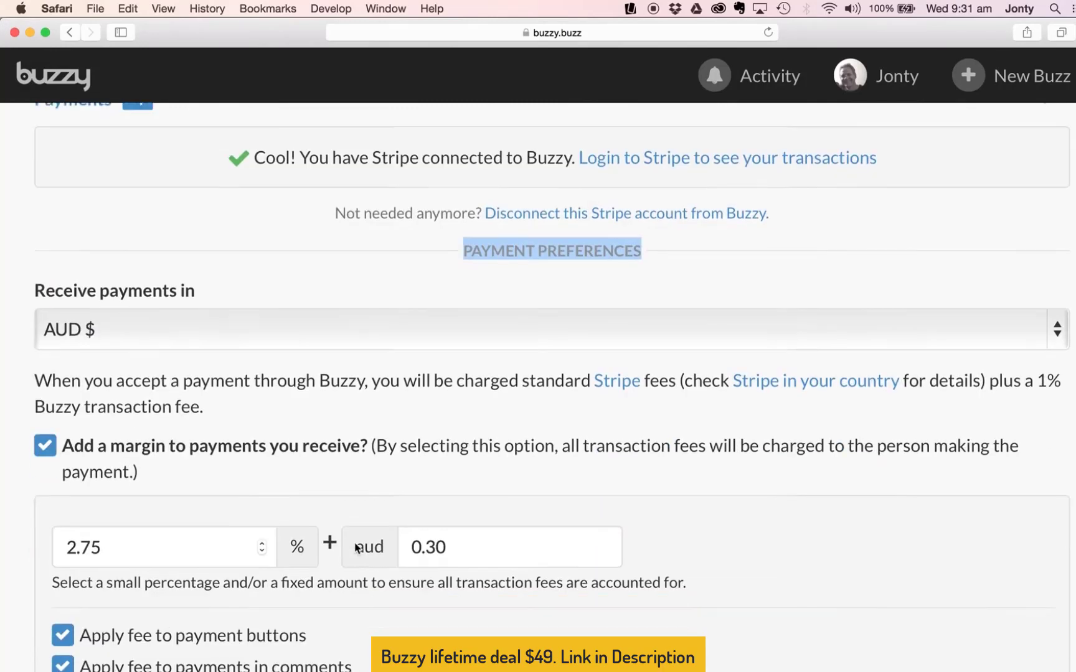
{"action": "scroll", "scroll_direction": "down", "scroll_amount": 3}
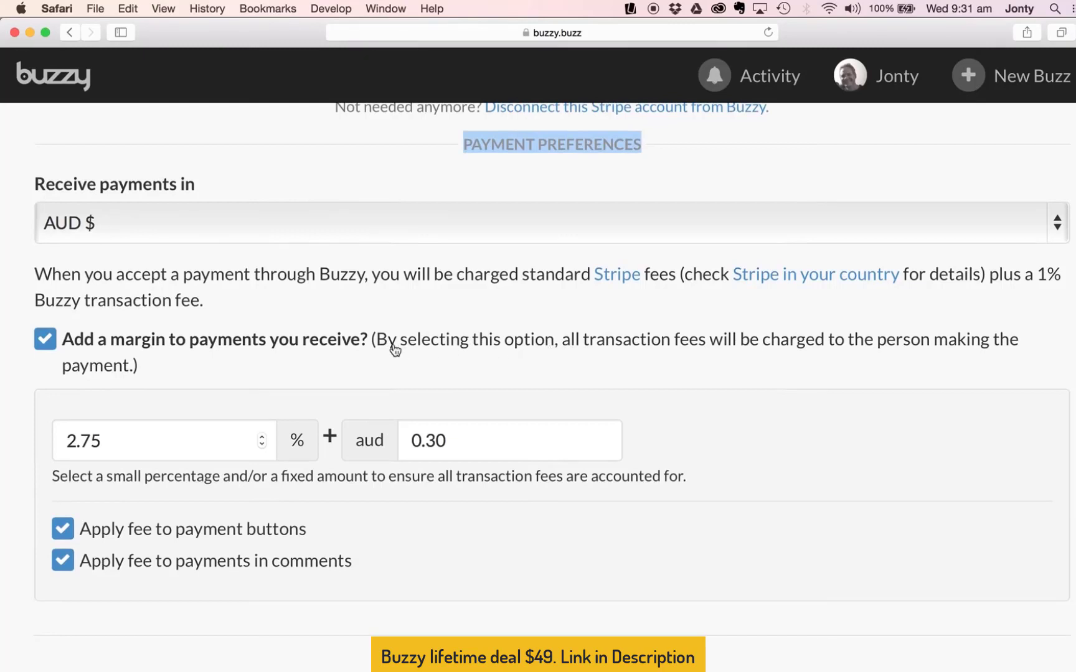
{"action": "mouse_move", "coordinate": [118, 449]}
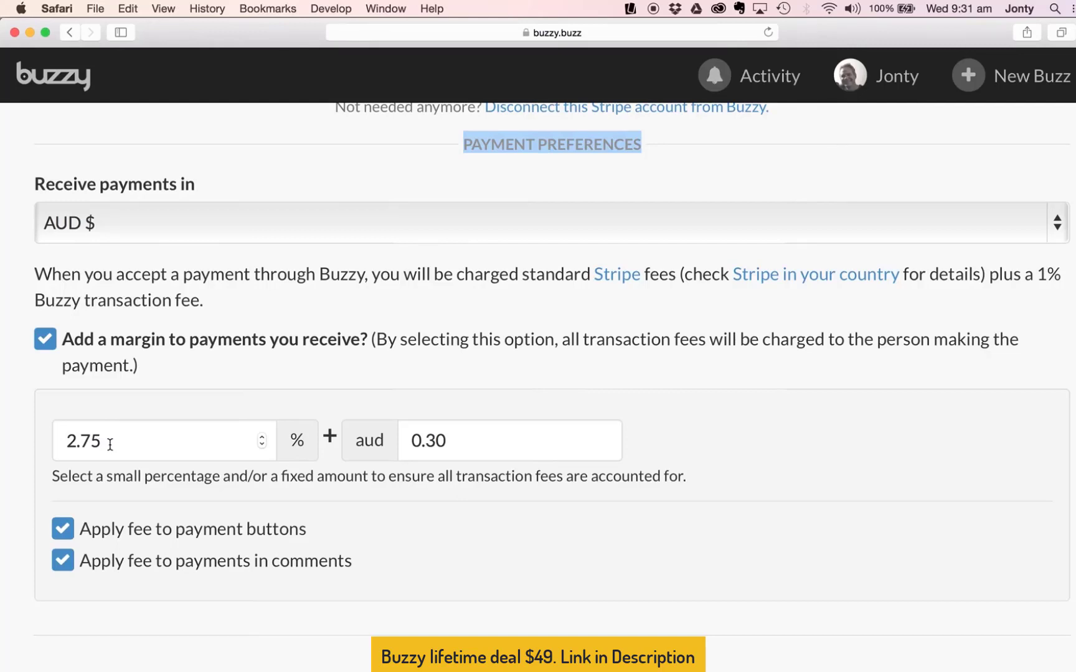
{"action": "left_click", "coordinate": [137, 440]}
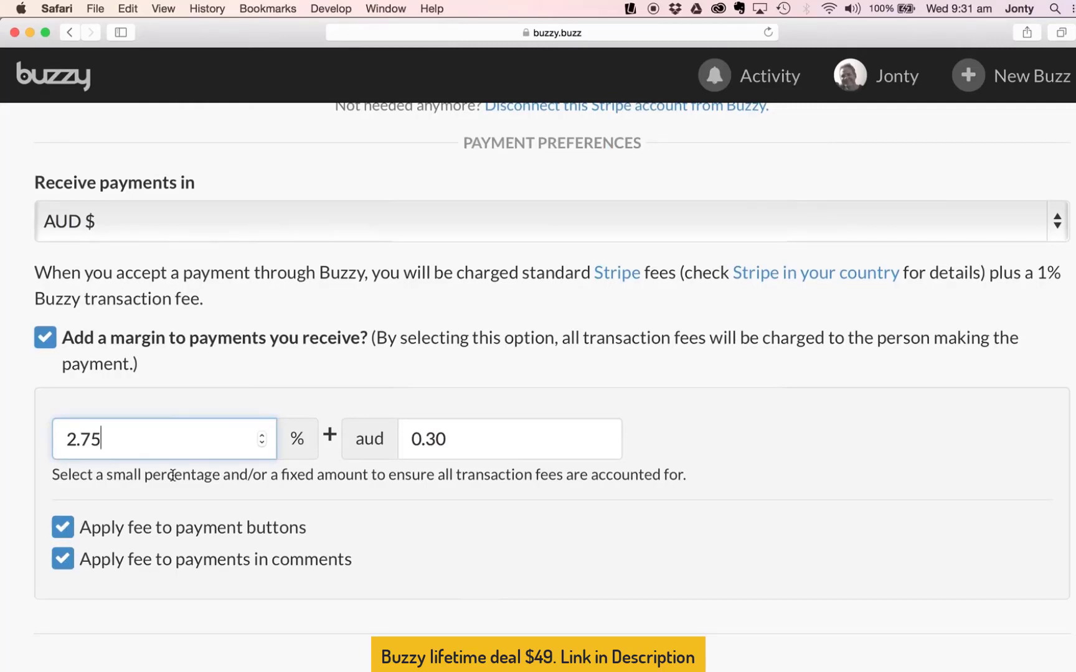
{"action": "scroll", "scroll_direction": "down", "scroll_amount": 3}
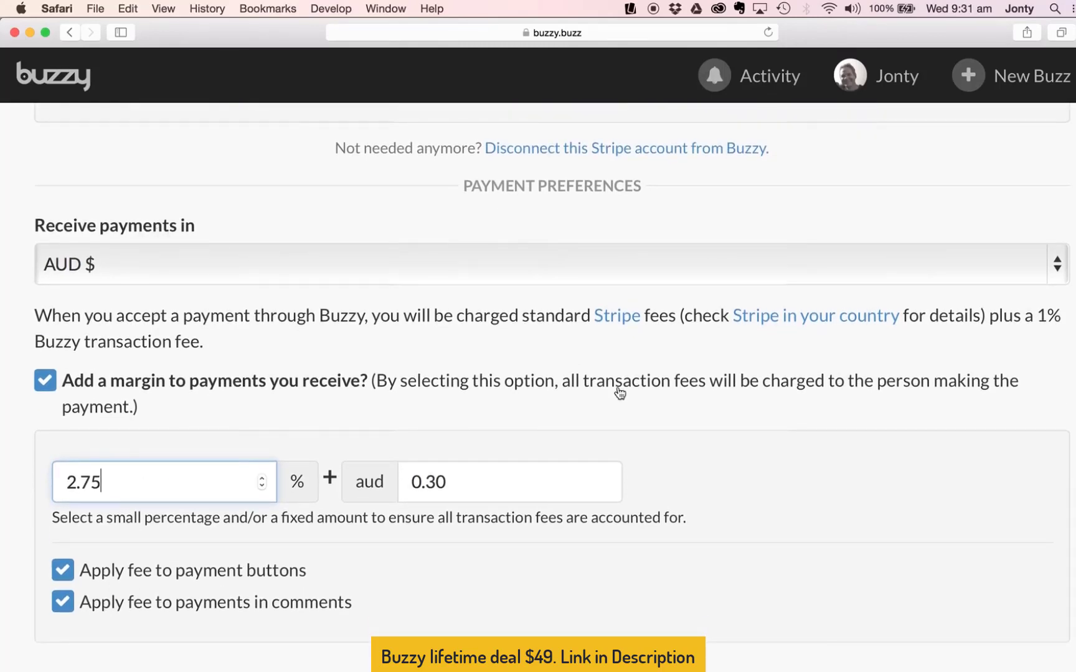
{"action": "mouse_move", "coordinate": [166, 294]}
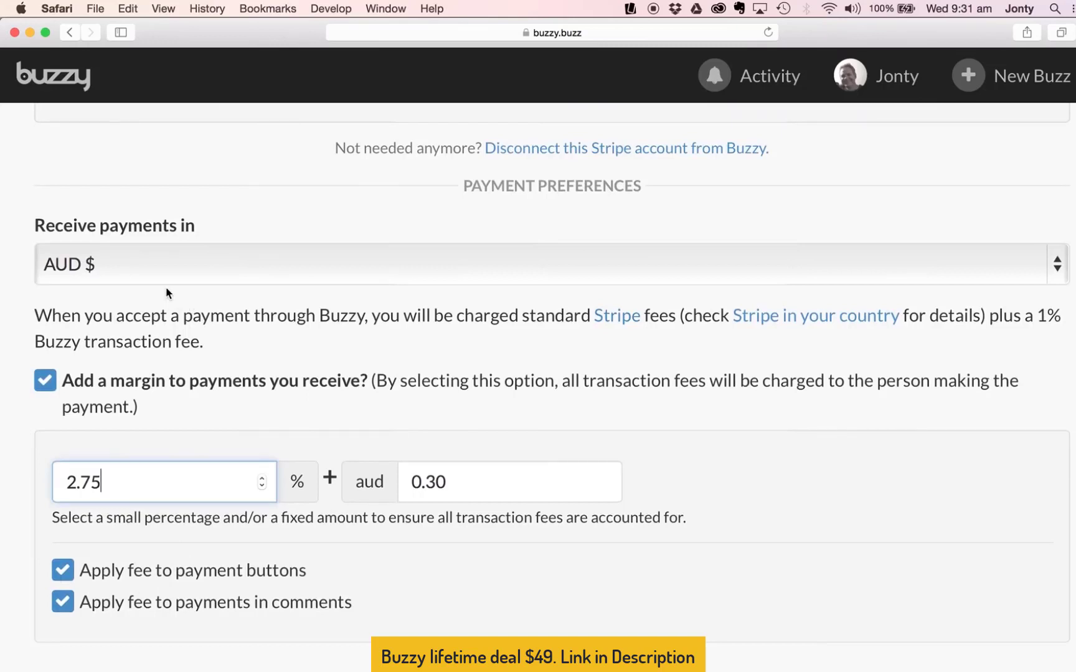
{"action": "mouse_move", "coordinate": [184, 419]}
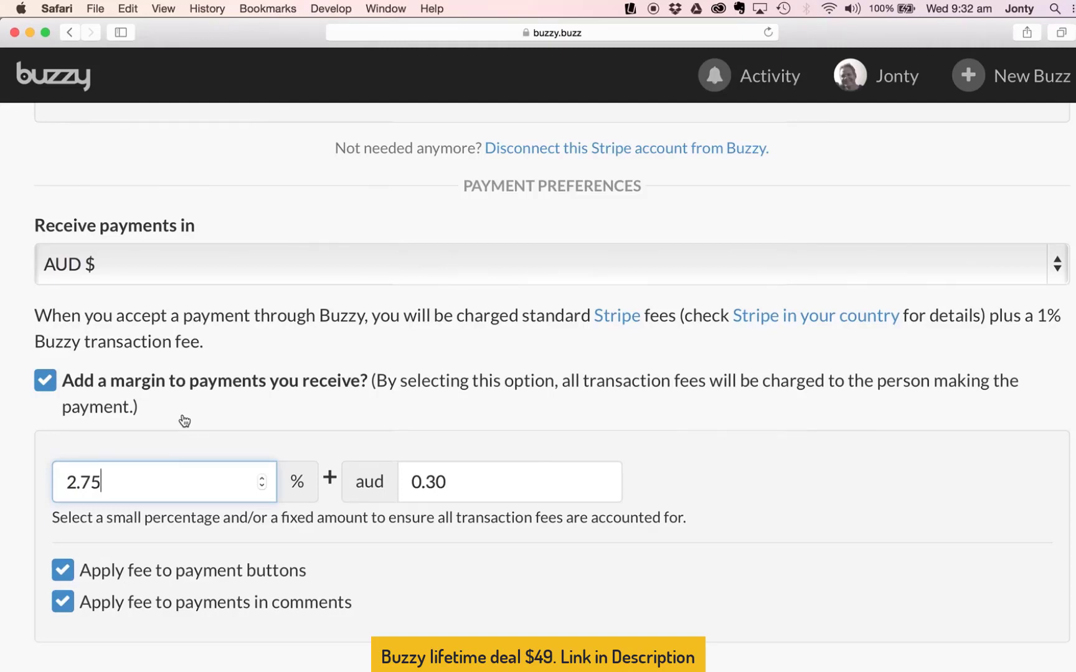
{"action": "mouse_move", "coordinate": [187, 417]}
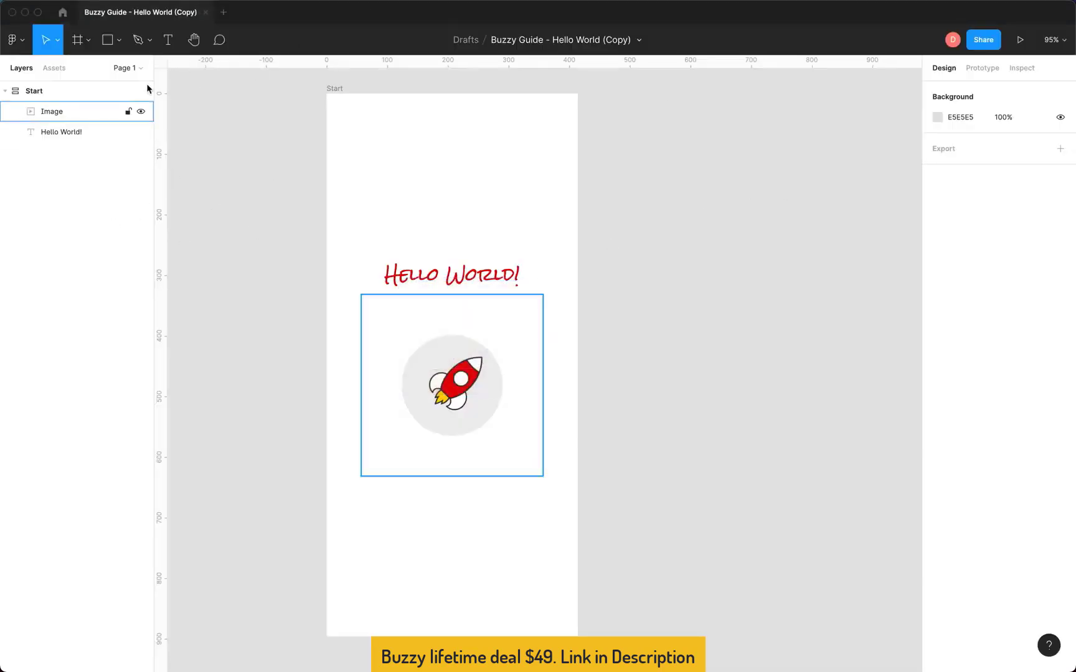
Deselect the Image layer on the Hello World Start frame in the Figma file.
{"action": "left_click", "coordinate": [233, 96]}
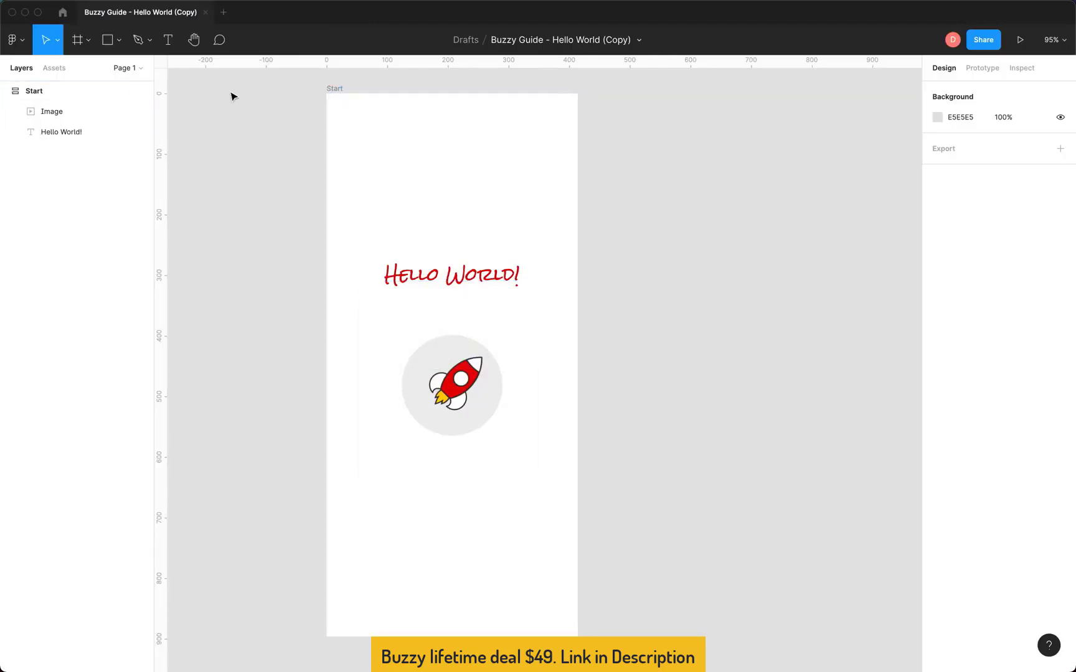
{"action": "mouse_move", "coordinate": [658, 218]}
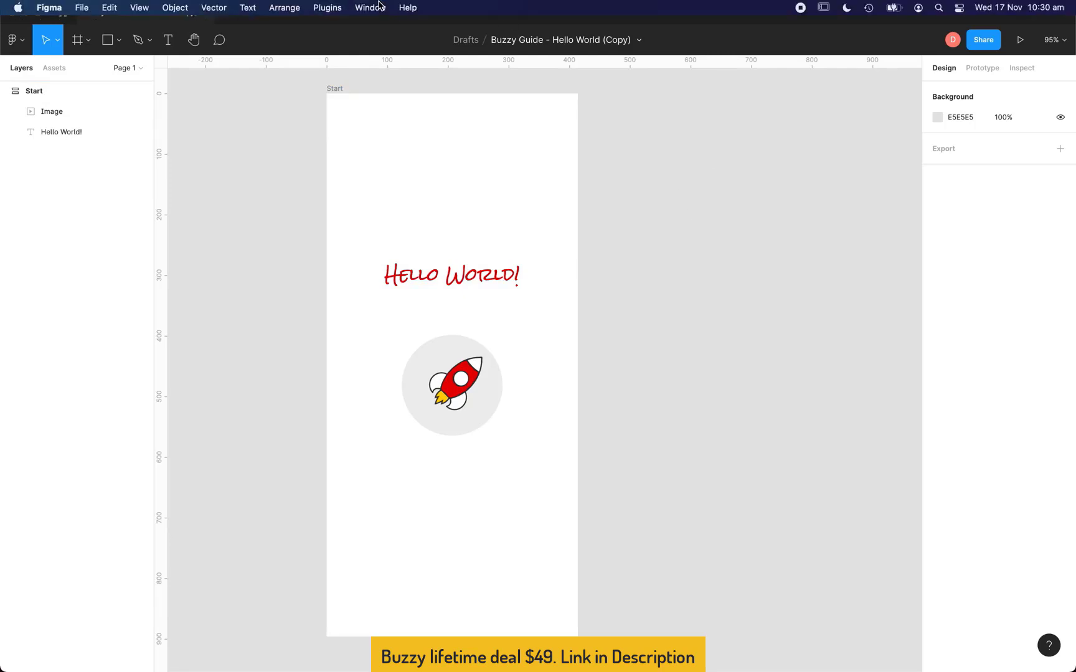
Launch the Buzzy - No Code App Builder plugin and start connecting it to a Buzzy account.
{"action": "left_click", "coordinate": [327, 7]}
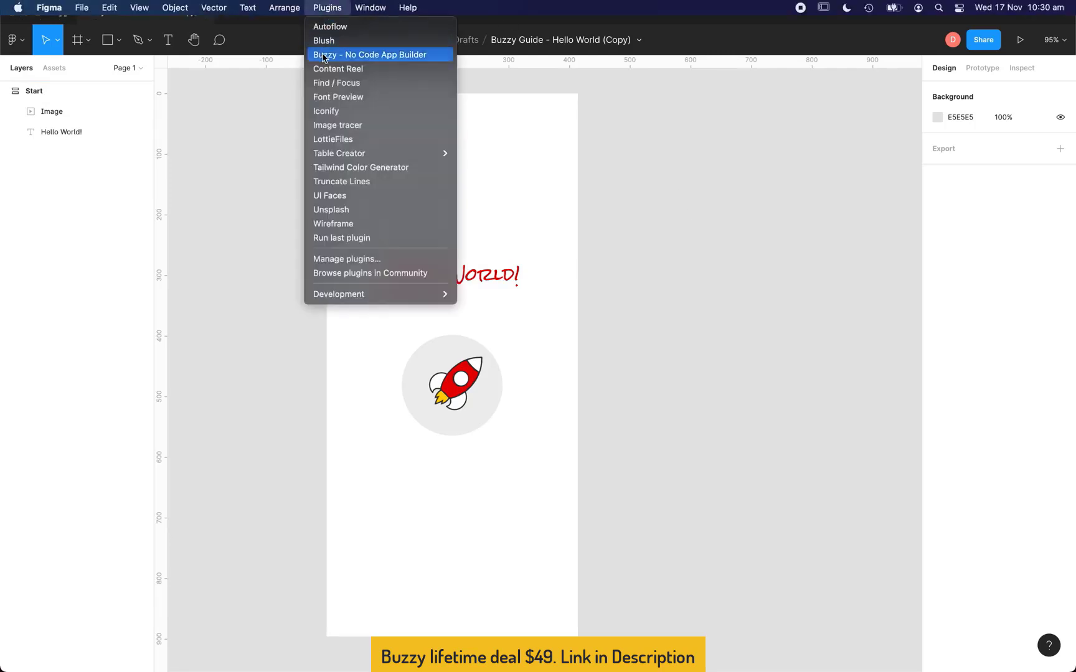
{"action": "left_click", "coordinate": [368, 55]}
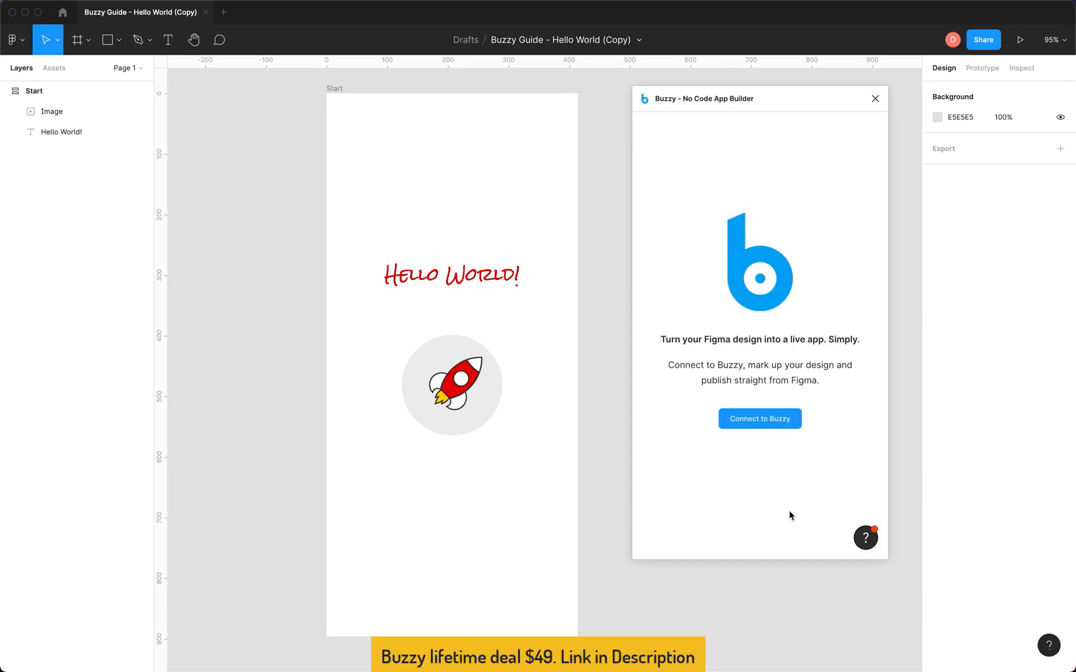
{"action": "left_click", "coordinate": [758, 419]}
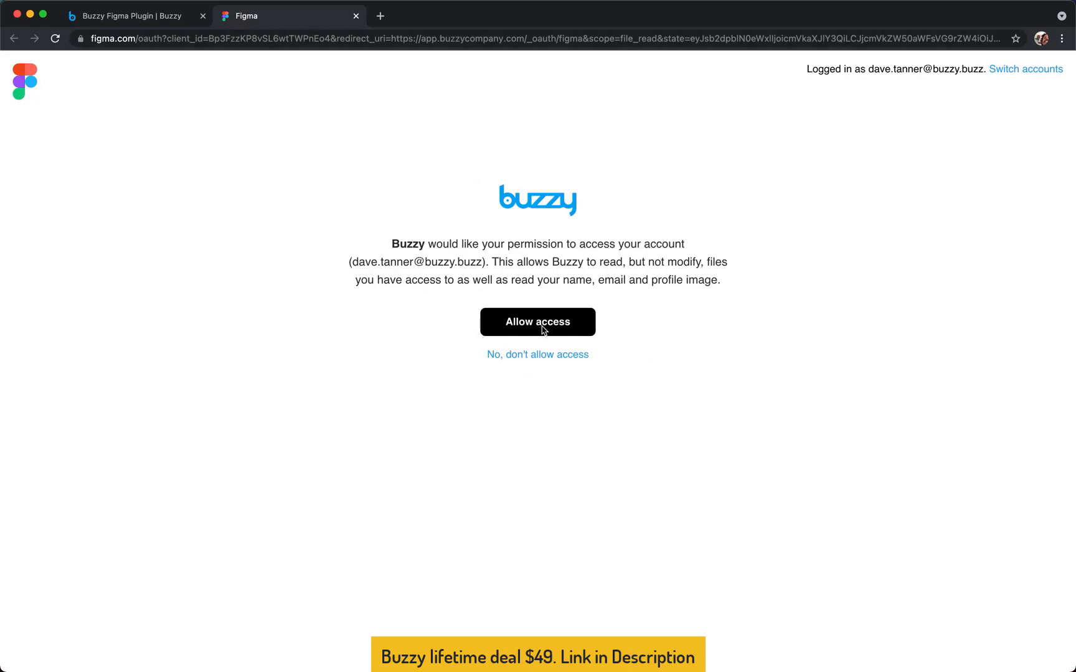
Allow Buzzy access to the Figma account on the authorization page.
{"action": "left_click", "coordinate": [537, 321]}
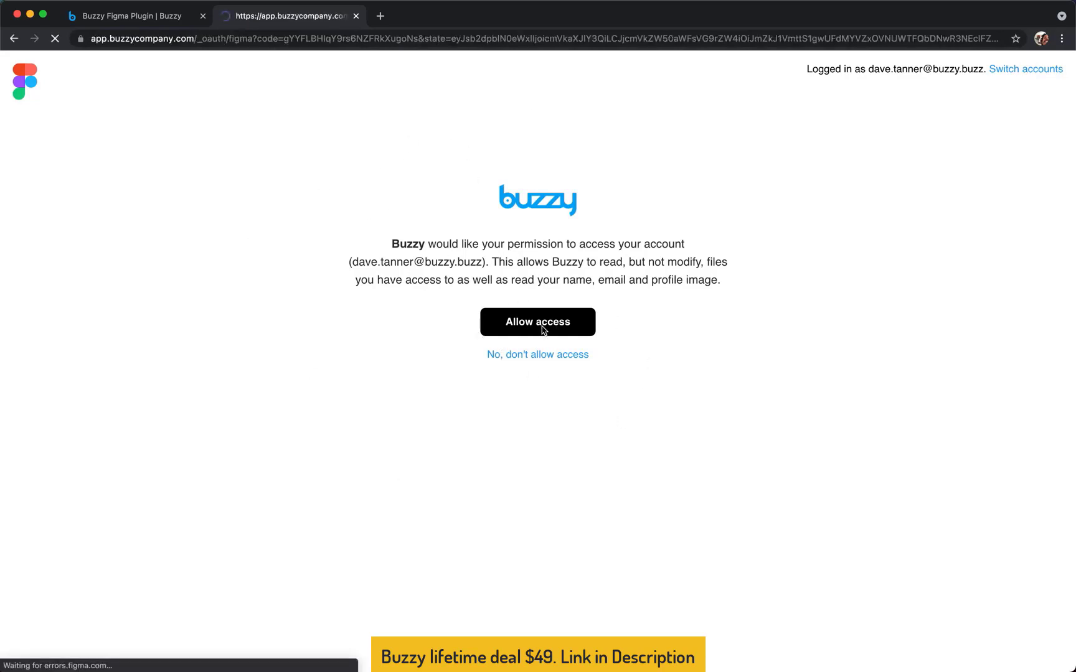
{"action": "left_click", "coordinate": [537, 322]}
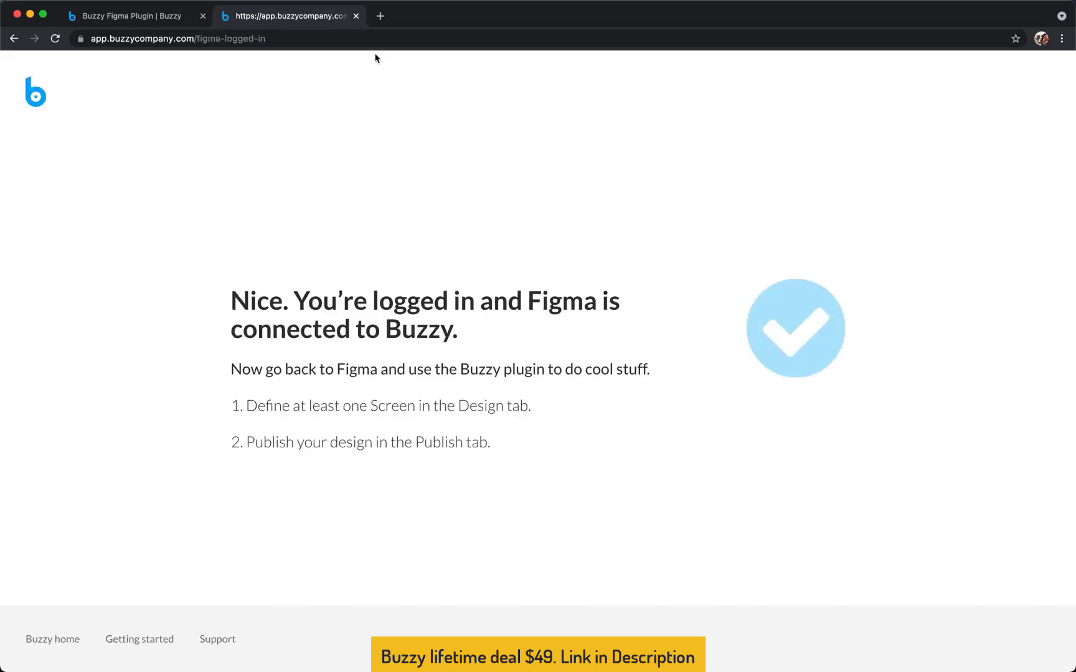
{"action": "mouse_move", "coordinate": [365, 200]}
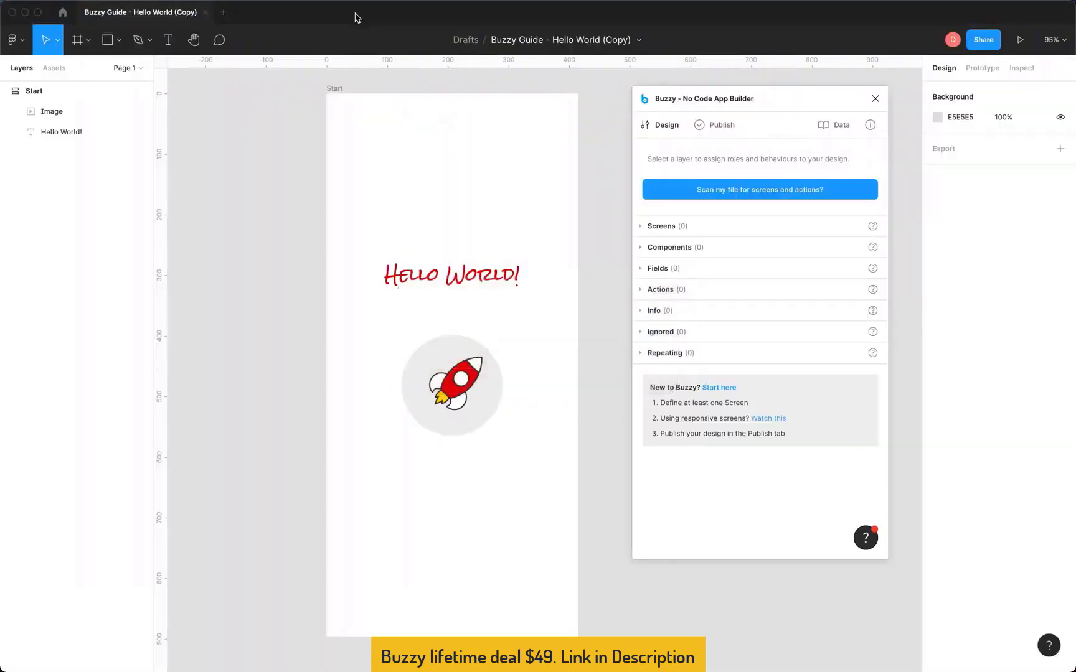
{"action": "mouse_move", "coordinate": [628, 69]}
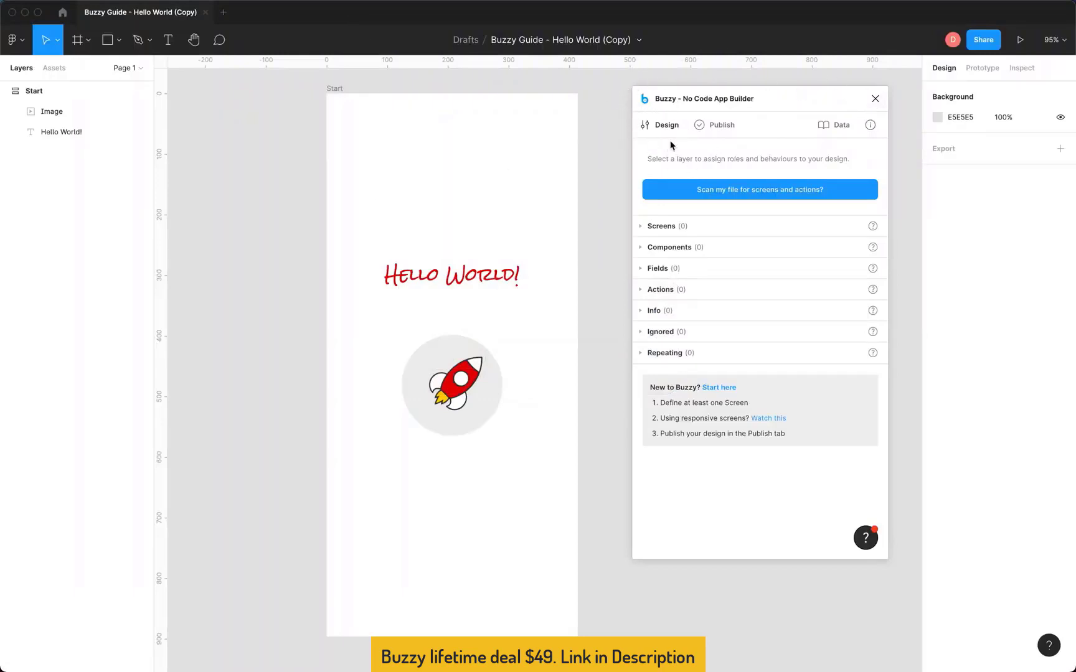
{"action": "mouse_move", "coordinate": [834, 138]}
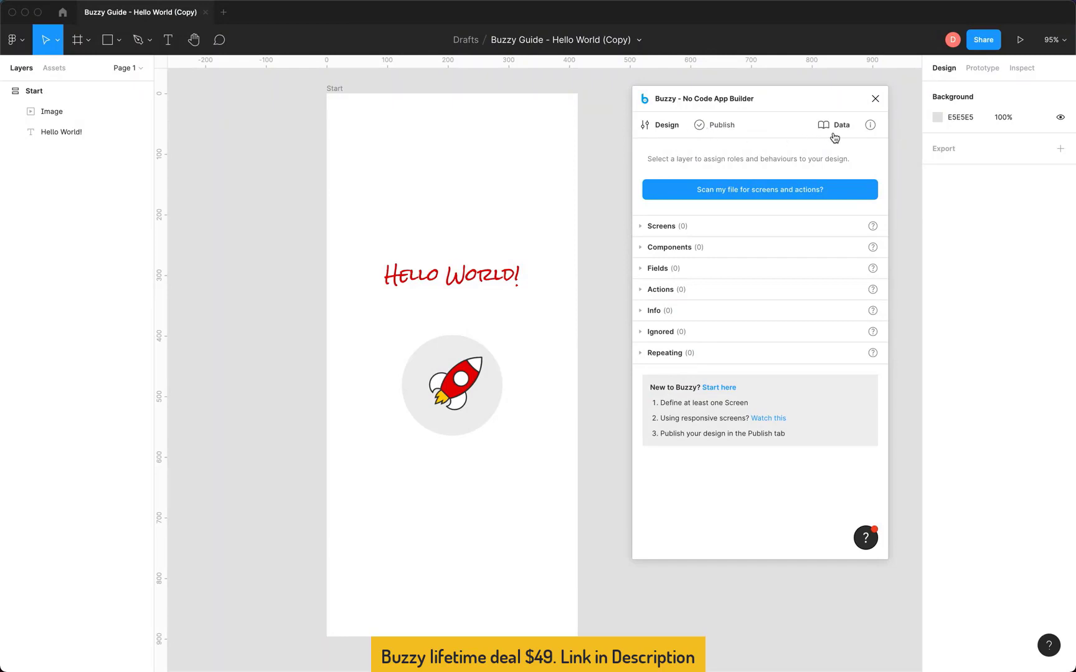
{"action": "mouse_move", "coordinate": [789, 153]}
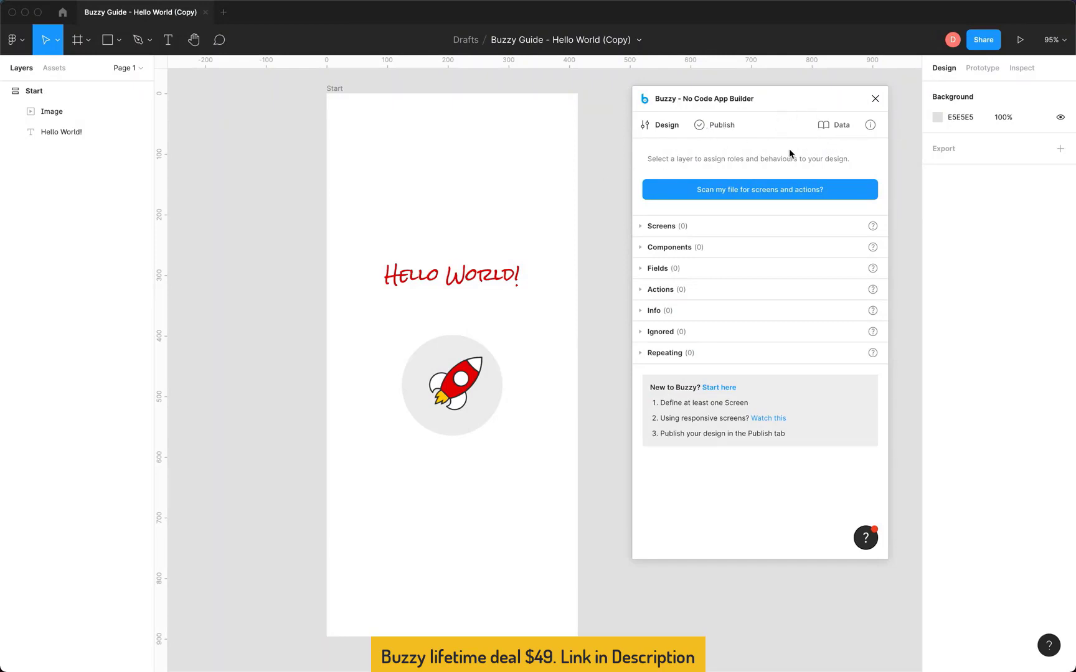
{"action": "mouse_move", "coordinate": [606, 166]}
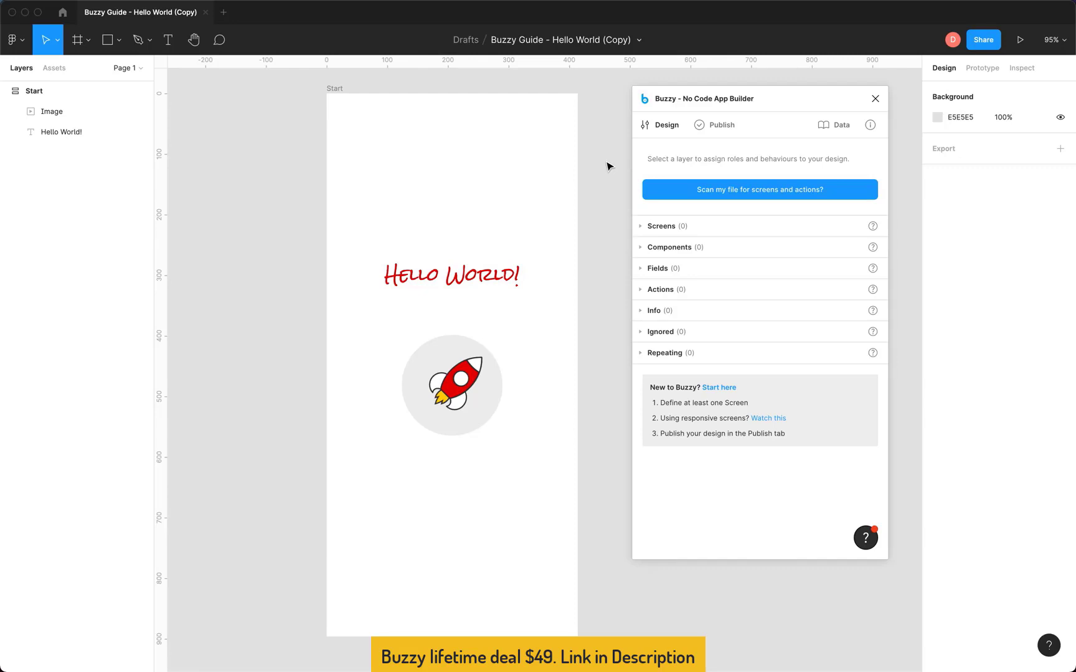
{"action": "mouse_move", "coordinate": [258, 239]}
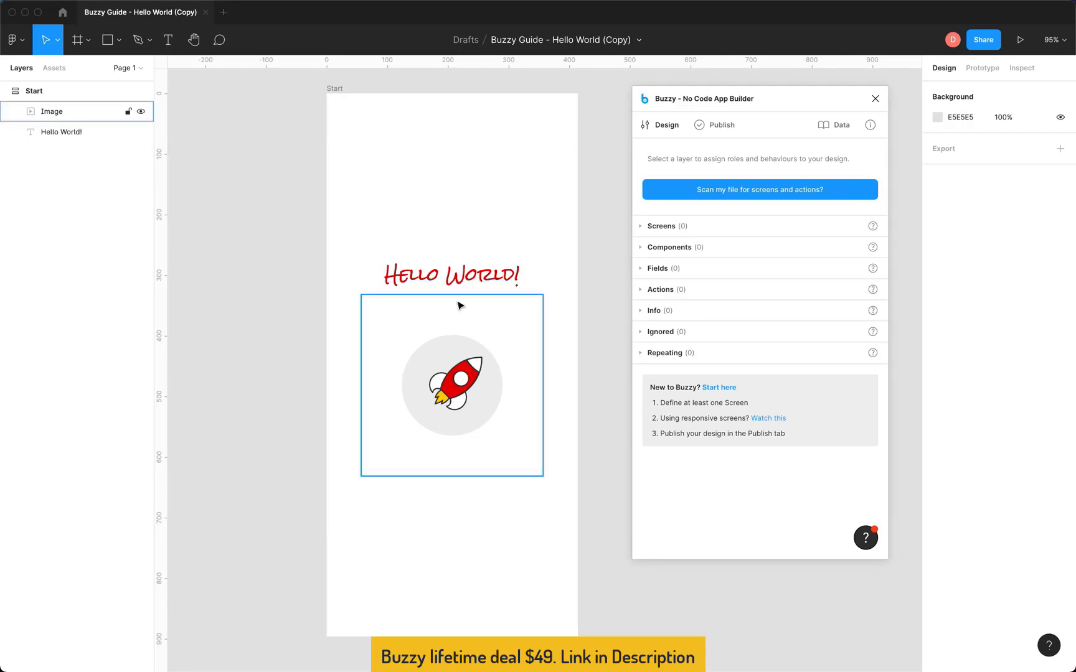
{"action": "left_click", "coordinate": [273, 122]}
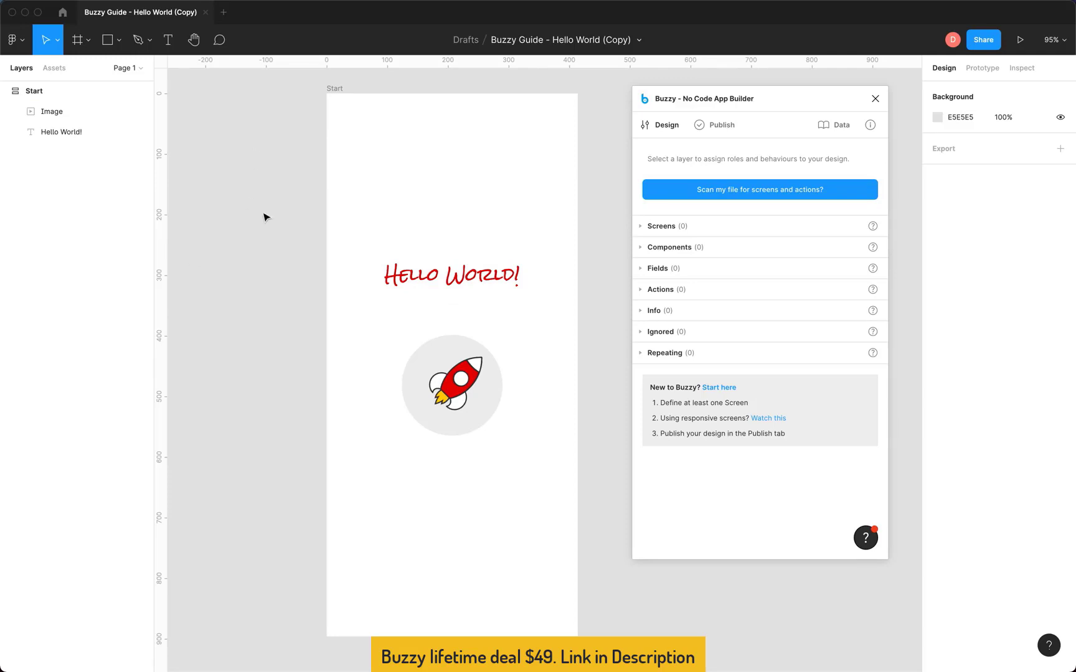
{"action": "mouse_move", "coordinate": [416, 150]}
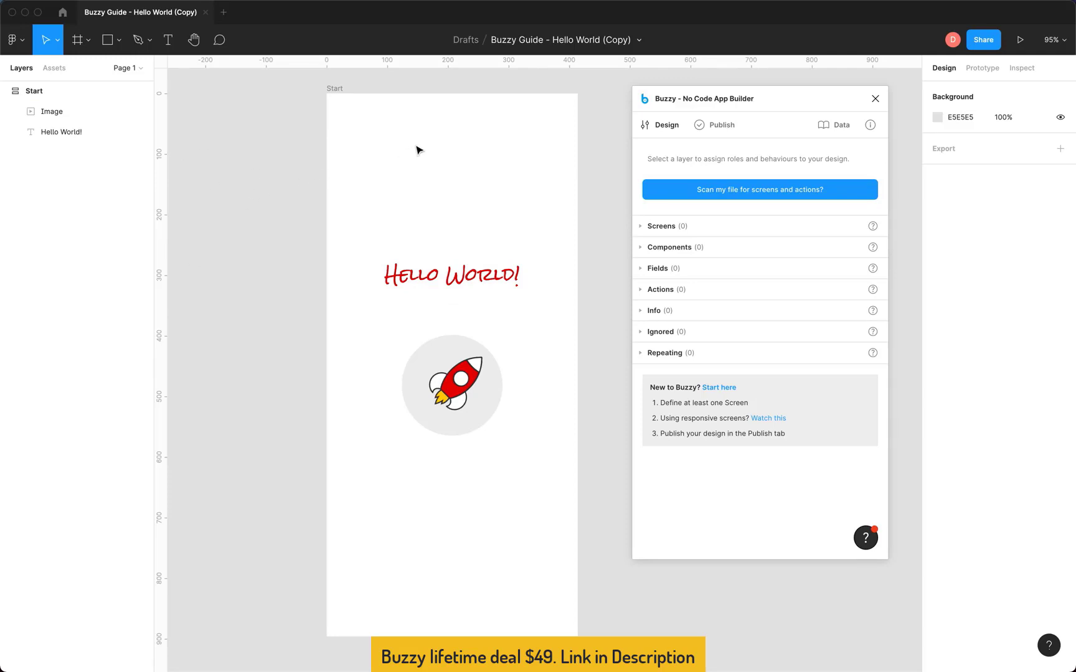
{"action": "mouse_move", "coordinate": [574, 78]}
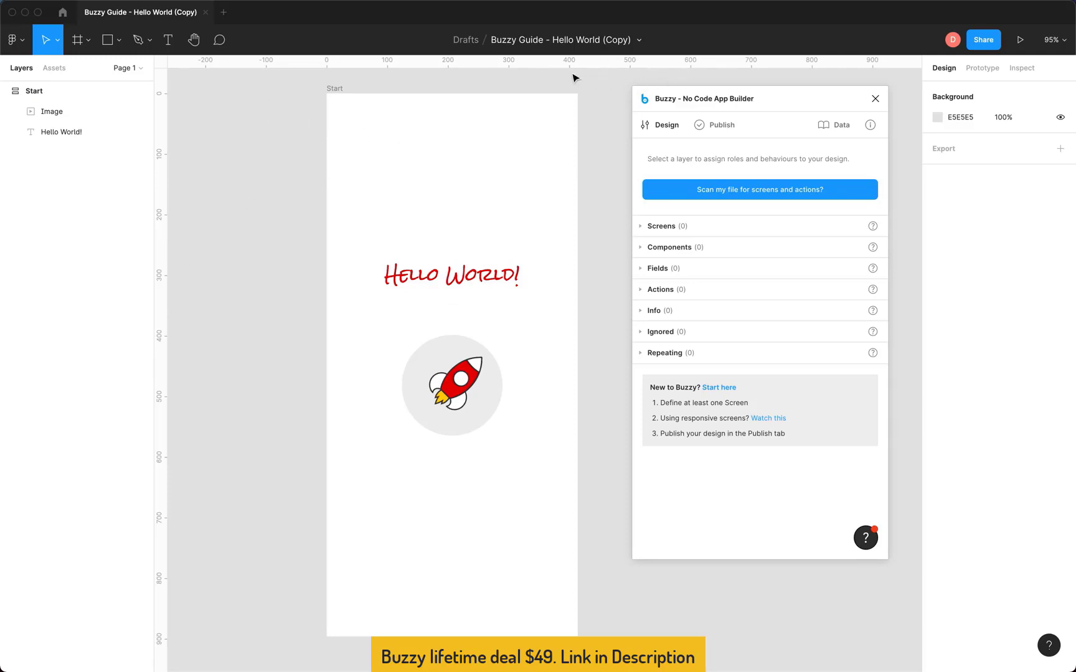
{"action": "mouse_move", "coordinate": [669, 126]}
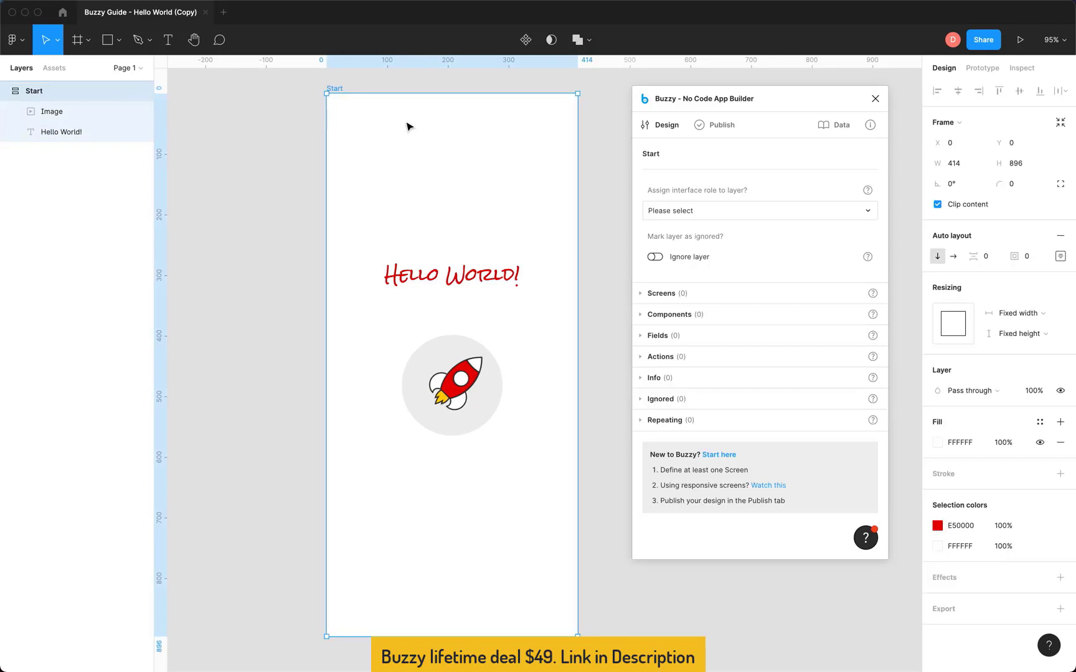
{"action": "mouse_move", "coordinate": [817, 206]}
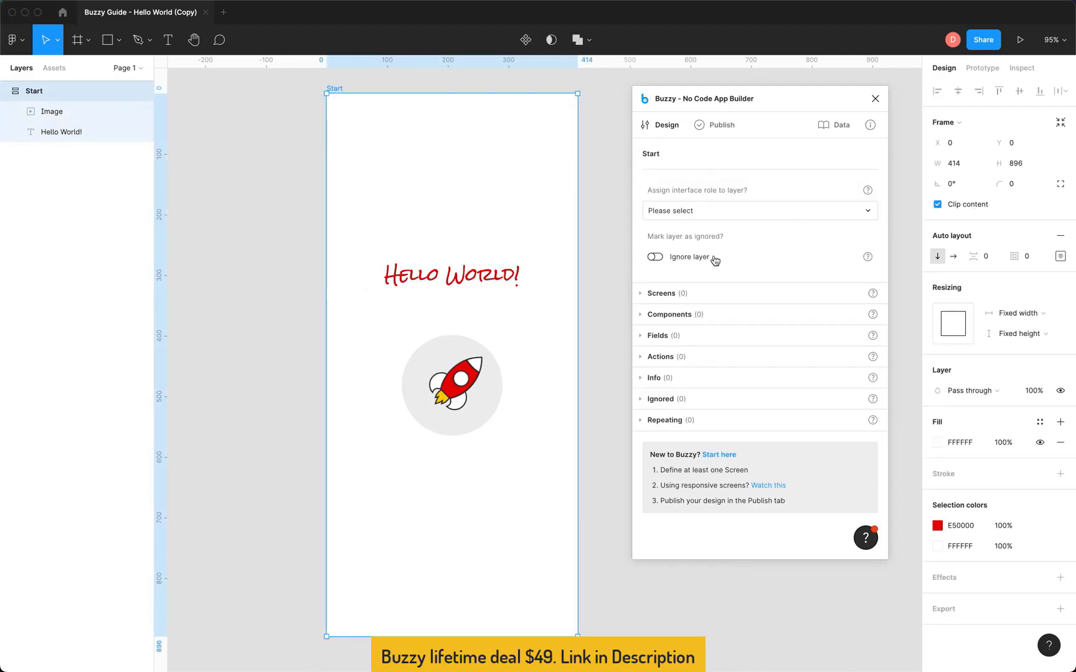
{"action": "mouse_move", "coordinate": [717, 210]}
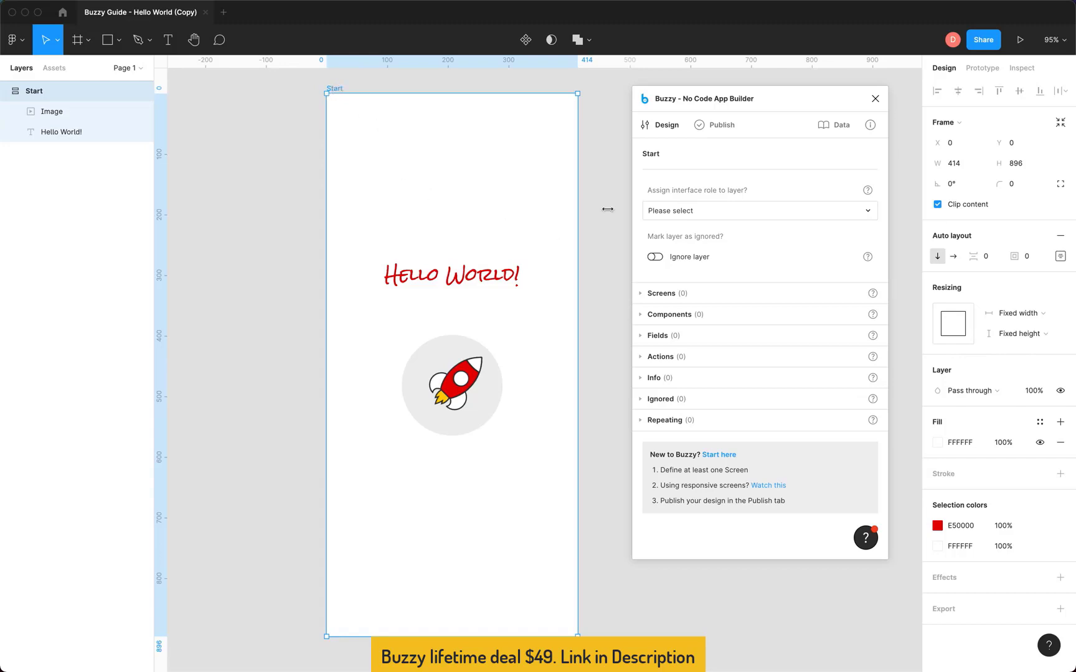
{"action": "mouse_move", "coordinate": [710, 259]}
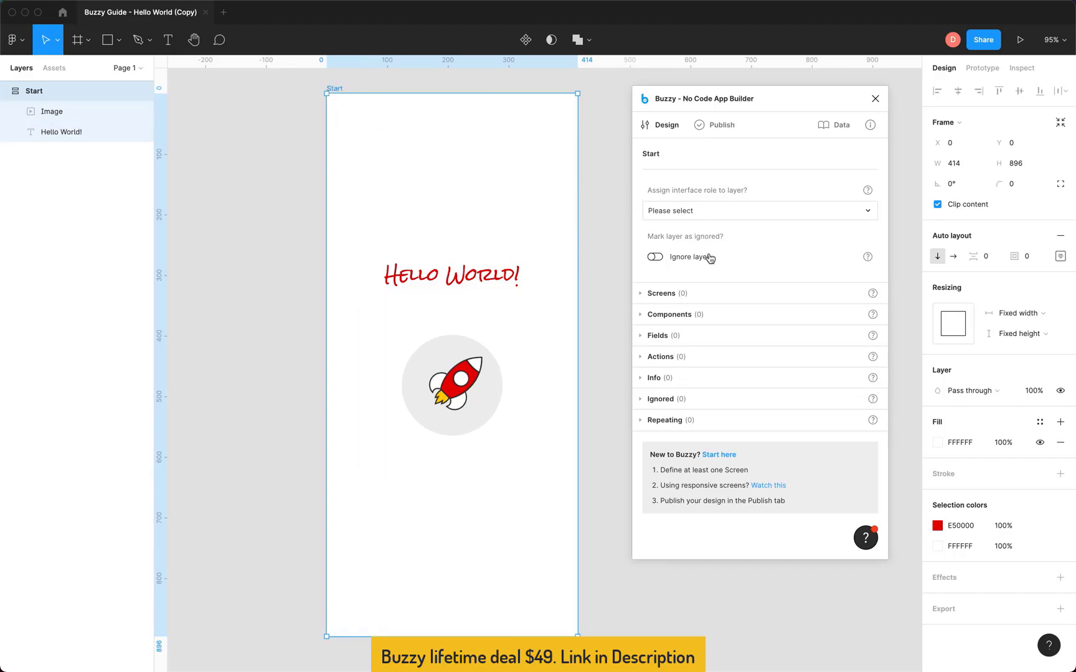
Assign the Start frame the Screen role with screen type Start.
{"action": "left_click", "coordinate": [759, 210]}
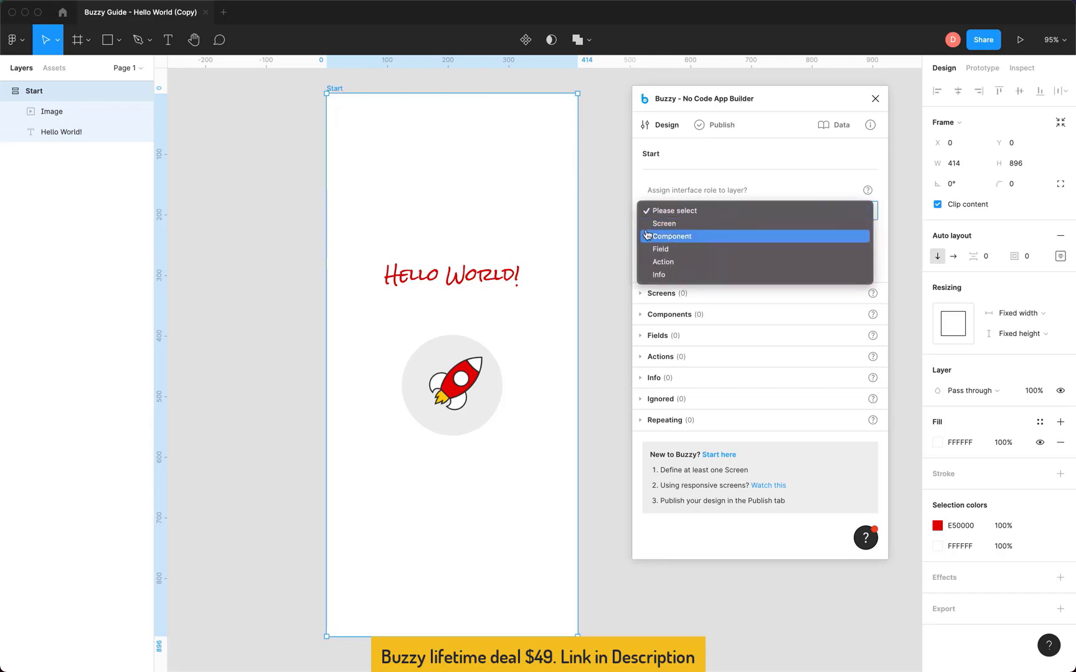
{"action": "left_click", "coordinate": [663, 223]}
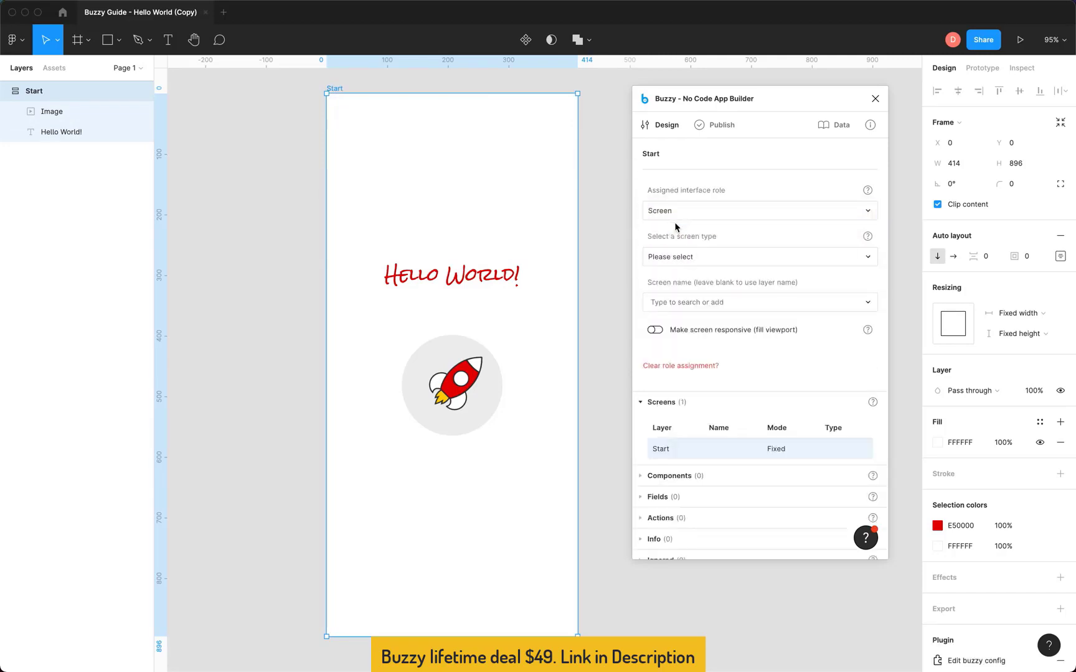
{"action": "left_click", "coordinate": [757, 257]}
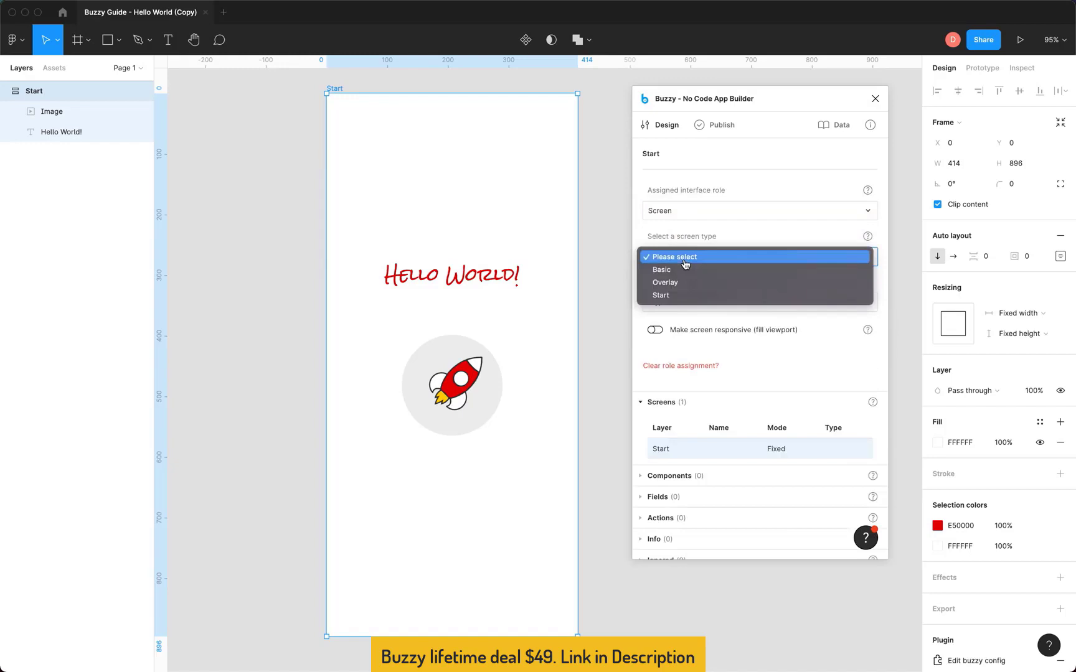
{"action": "mouse_move", "coordinate": [661, 295]}
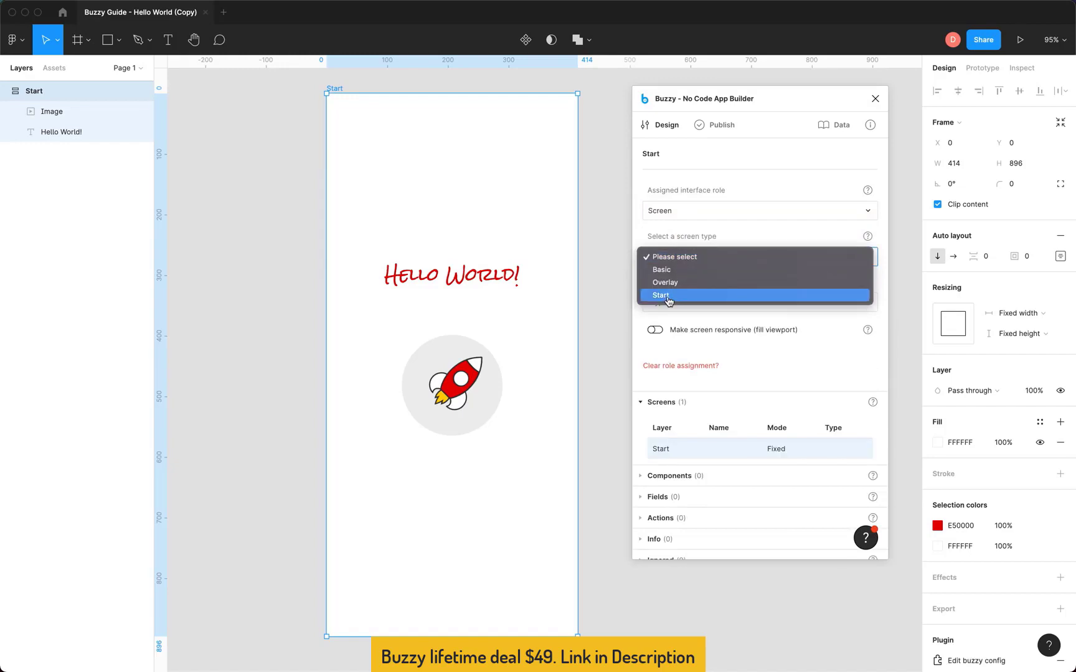
{"action": "left_click", "coordinate": [662, 296]}
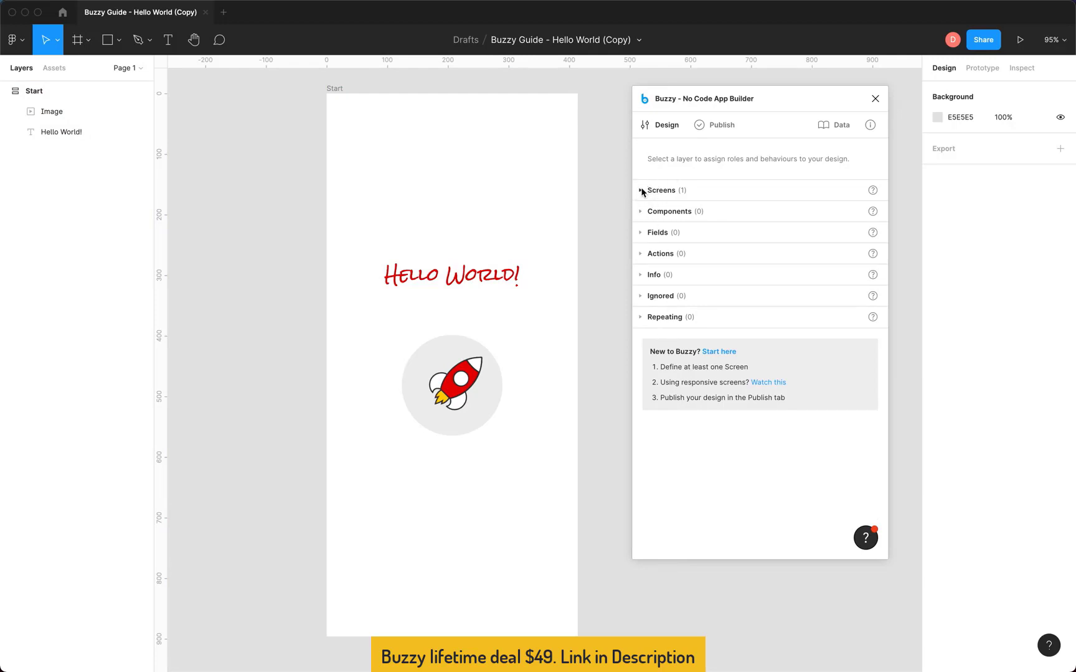
Review the Screens and Actions lists, then select the Start screen to view its settings.
{"action": "left_click", "coordinate": [641, 191]}
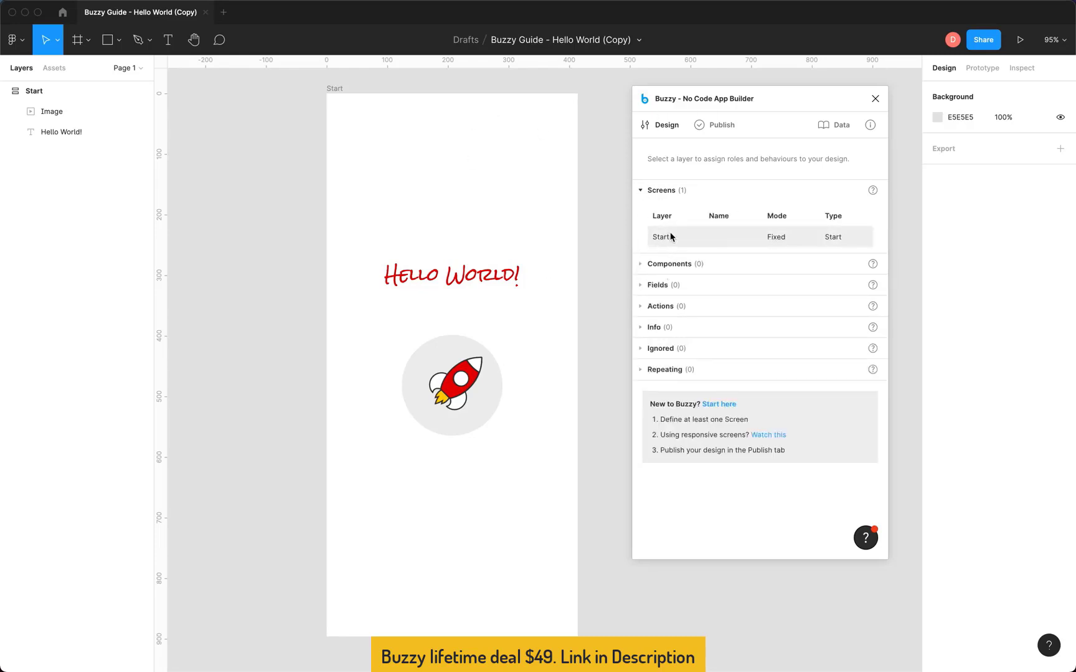
{"action": "mouse_move", "coordinate": [750, 231]}
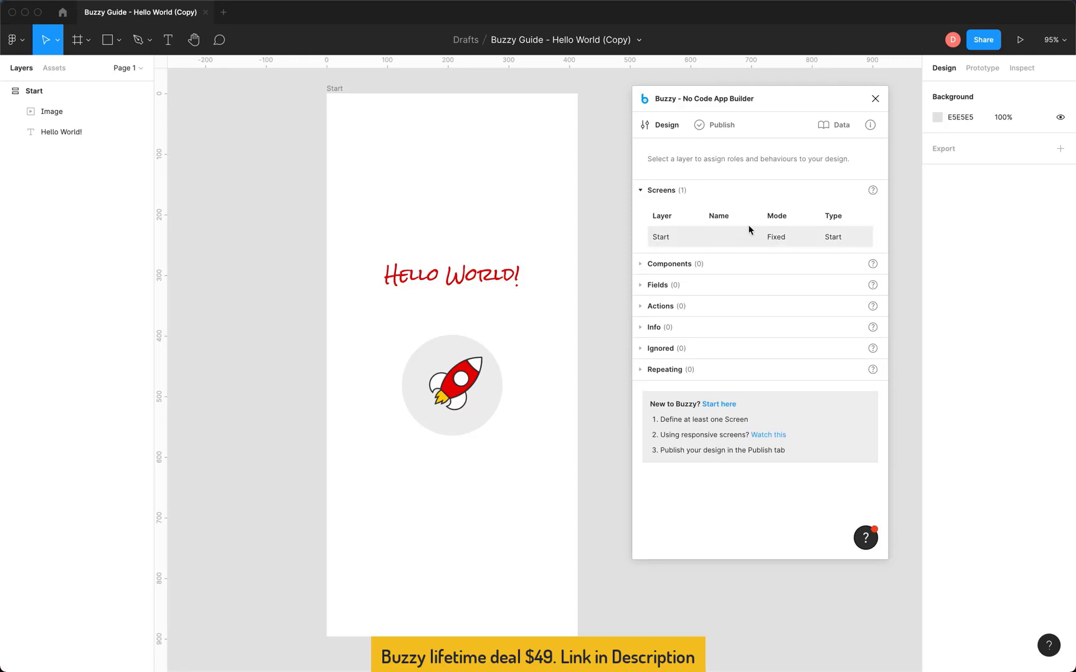
{"action": "left_click", "coordinate": [640, 191]}
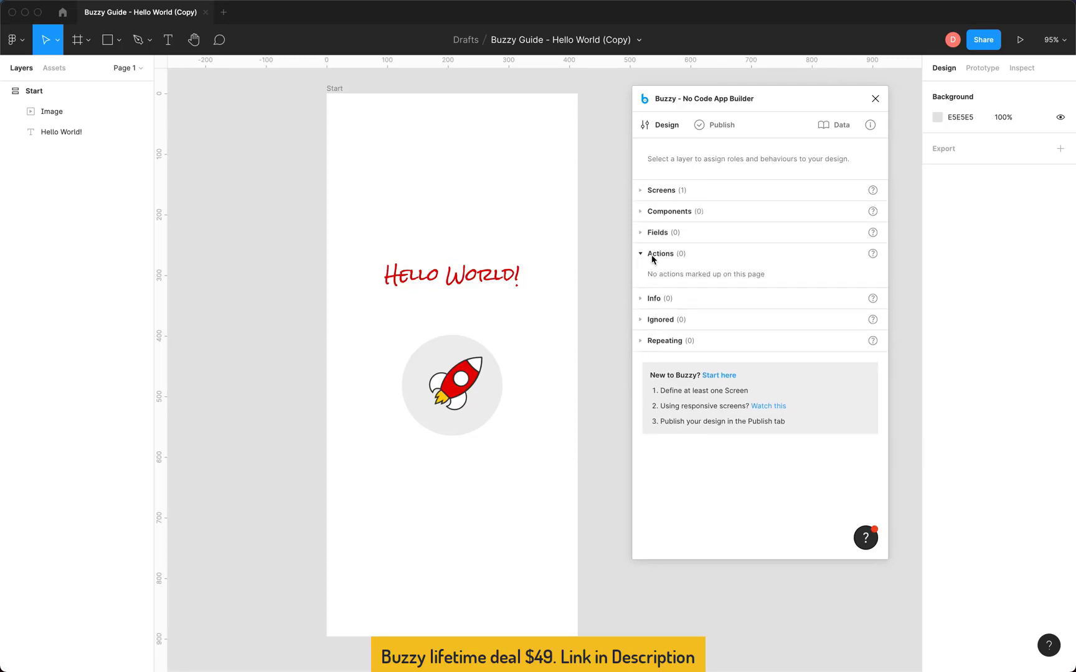
{"action": "left_click", "coordinate": [661, 191]}
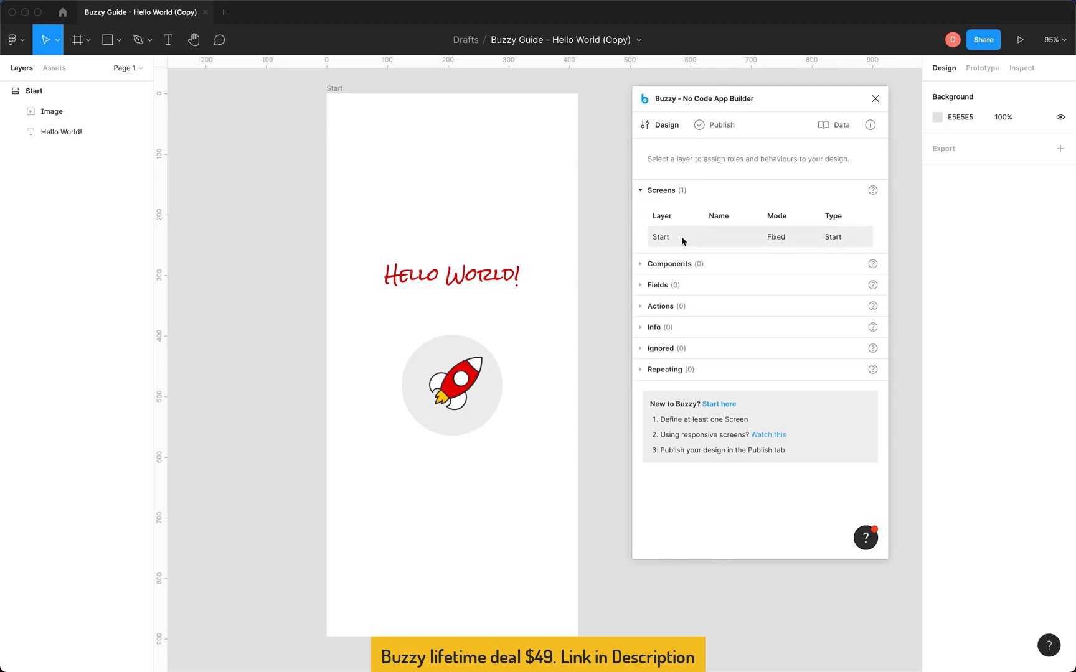
{"action": "left_click", "coordinate": [34, 91]}
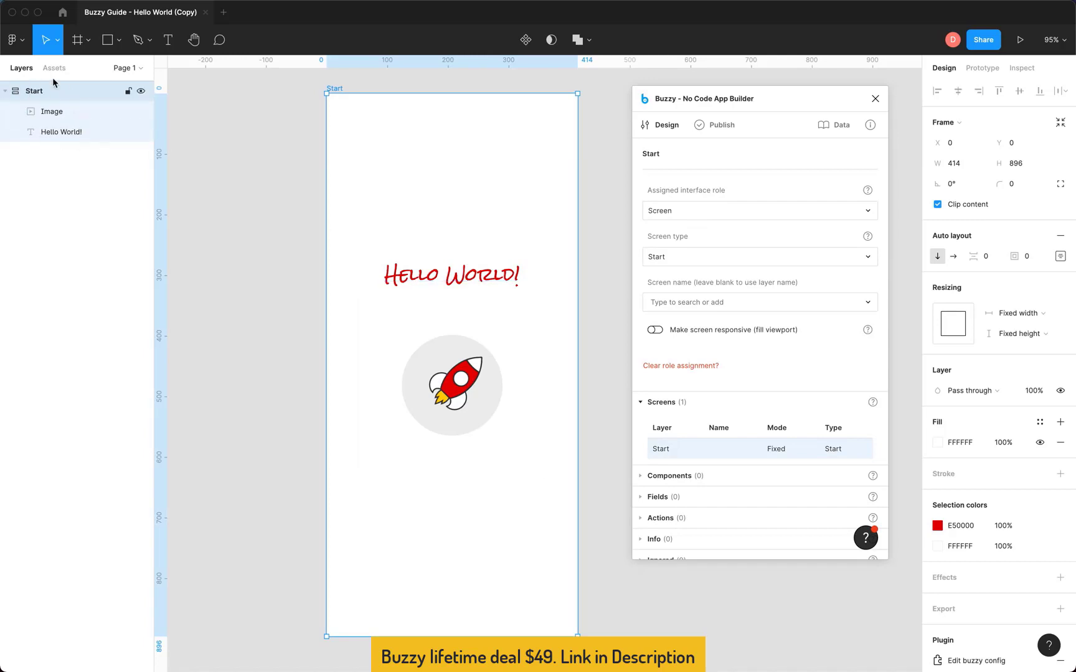
{"action": "mouse_move", "coordinate": [313, 119]}
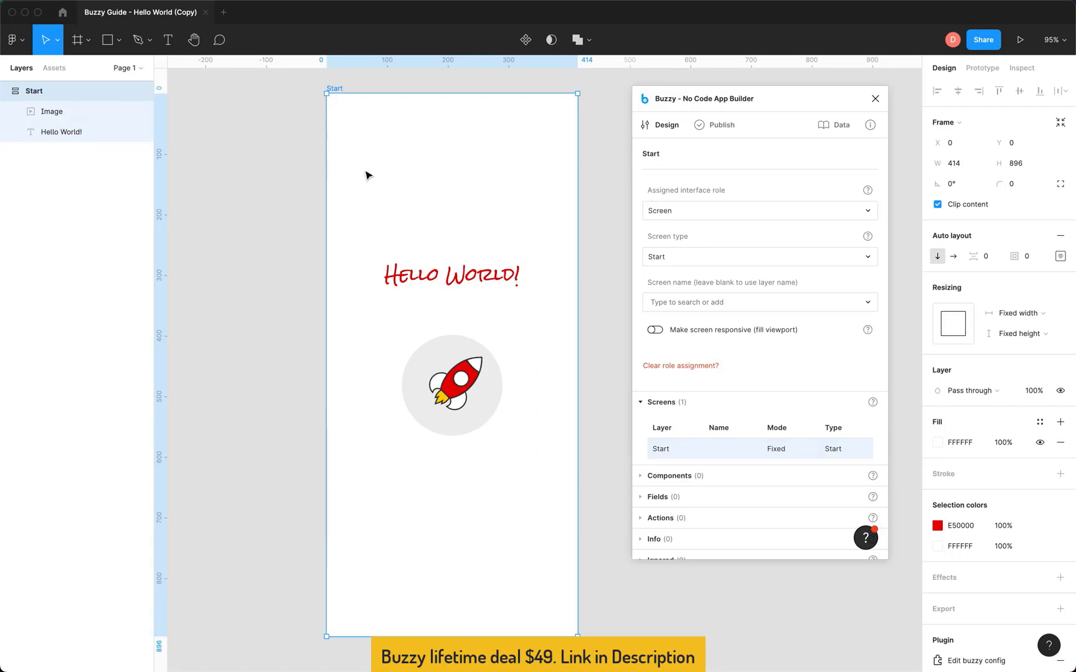
{"action": "mouse_move", "coordinate": [601, 148]}
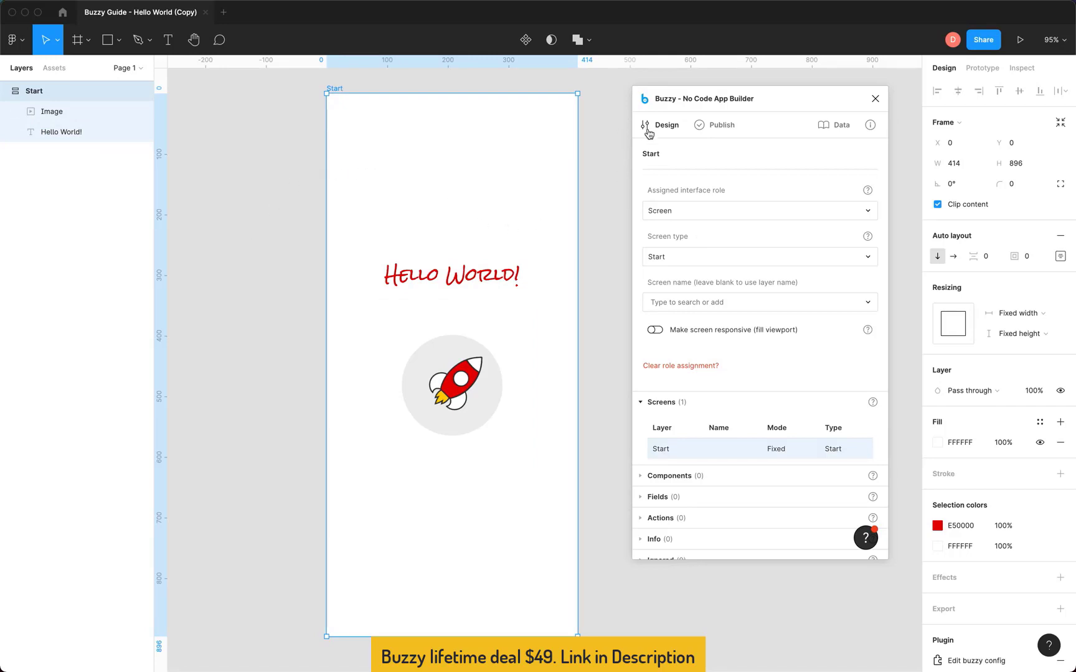
In the Publish settings, name the new Buzzy app 'My App'.
{"action": "left_click", "coordinate": [716, 124]}
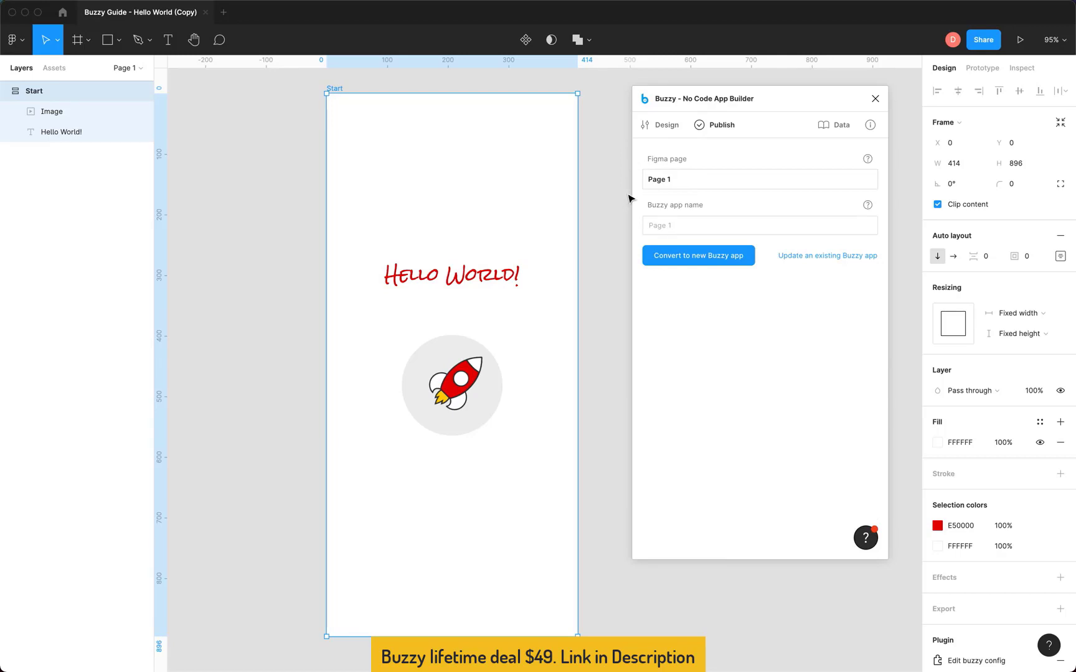
{"action": "mouse_move", "coordinate": [136, 89]}
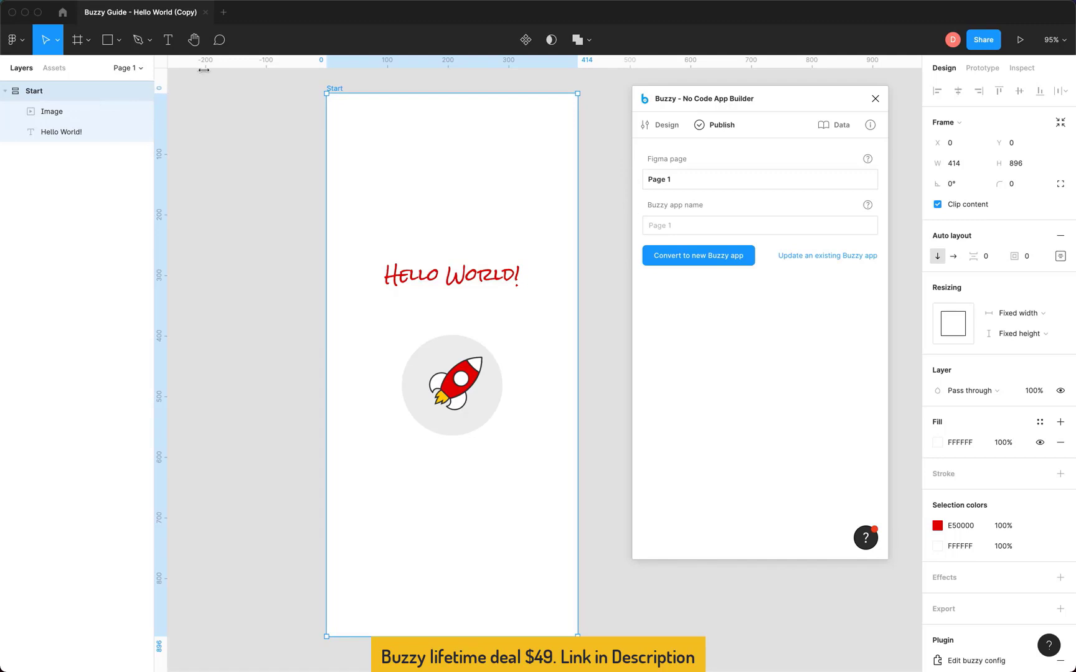
{"action": "mouse_move", "coordinate": [631, 181]}
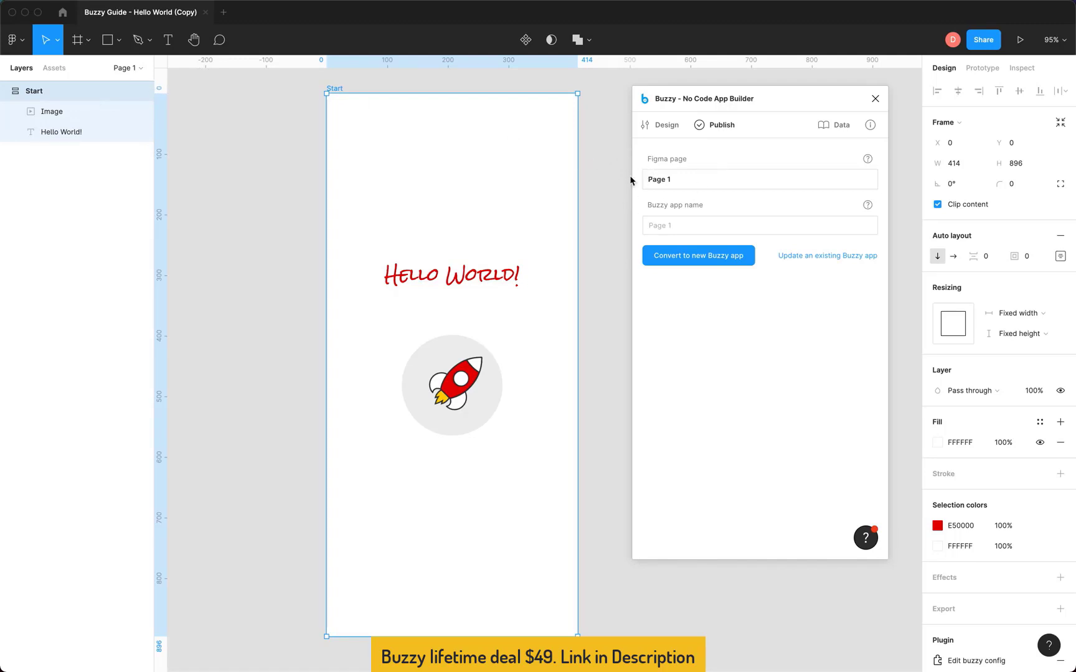
{"action": "mouse_move", "coordinate": [664, 193]}
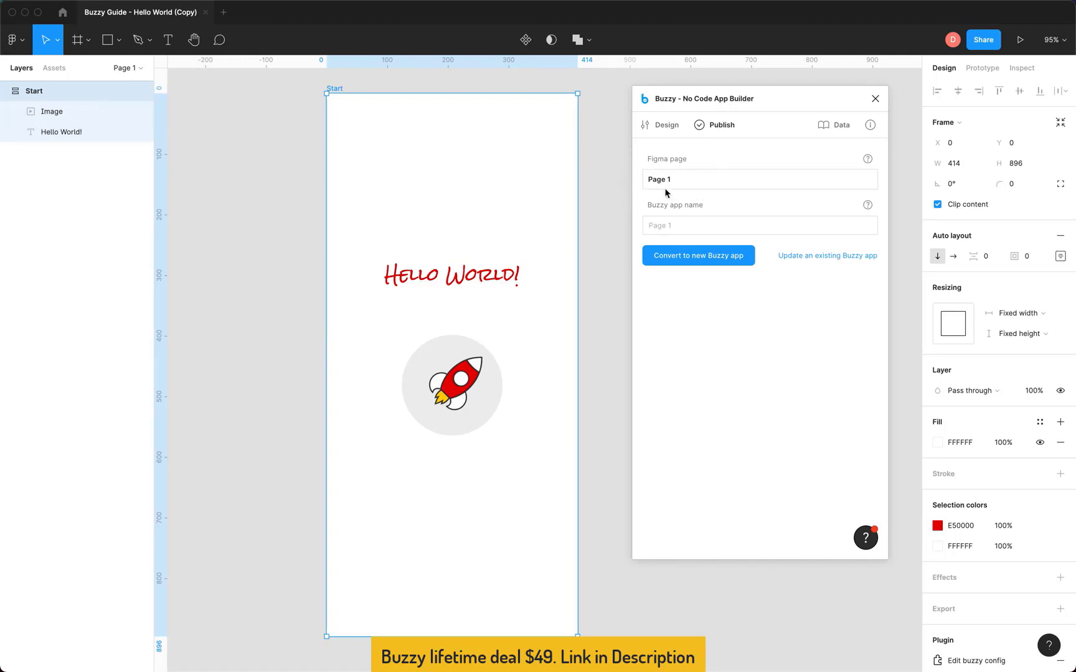
{"action": "mouse_move", "coordinate": [670, 198]}
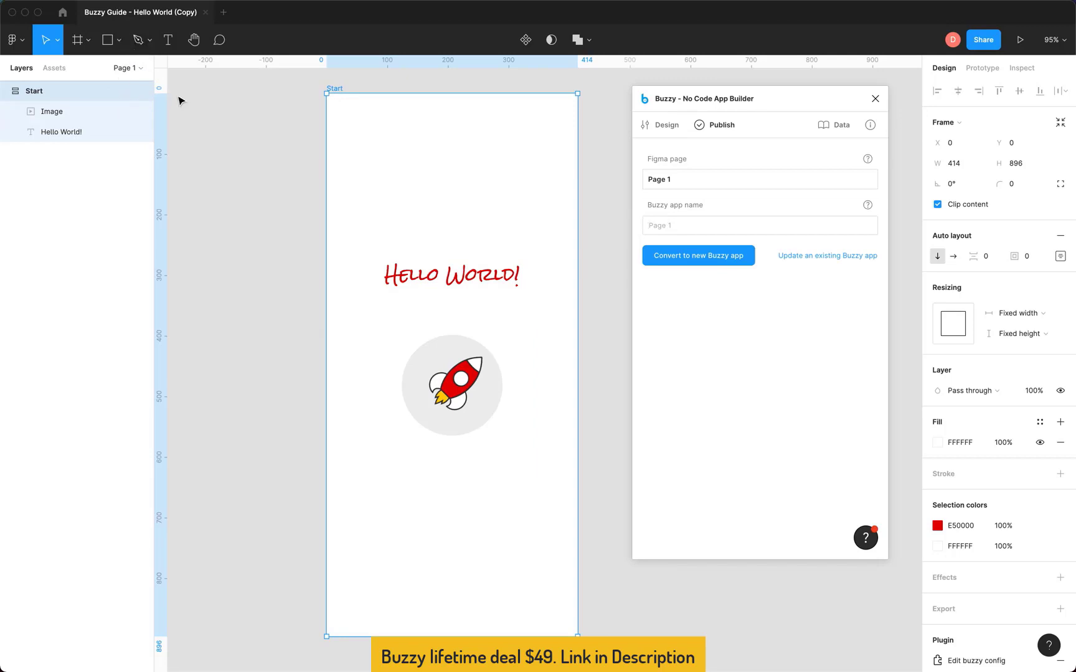
{"action": "mouse_move", "coordinate": [695, 215]}
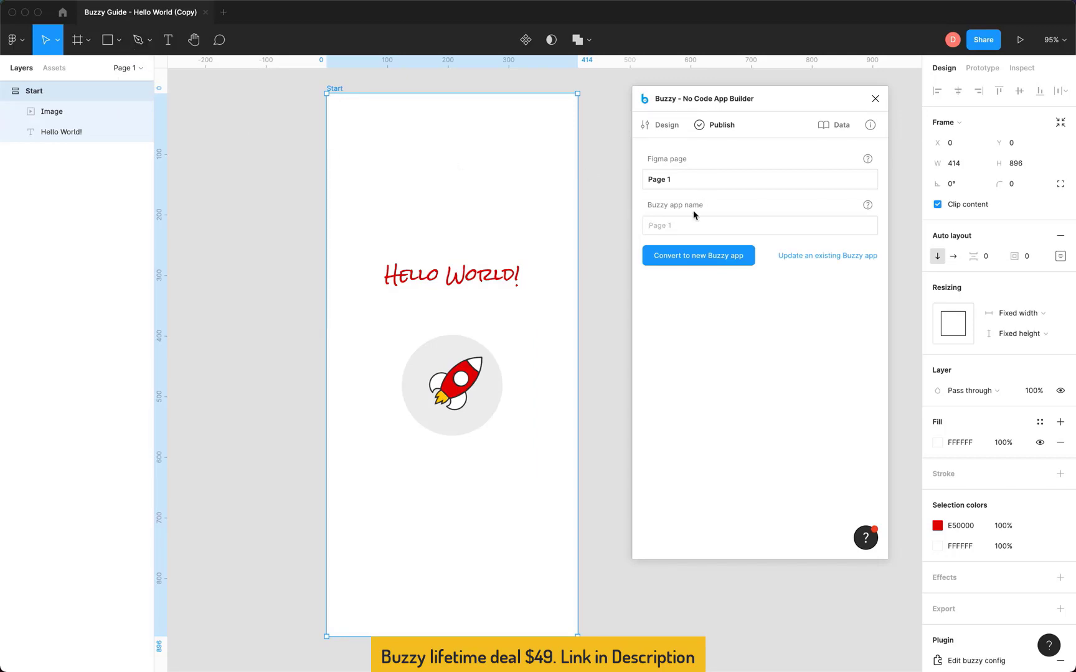
{"action": "type", "text": "My App"}
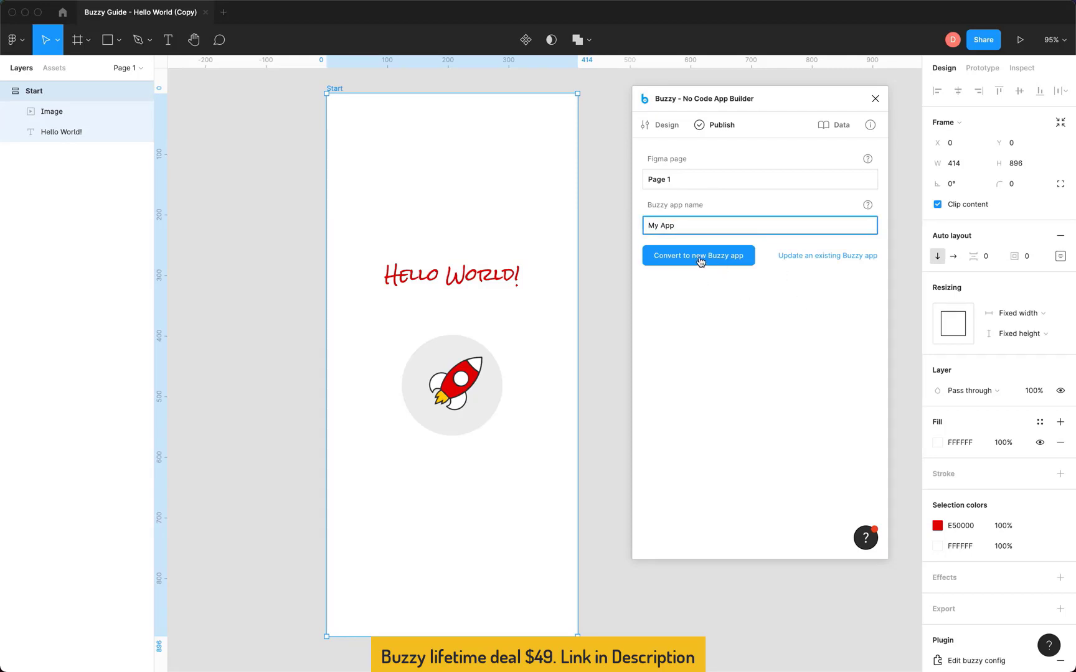
Convert the page into a new Buzzy app using the file's share link.
{"action": "left_click", "coordinate": [697, 255]}
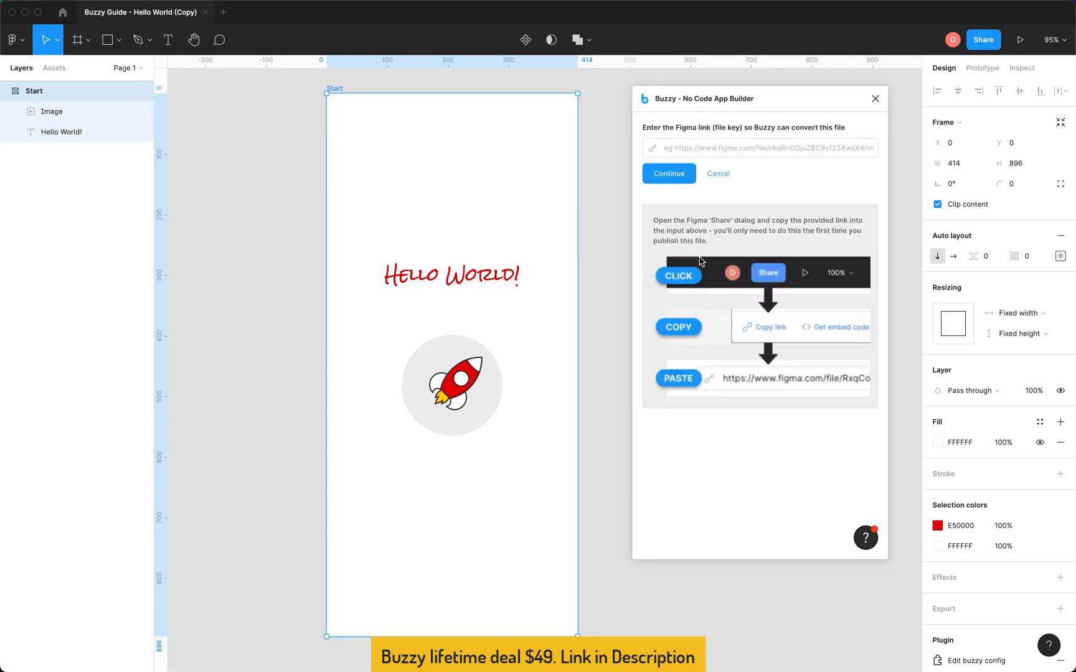
{"action": "mouse_move", "coordinate": [610, 184]}
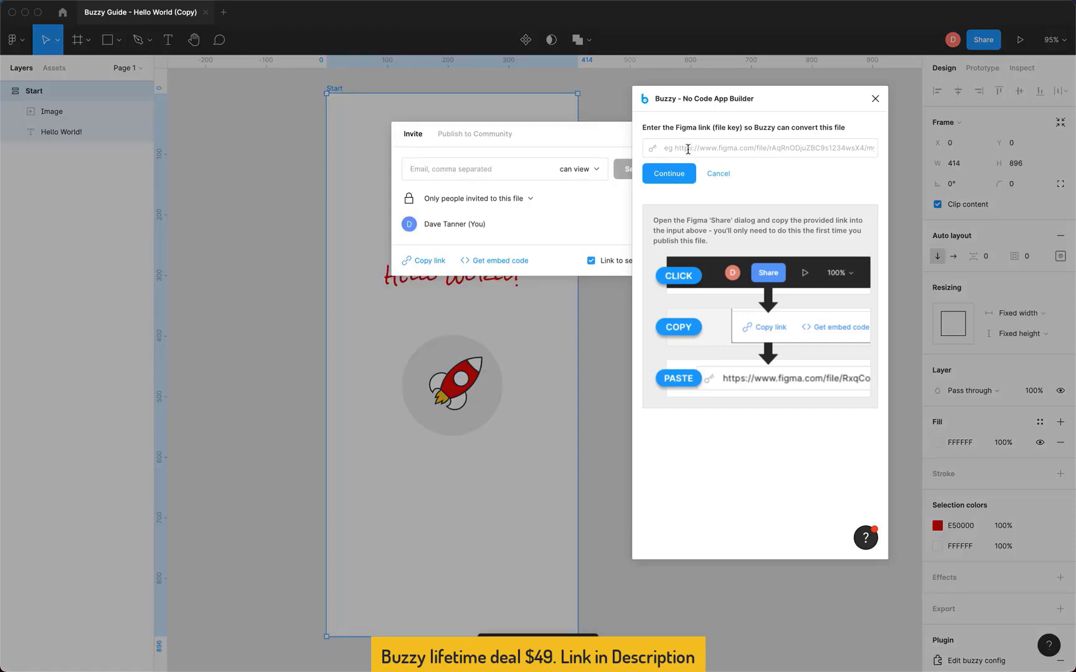
{"action": "left_click", "coordinate": [667, 173]}
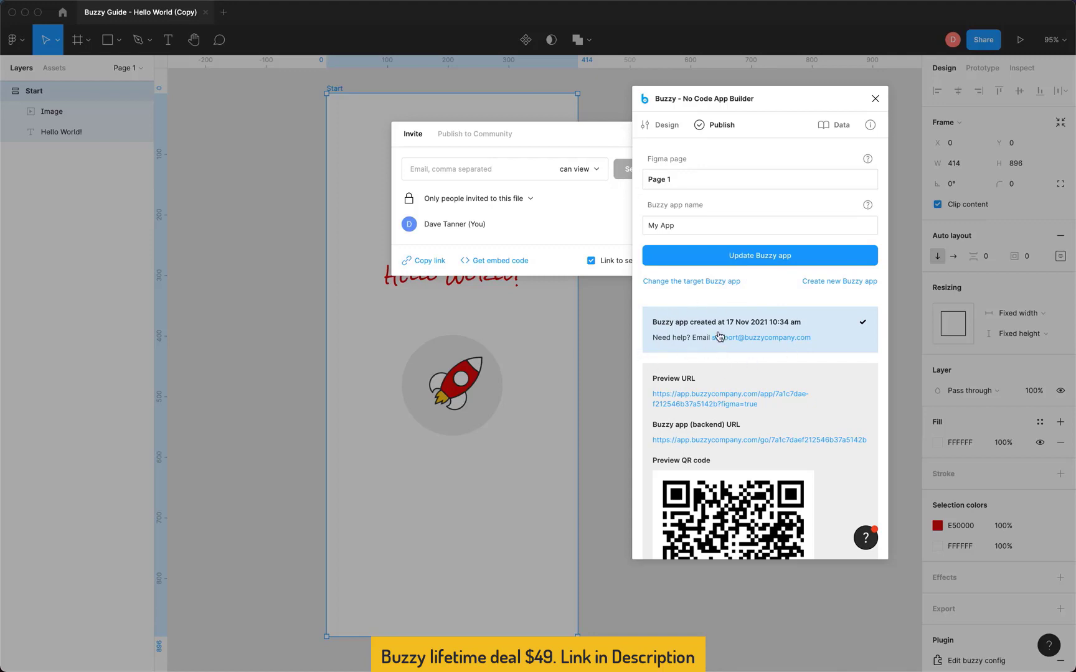
{"action": "mouse_move", "coordinate": [718, 382]}
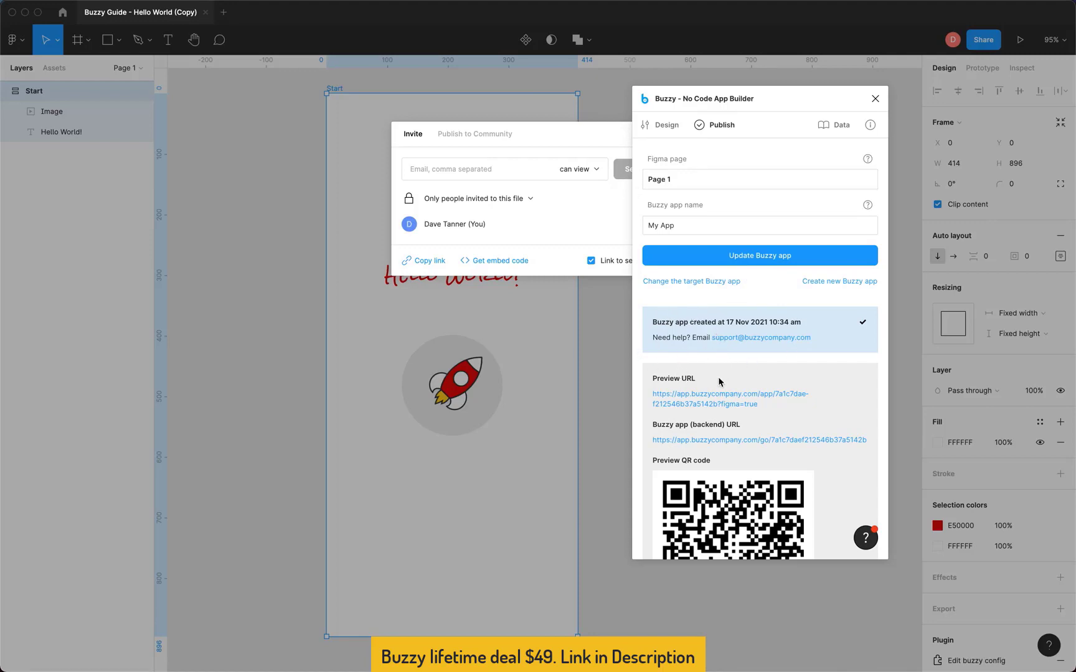
{"action": "mouse_move", "coordinate": [691, 435]}
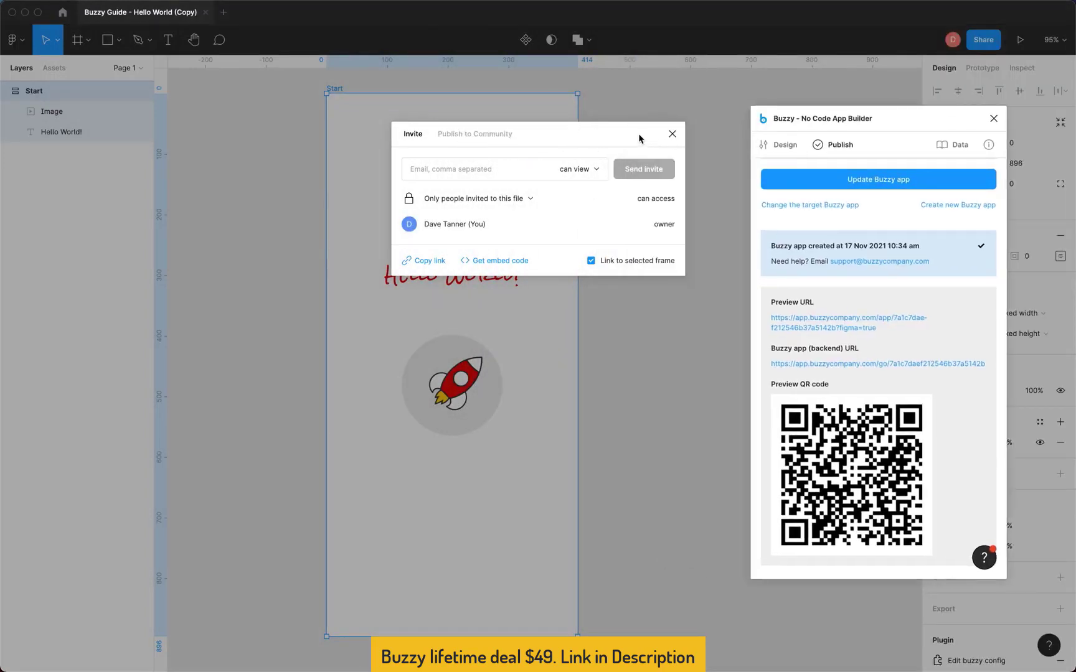
Dismiss the Share dialog and switch to Chrome to view the Hello World! app preview.
{"action": "left_click", "coordinate": [671, 133]}
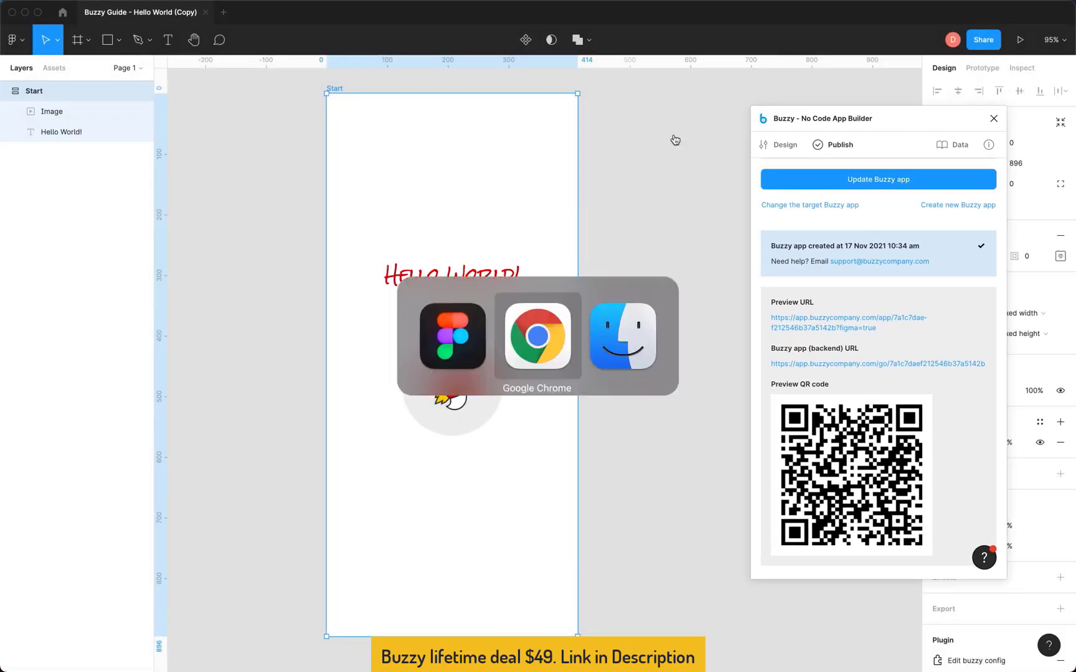
{"action": "left_click", "coordinate": [537, 335]}
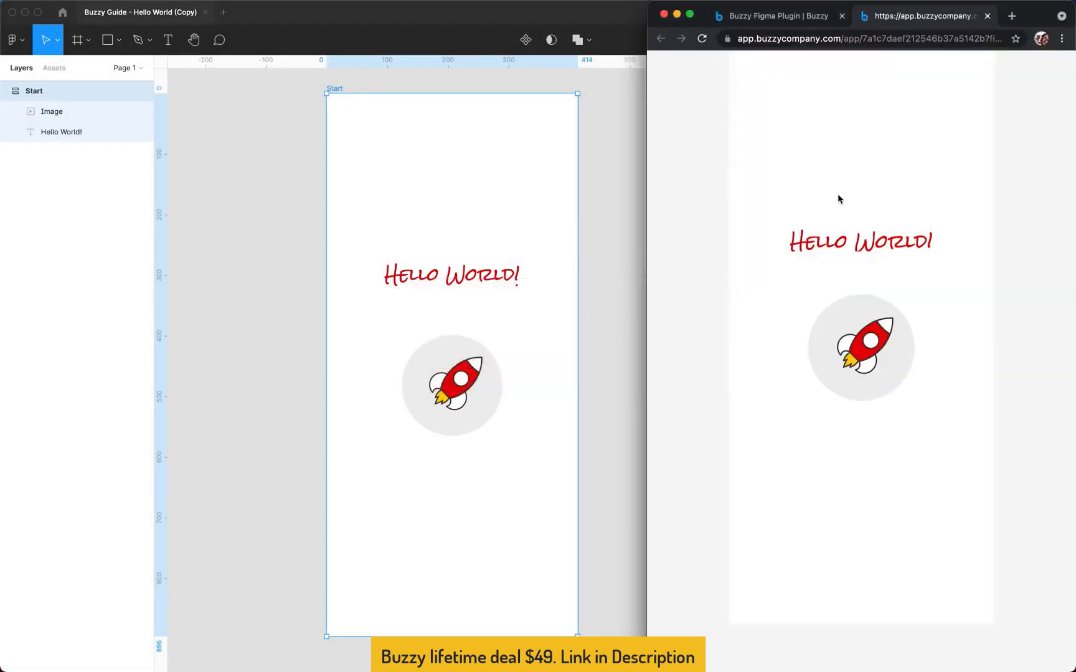
{"action": "mouse_move", "coordinate": [594, 268]}
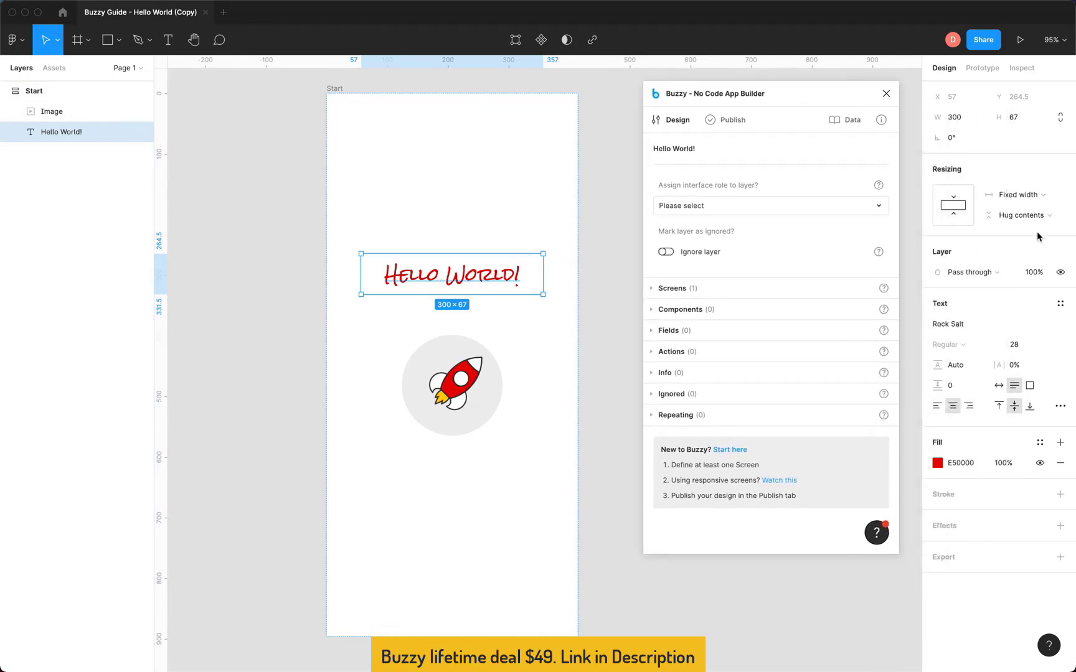
Restyle the Hello World! heading to Rokkitt Black with fill colour 686868.
{"action": "left_click", "coordinate": [988, 324]}
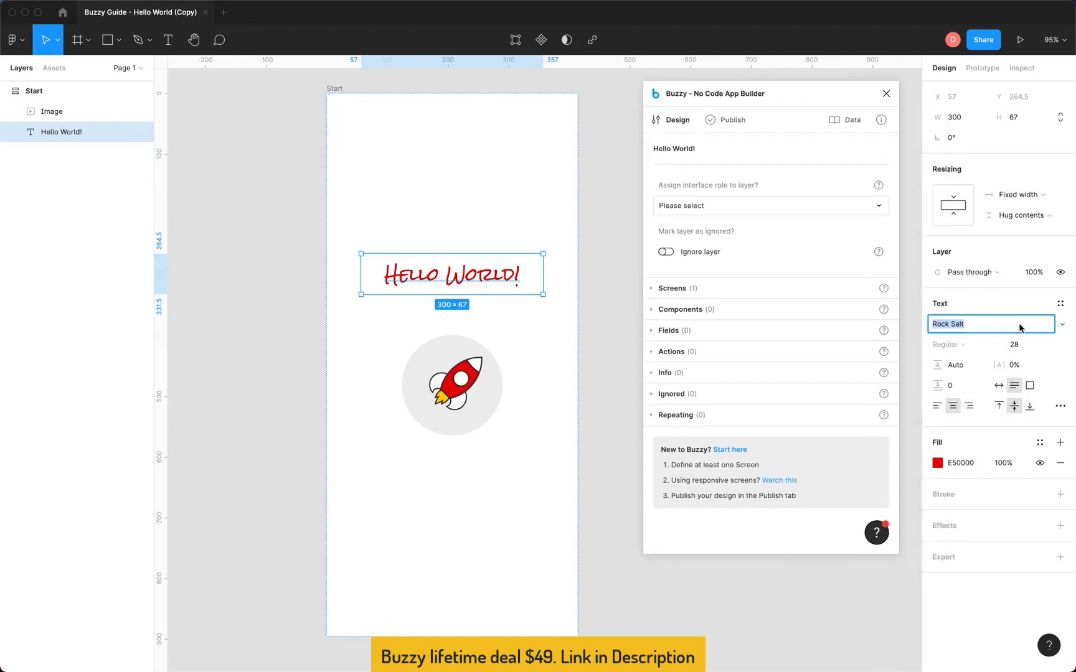
{"action": "left_click", "coordinate": [991, 324]}
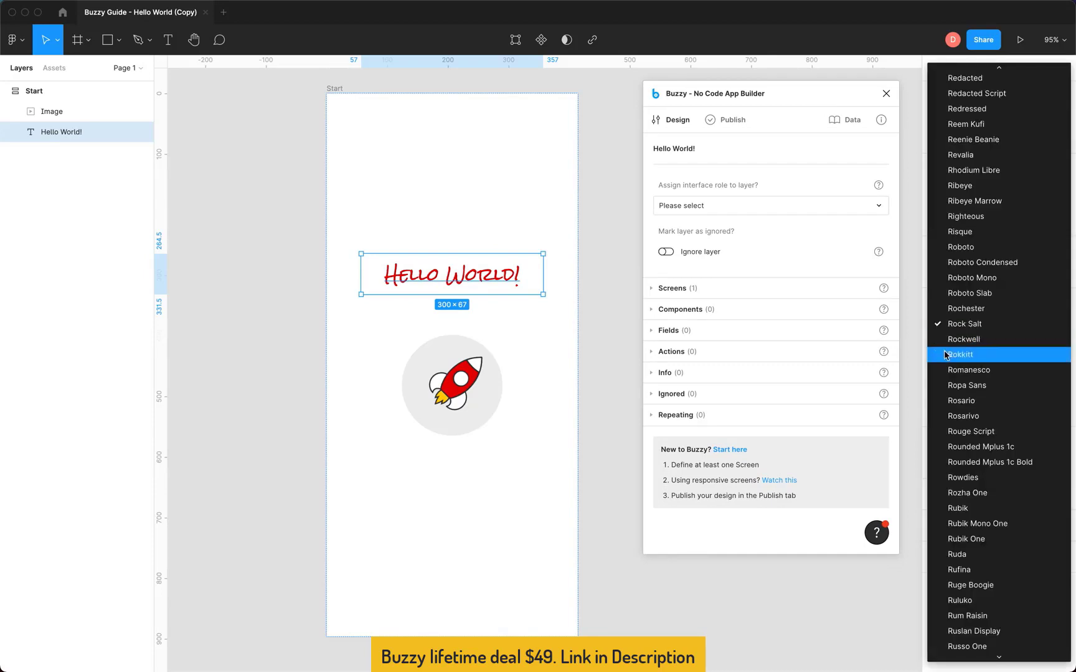
{"action": "left_click", "coordinate": [960, 355]}
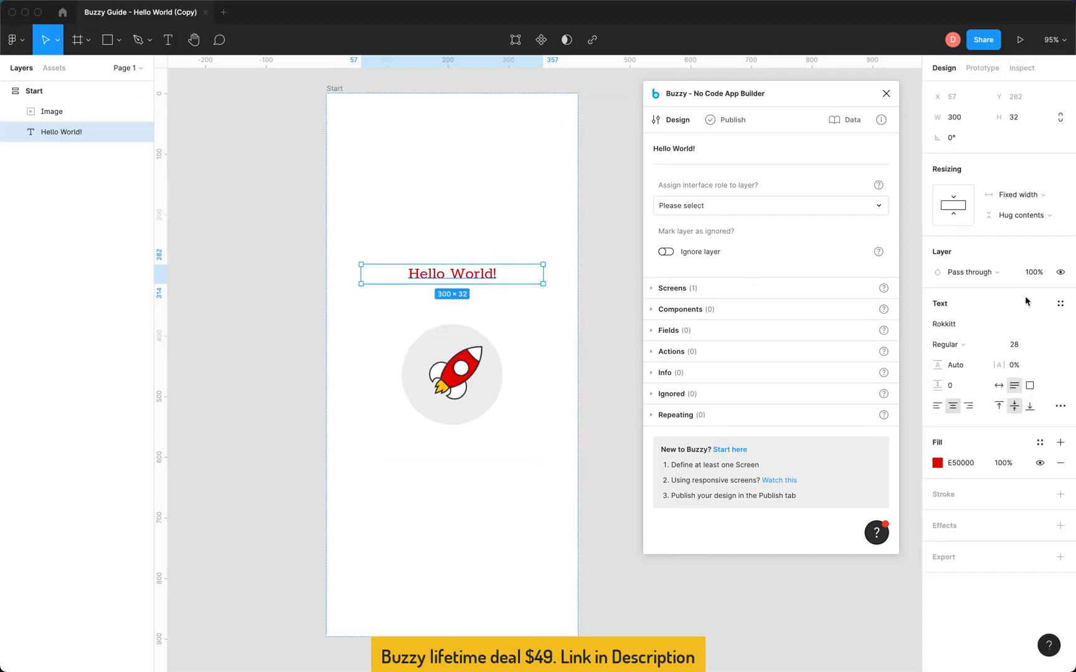
{"action": "left_click", "coordinate": [948, 345]}
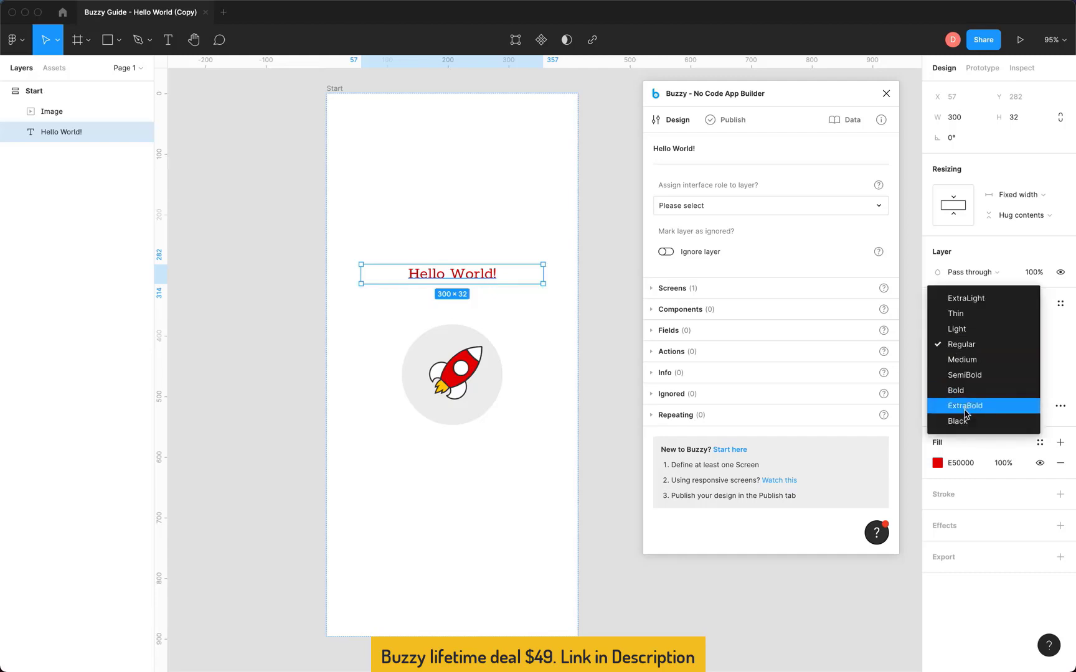
{"action": "left_click", "coordinate": [965, 406]}
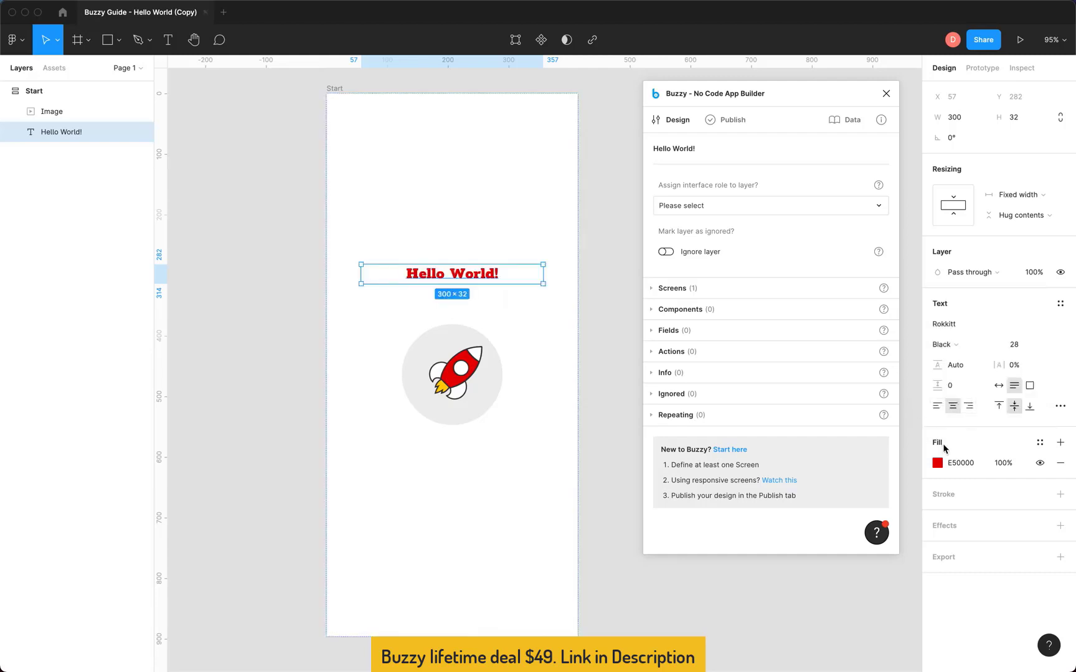
{"action": "left_click", "coordinate": [962, 462]}
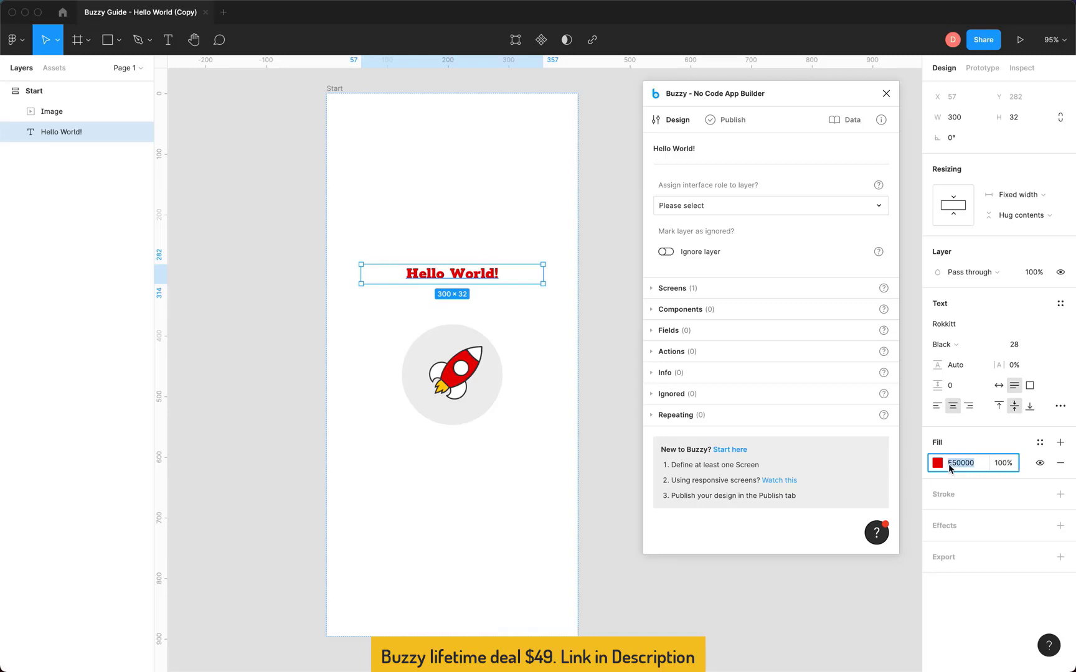
{"action": "type", "text": "686868"}
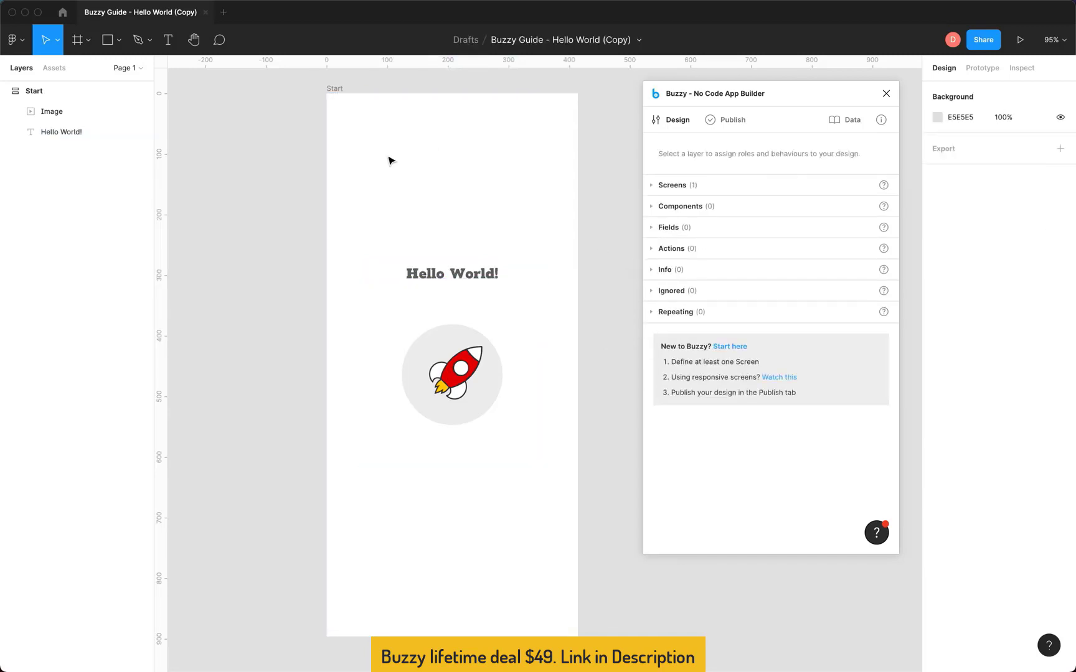
Push the restyled design to the Buzzy app via Update Buzzy app and switch to Chrome.
{"action": "left_click", "coordinate": [732, 119]}
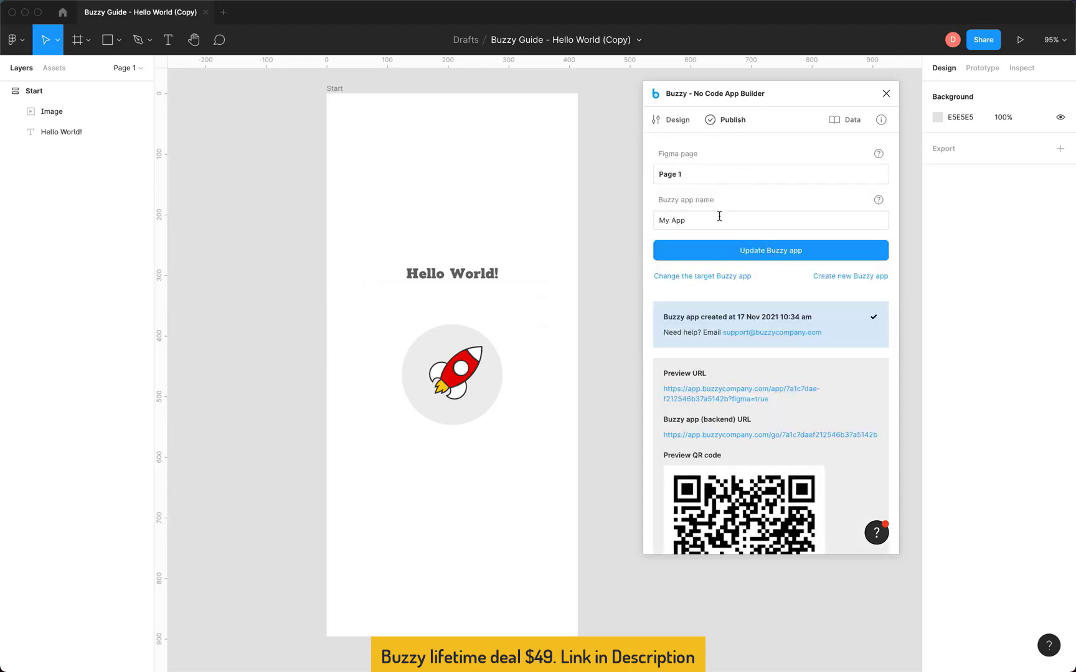
{"action": "left_click", "coordinate": [770, 251]}
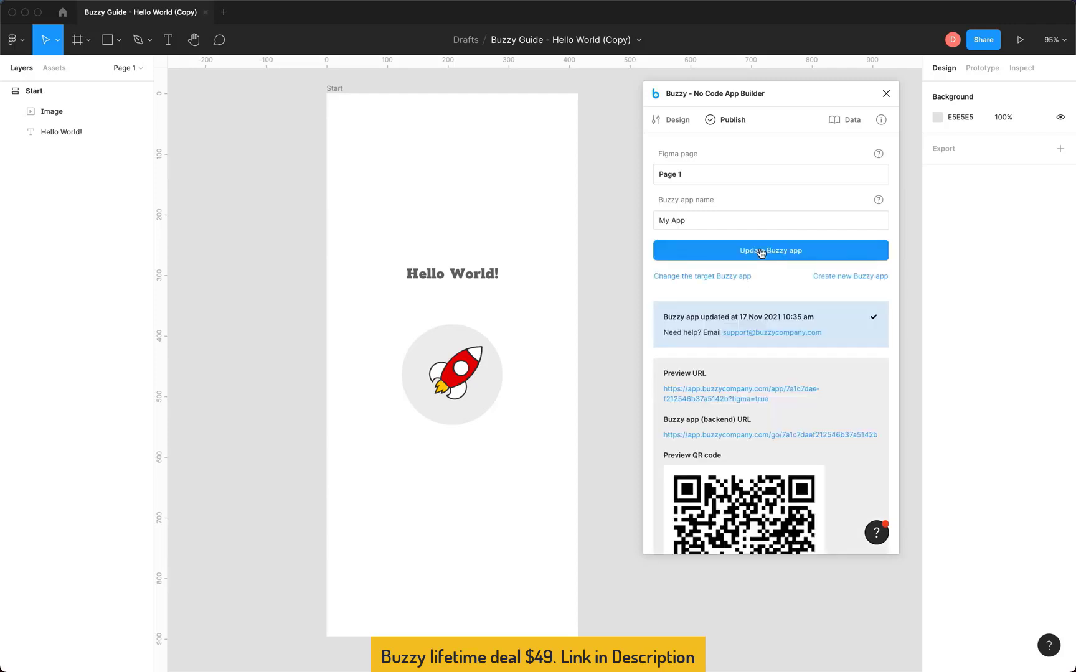
{"action": "key", "text": "cmd+tab"}
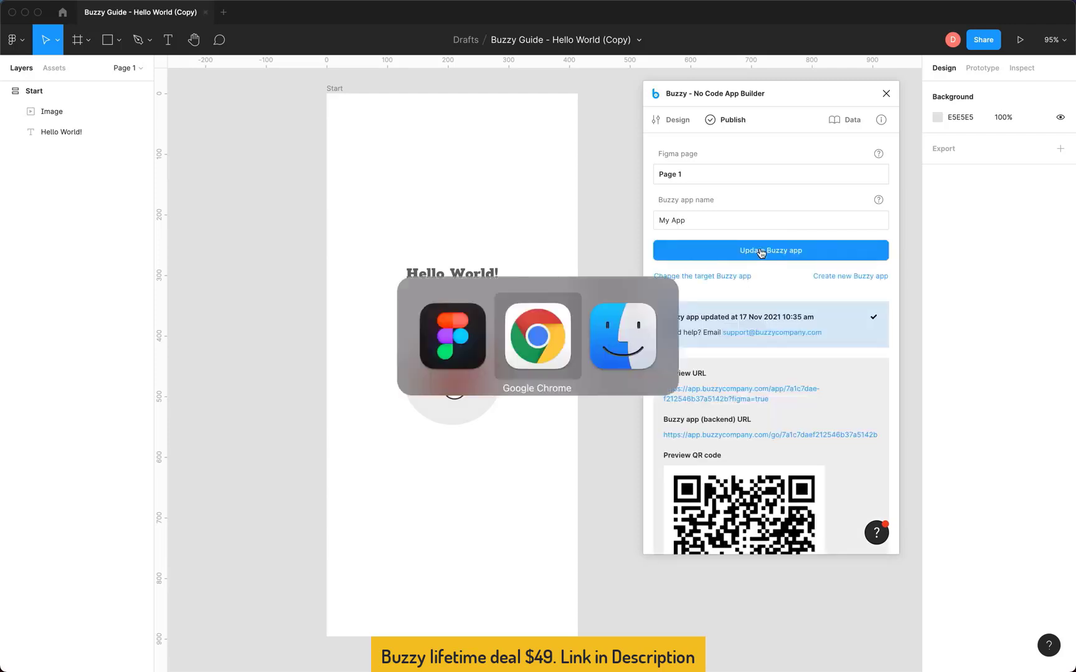
Reload the Buzzy app preview tab in Chrome to pick up the updated design.
{"action": "left_click", "coordinate": [537, 337]}
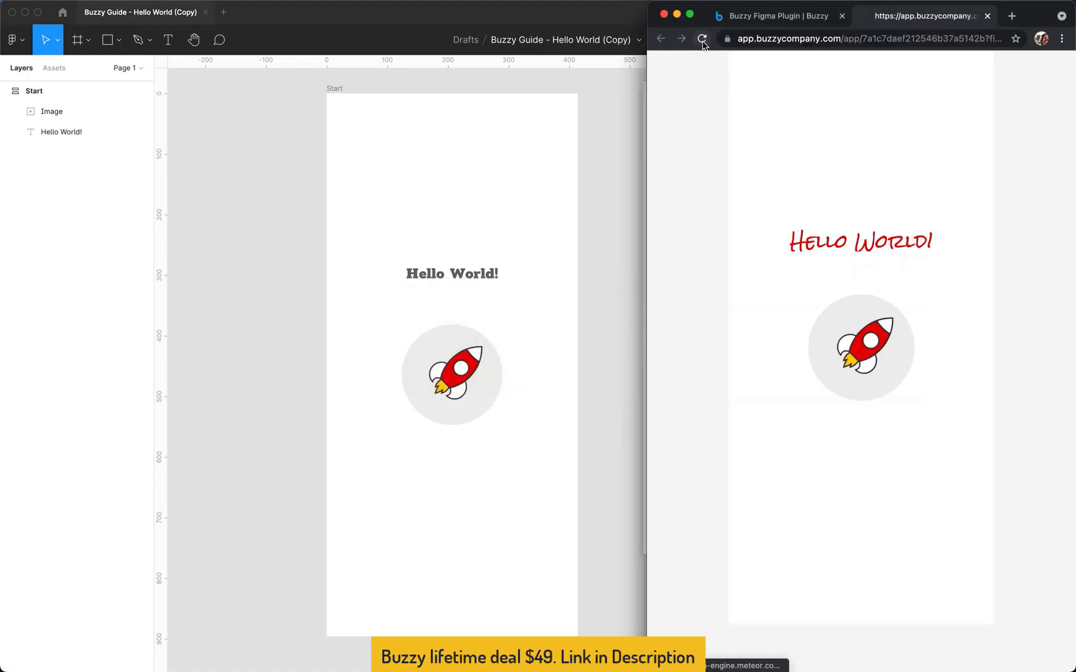
{"action": "left_click", "coordinate": [701, 39]}
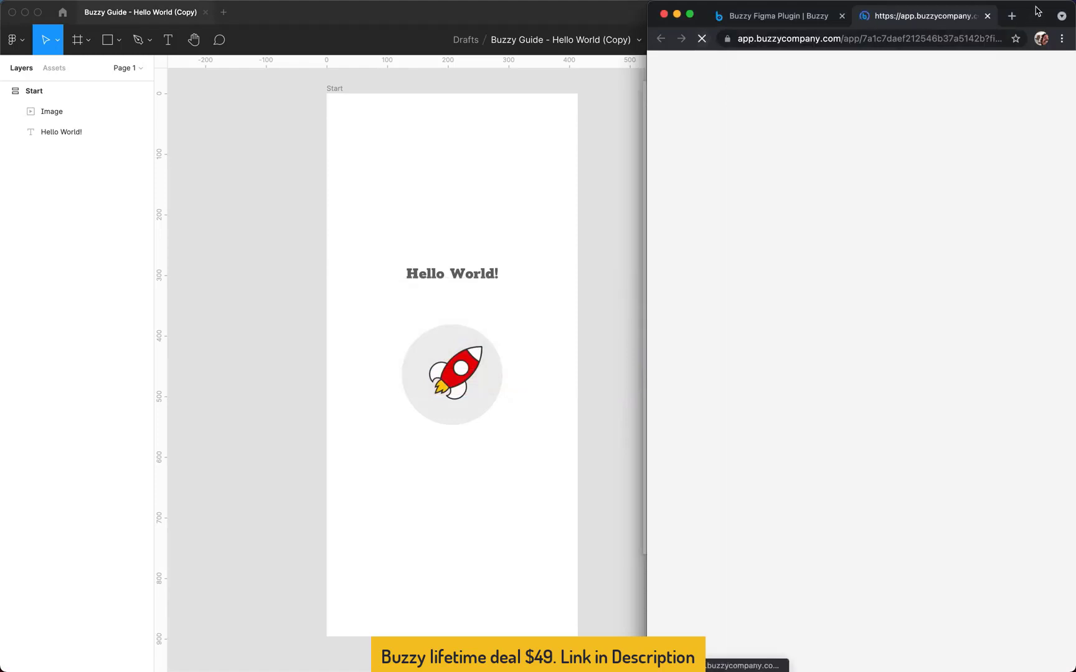
{"action": "left_click", "coordinate": [701, 38]}
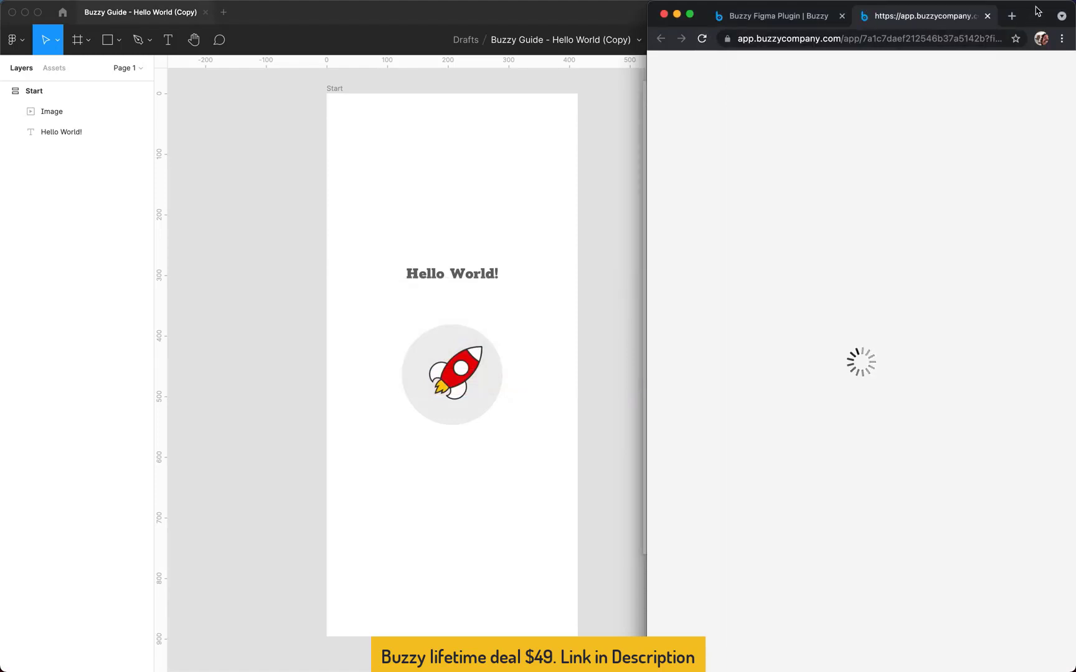